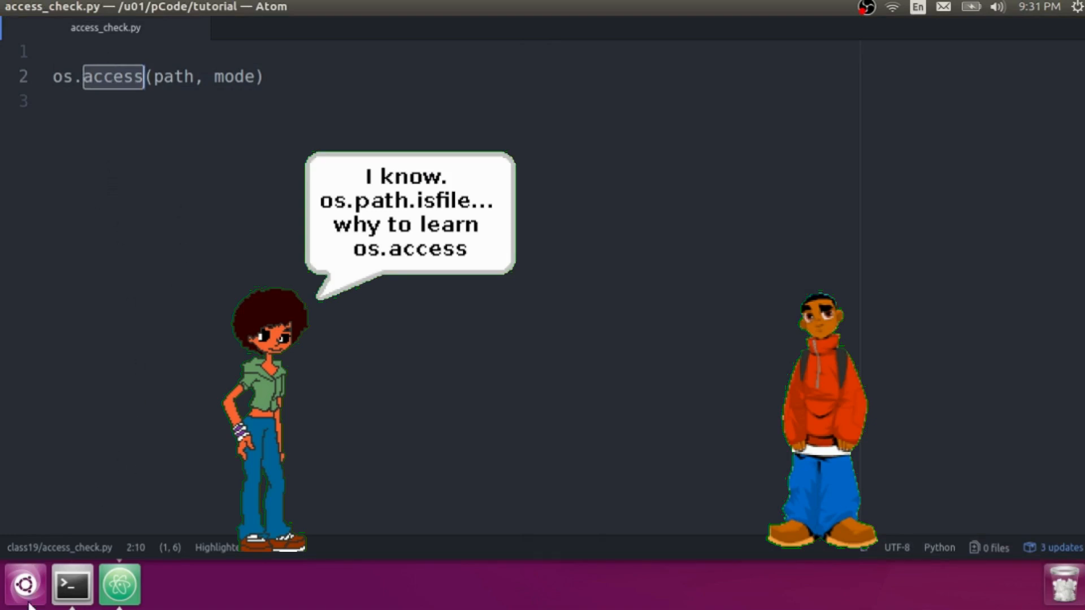
Step: In Terminal, list the home folder with ls -lrt, then list only file.txt's permissions
left_click(71, 584)
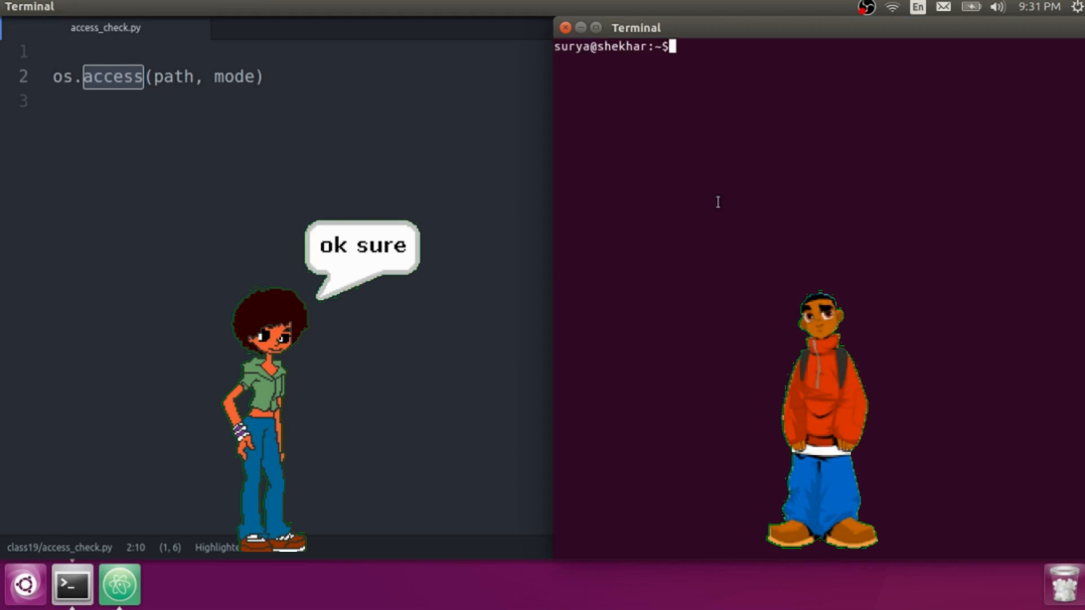
type("ls -lrt")
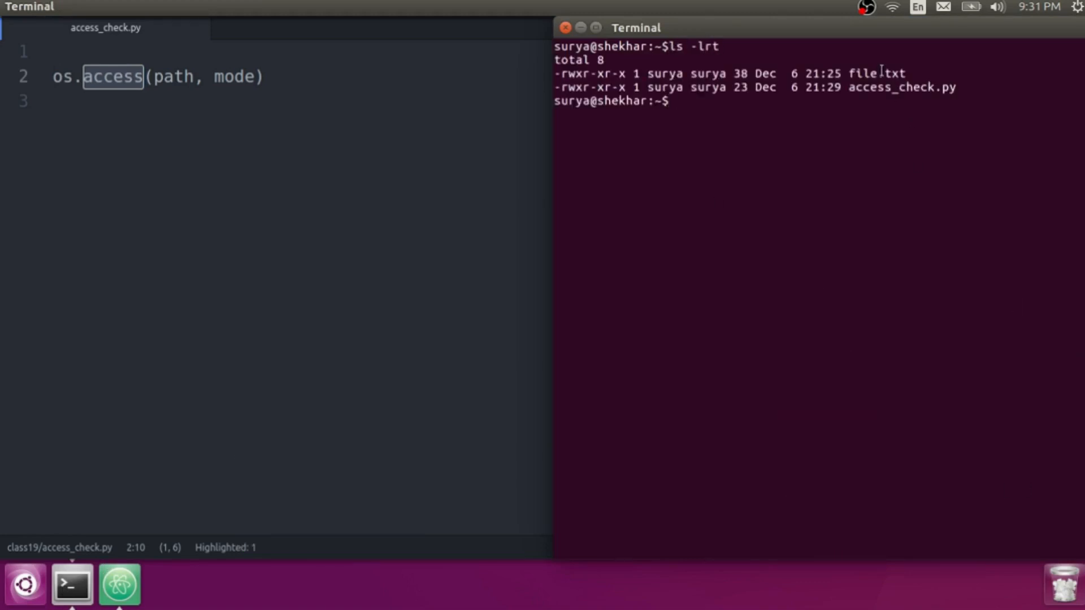
double_click(876, 73)
type("ls -lrt file.txt")
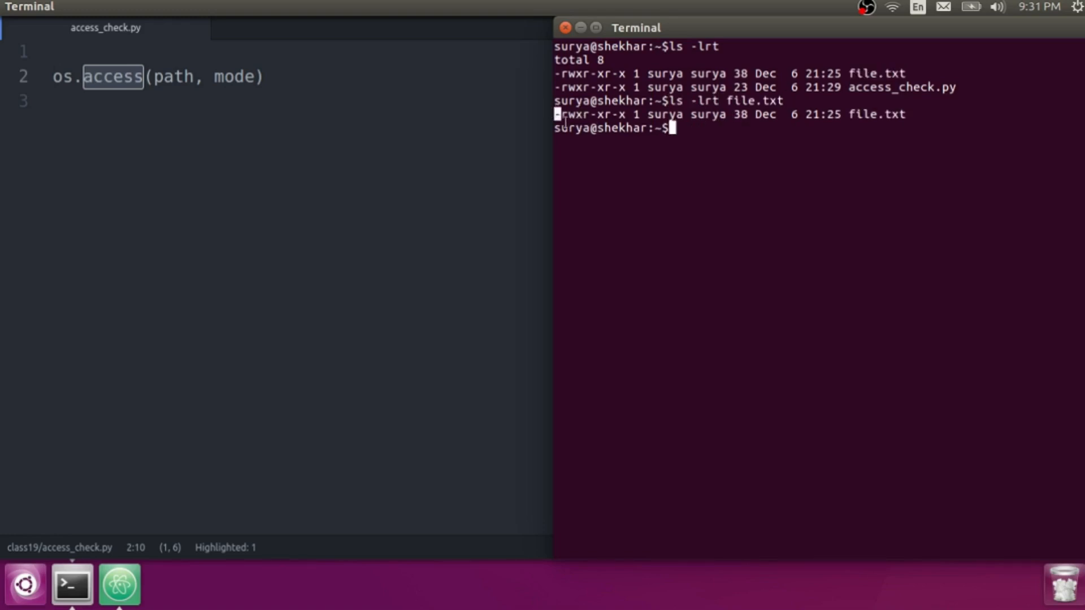
mouse_move(685, 156)
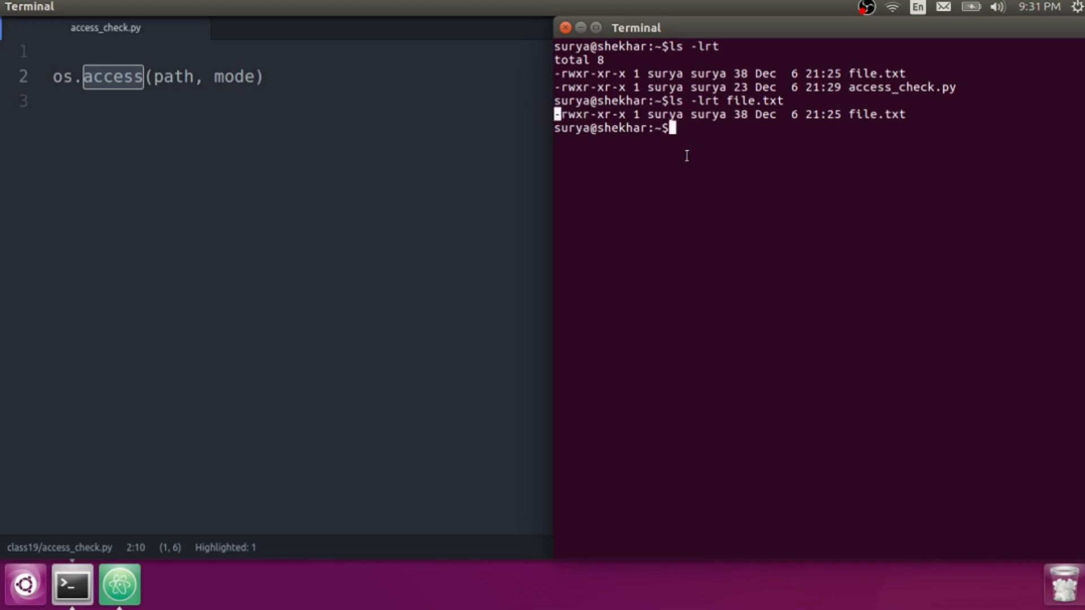
Step: Create folder abc, check its permission bits in the listing, then remove it with rmdir
type("mkdir abc")
type("ls -lrt")
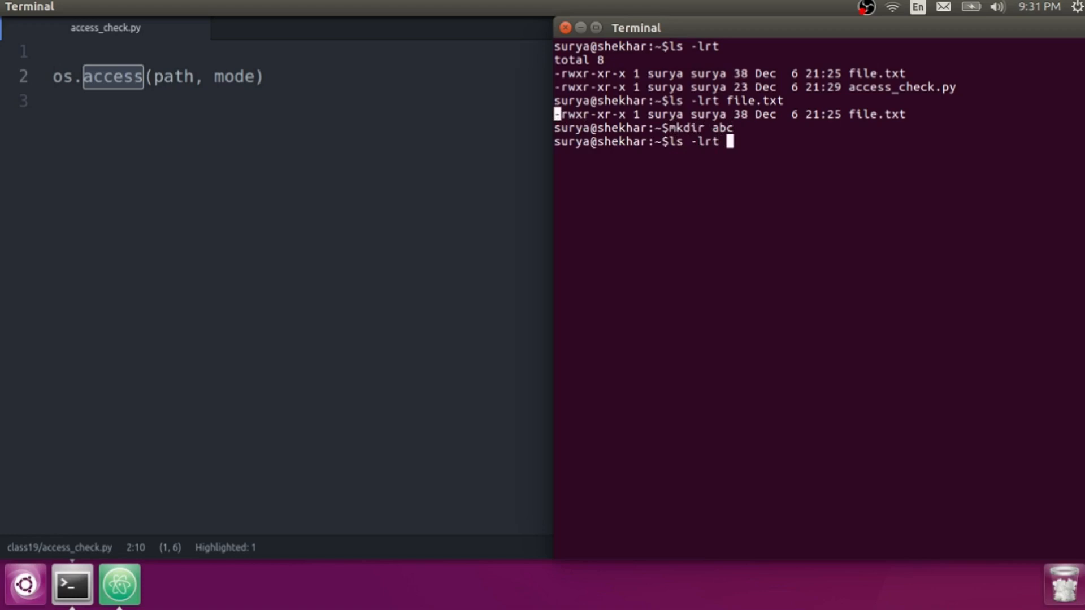
type("ld abc")
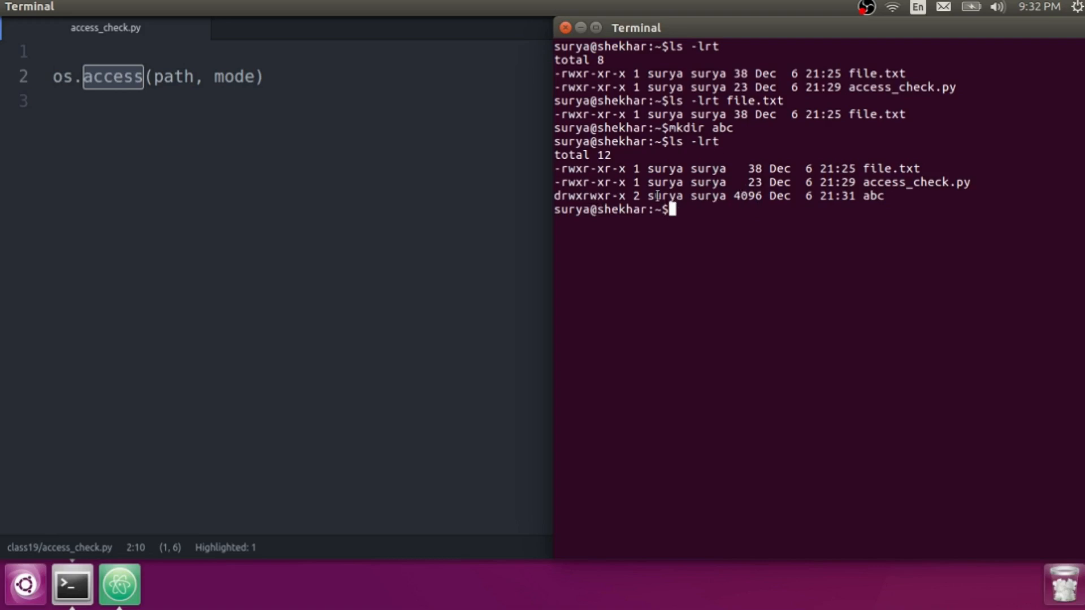
double_click(706, 196)
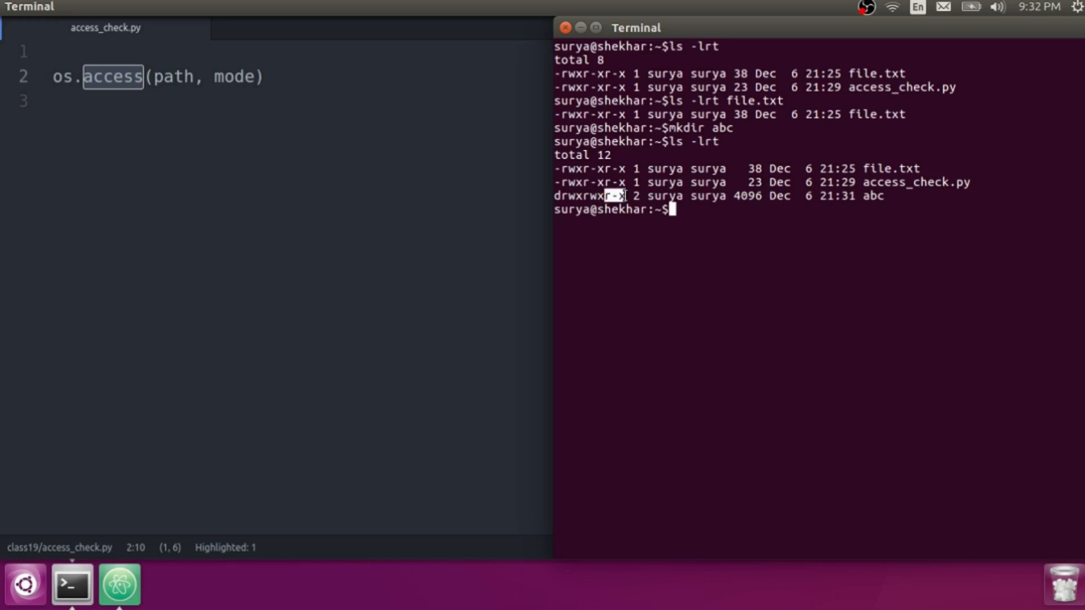
type("rmdir abc/")
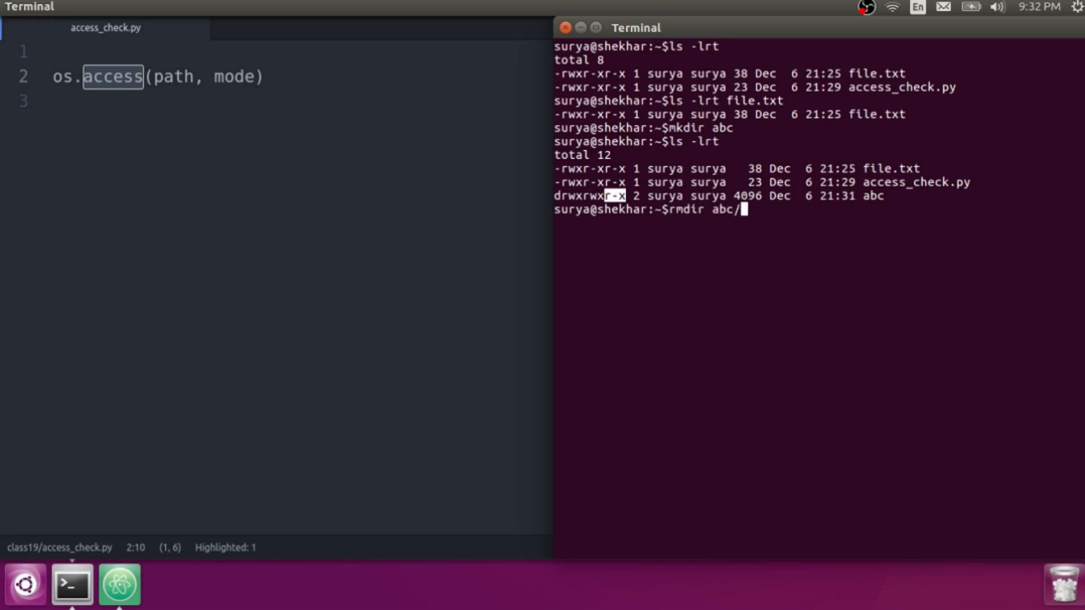
key("Return")
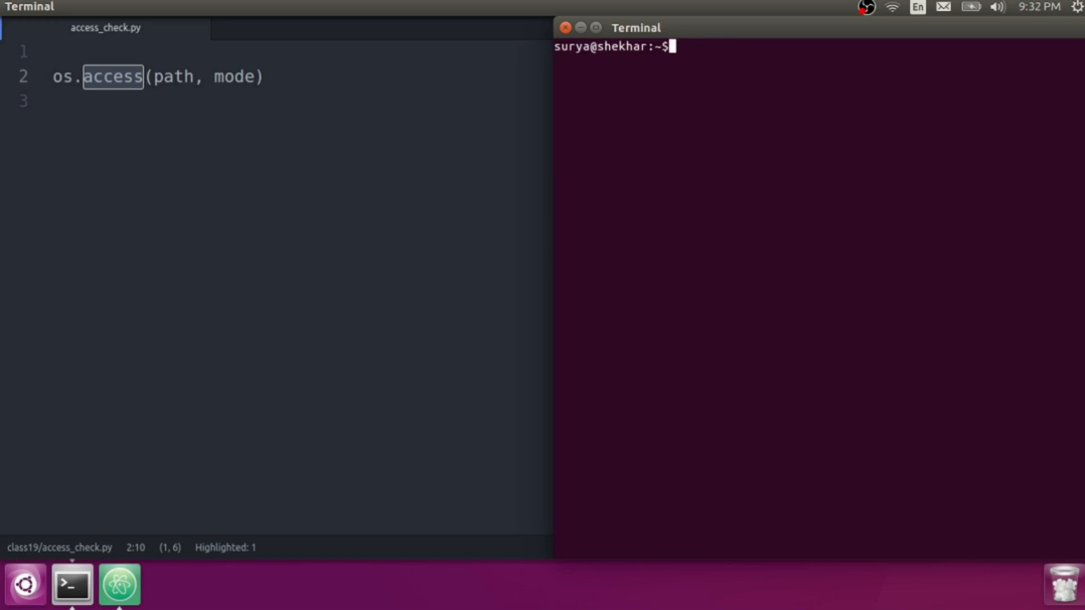
Step: List the files again and enter chmod 000 file.txt to strip its permissions
type("ls -lrt")
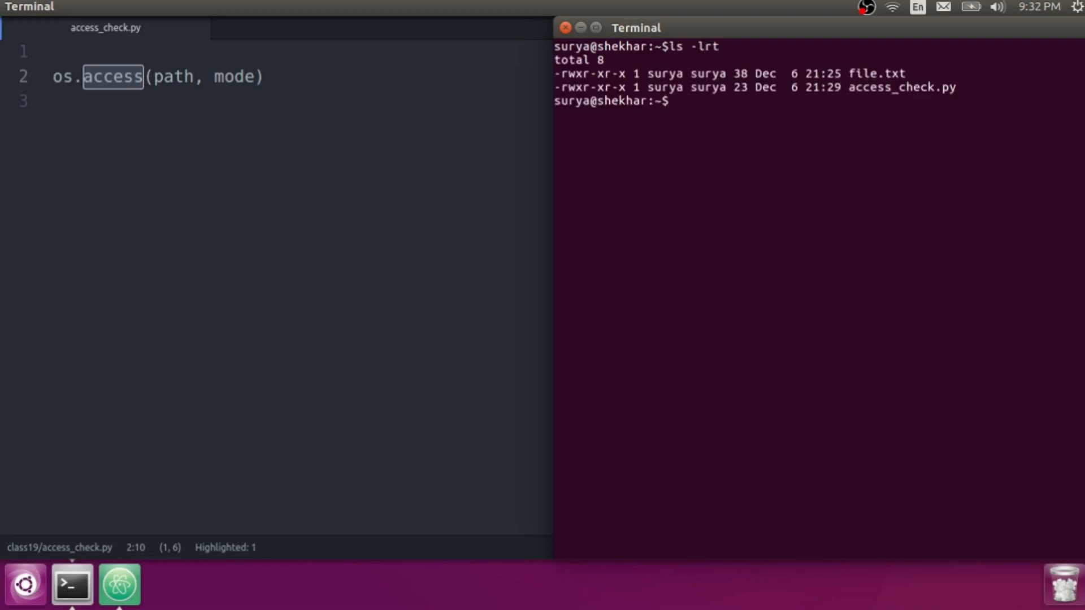
double_click(875, 74)
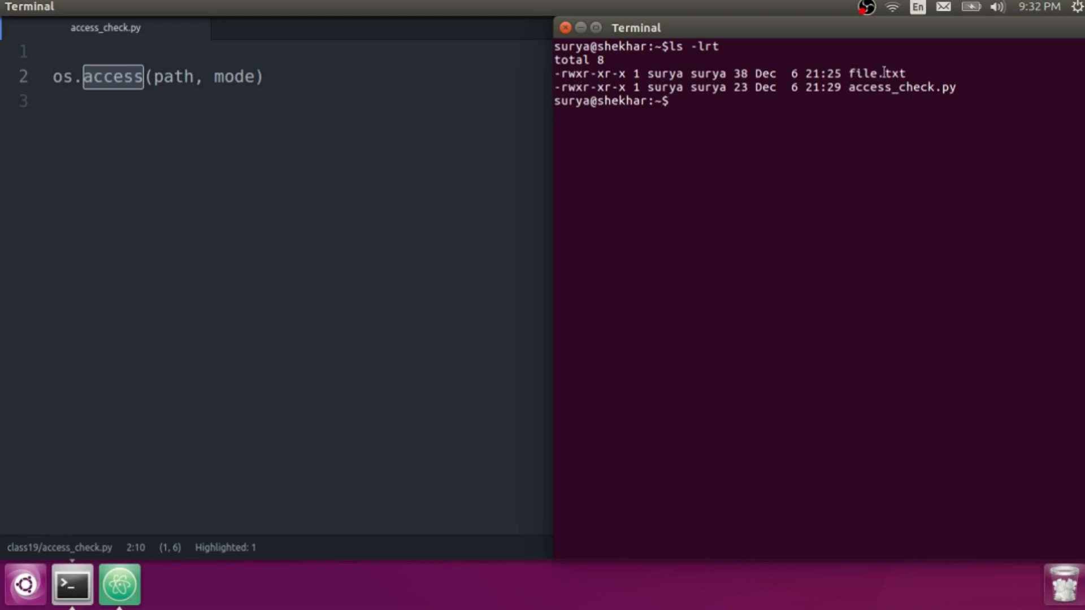
type("chmod")
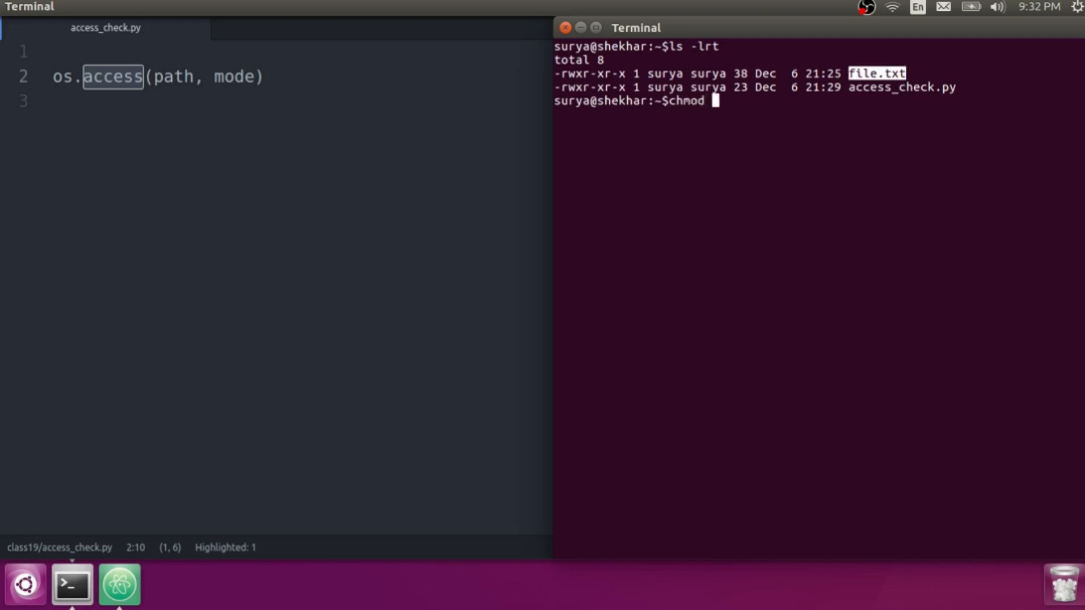
type("000")
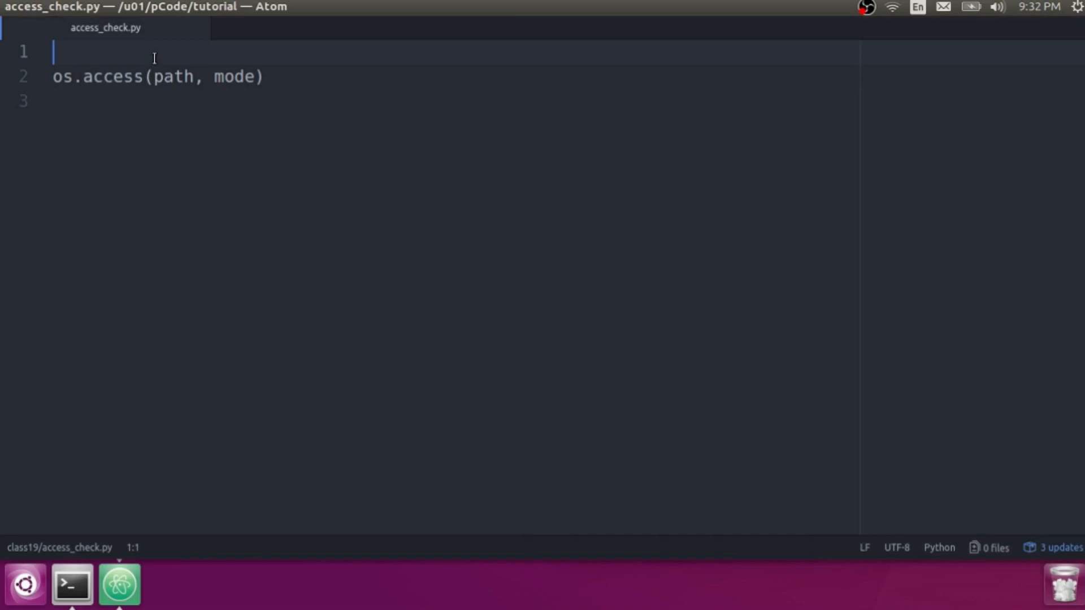
Step: Comment out the os.access reference line and define file_name = "file.txt"
type("import os")
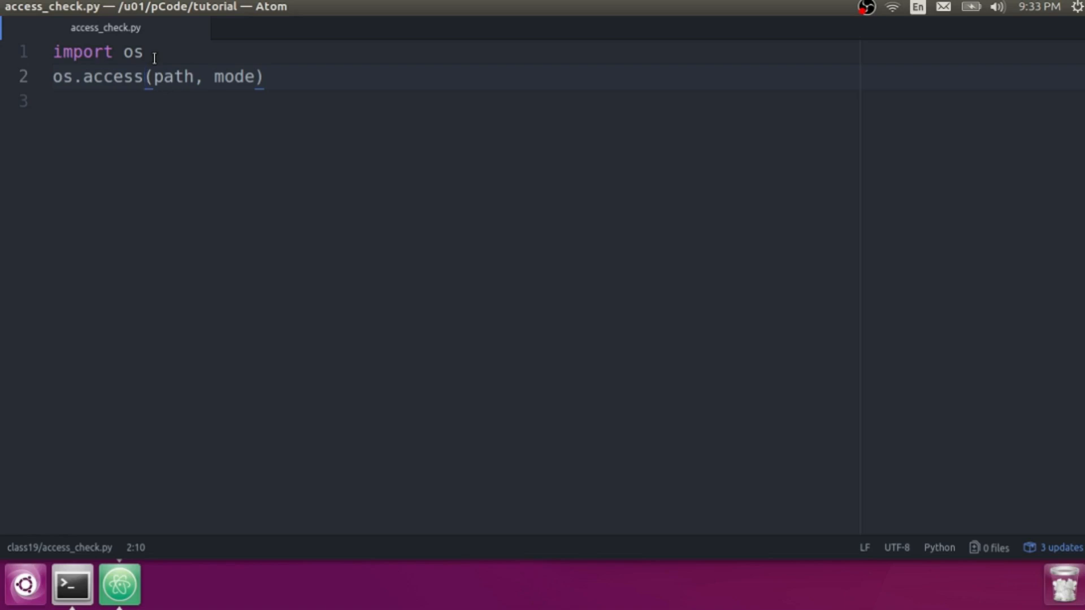
double_click(174, 77)
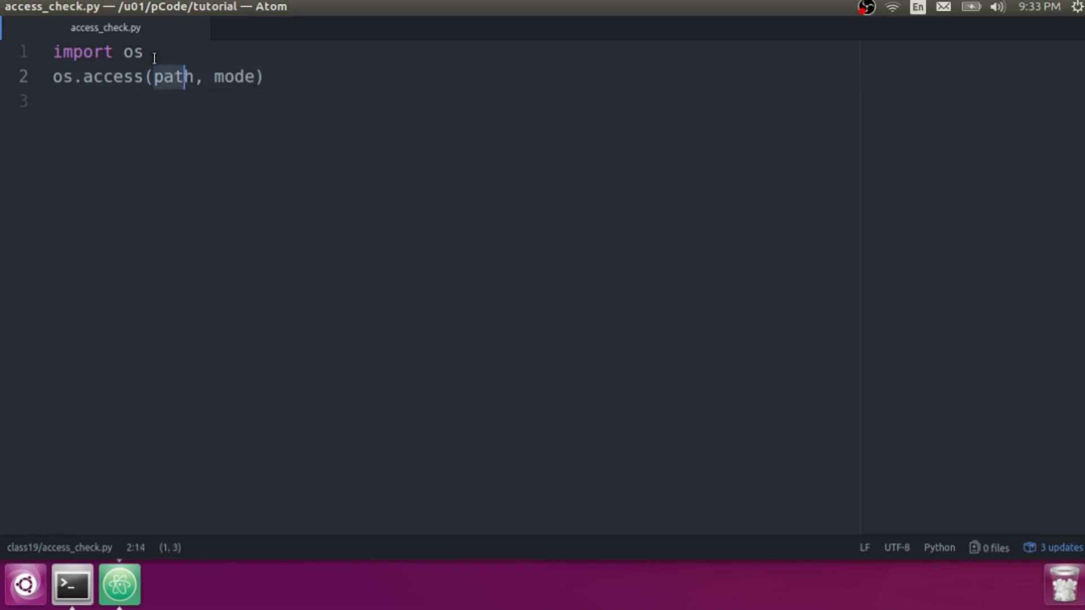
double_click(234, 76)
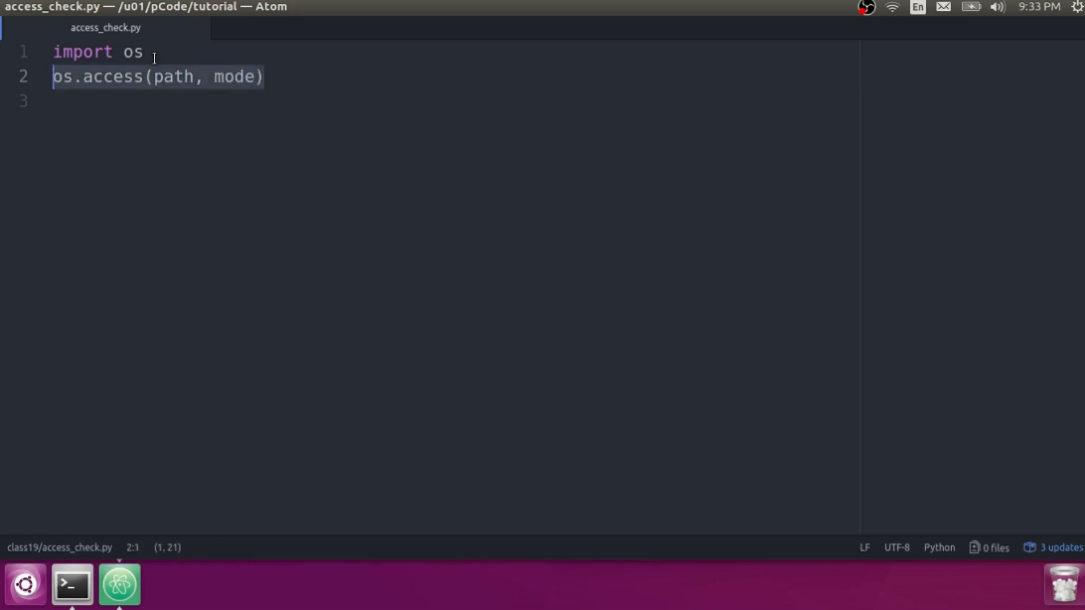
key("ctrl+/")
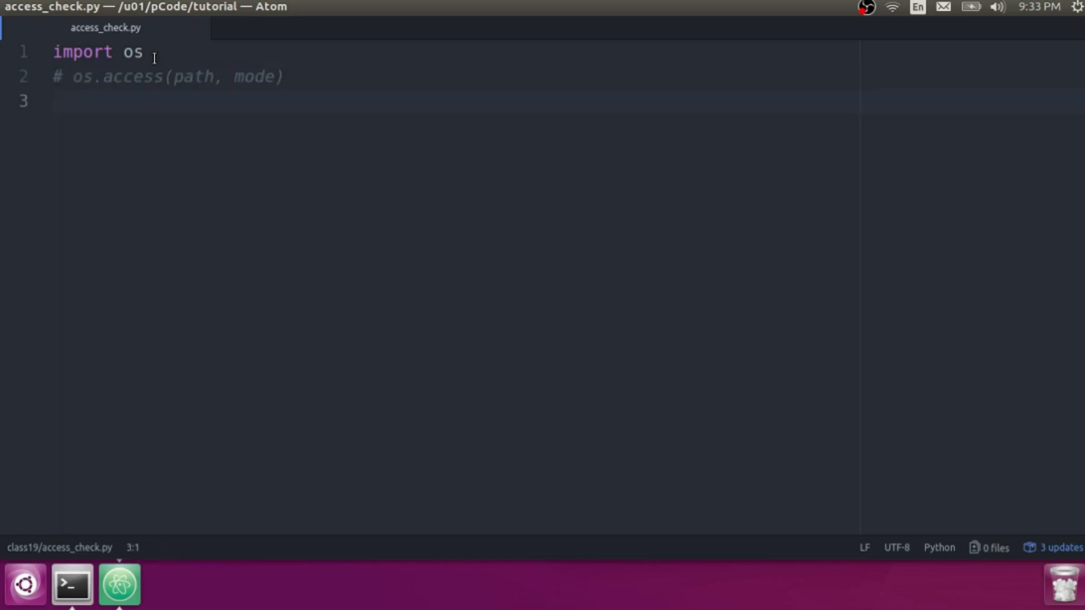
type("file_")
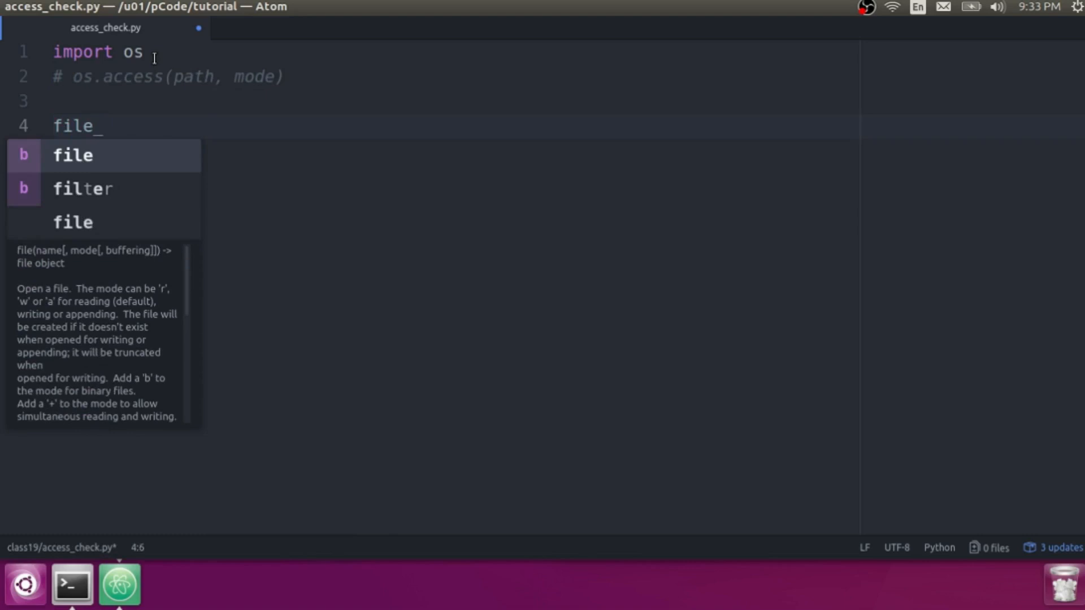
type("name =")
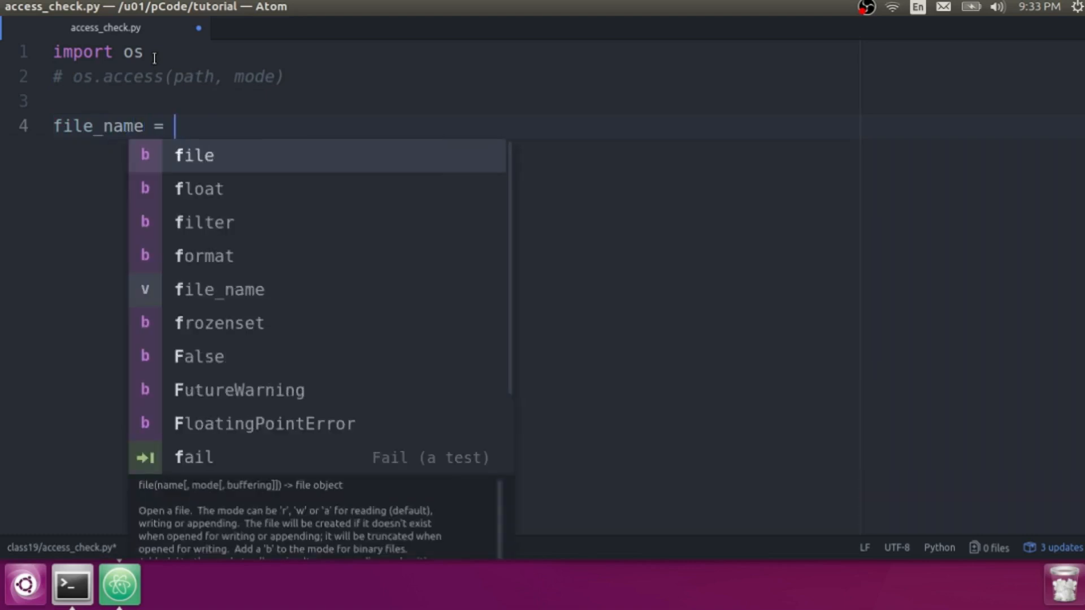
type("\"file.txt\"")
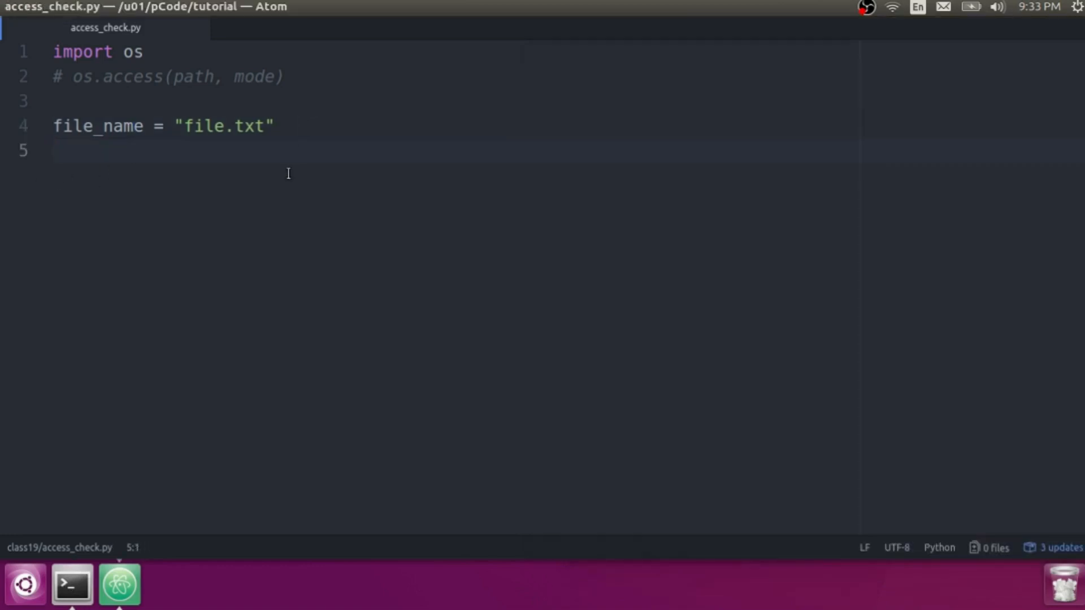
Step: Add an if os.path.isfile(file_name) check that opens the file with f1 = open(file_name, 'r')
type("if os.")
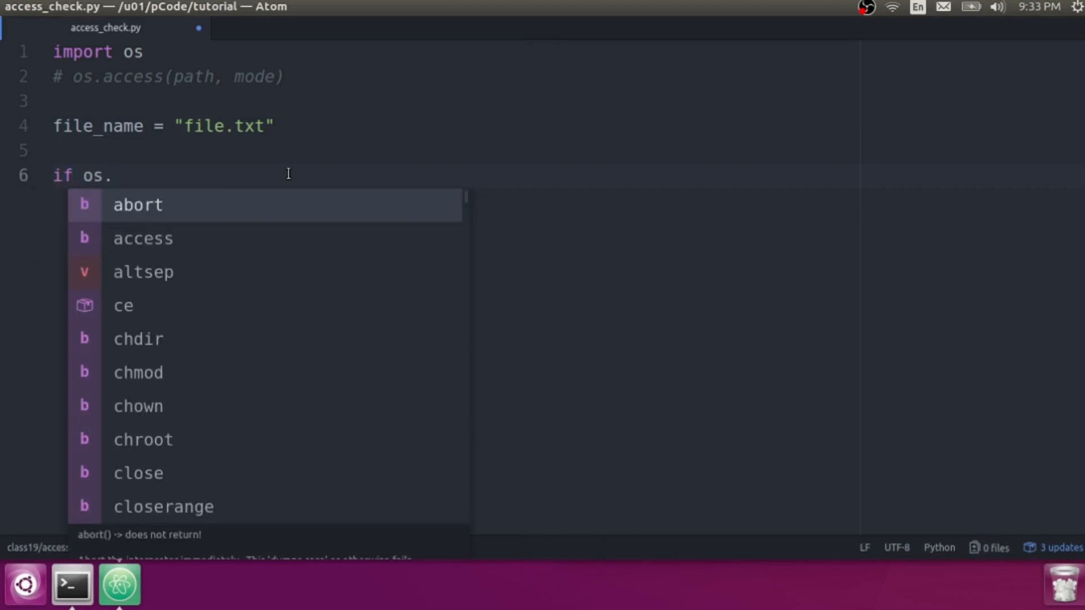
type("path.isfi")
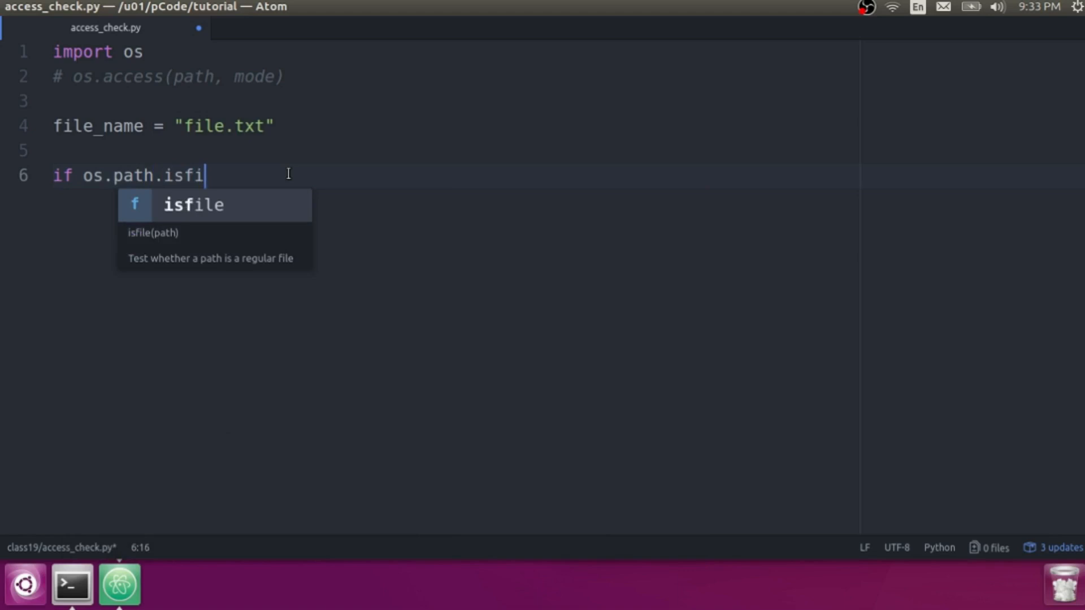
type("le(file_name):")
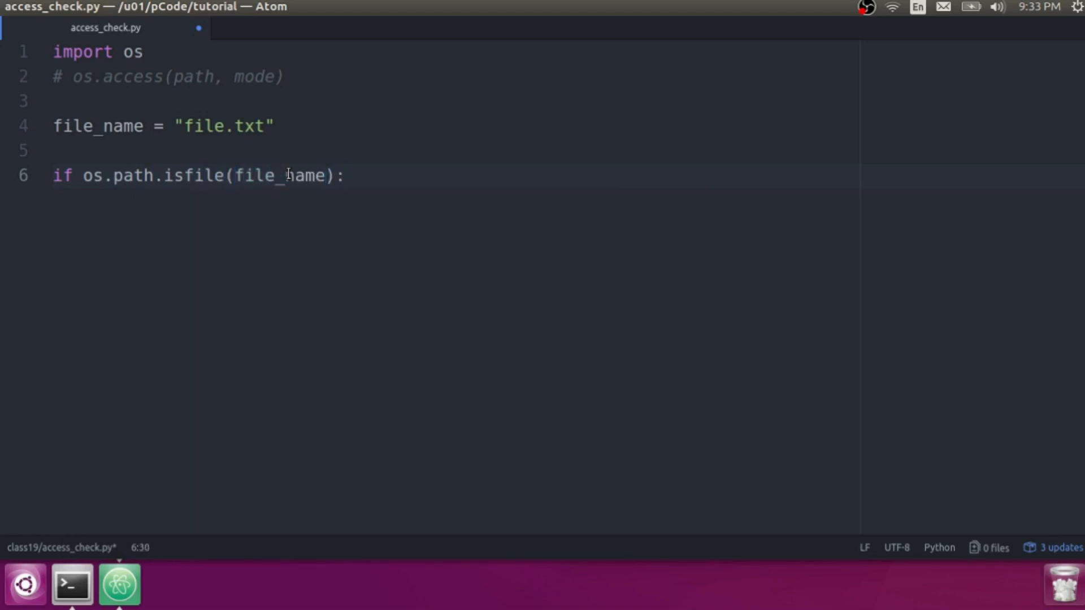
type("f1 =")
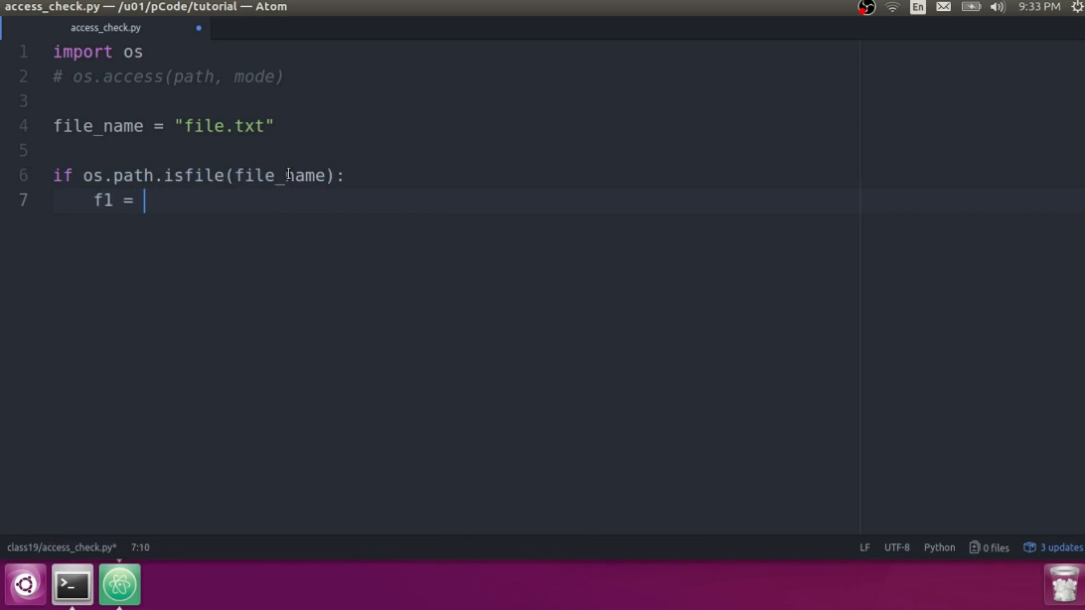
type("open(")
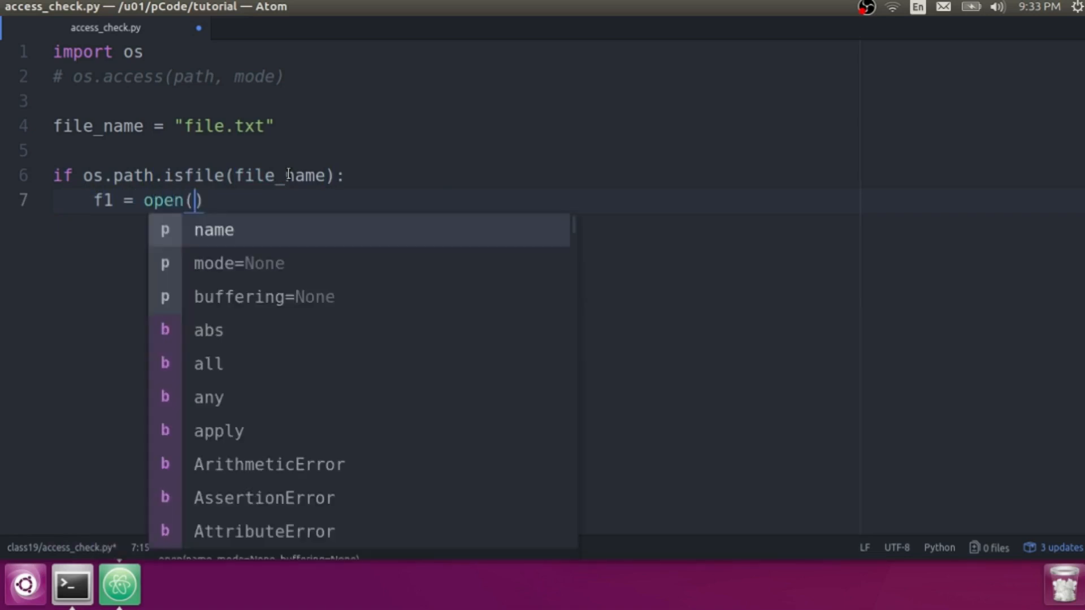
type("file_name")
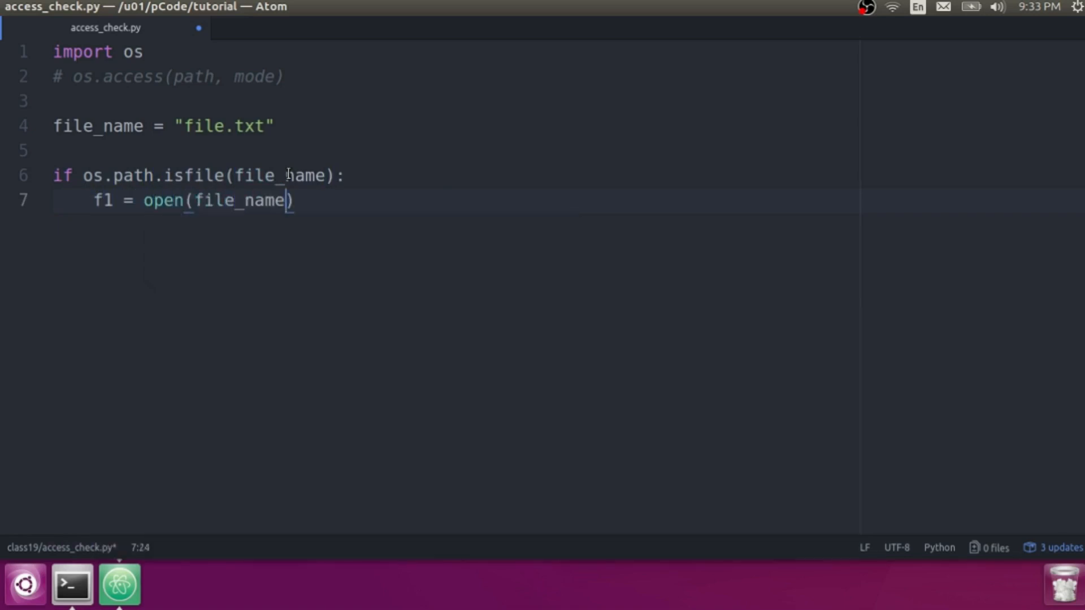
type(", 'r'")
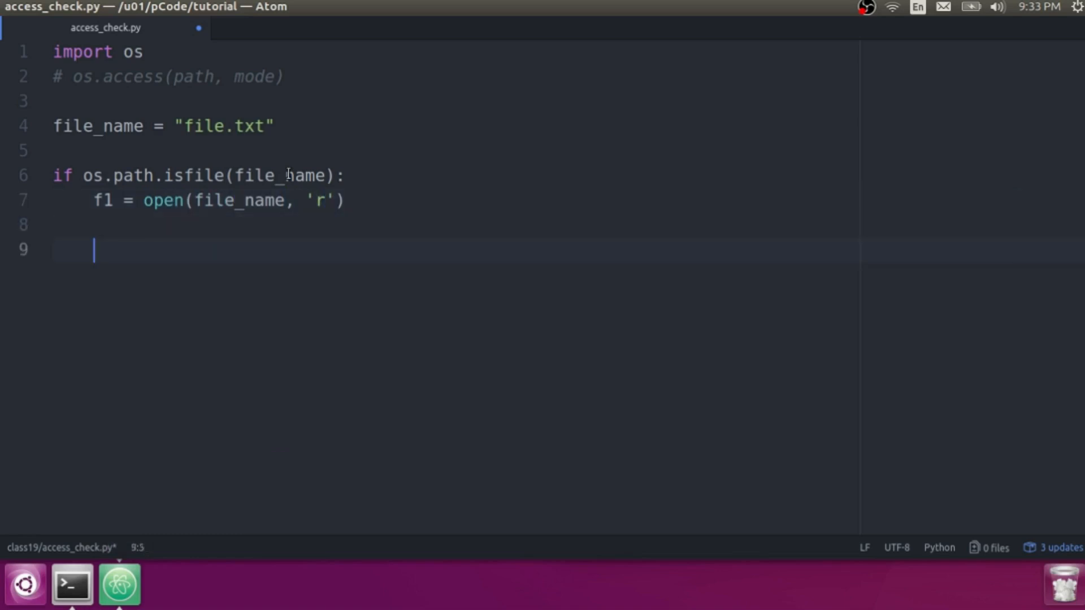
Step: Inside the check, print f1.readline() and close the file with f1.close()
type("f1.close(")
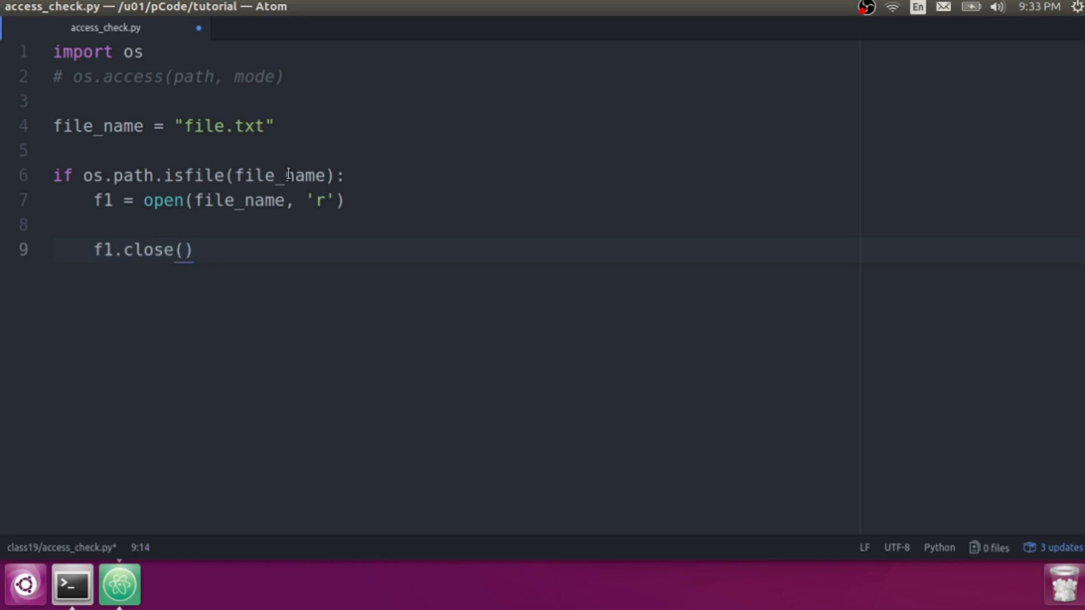
type("print f1.")
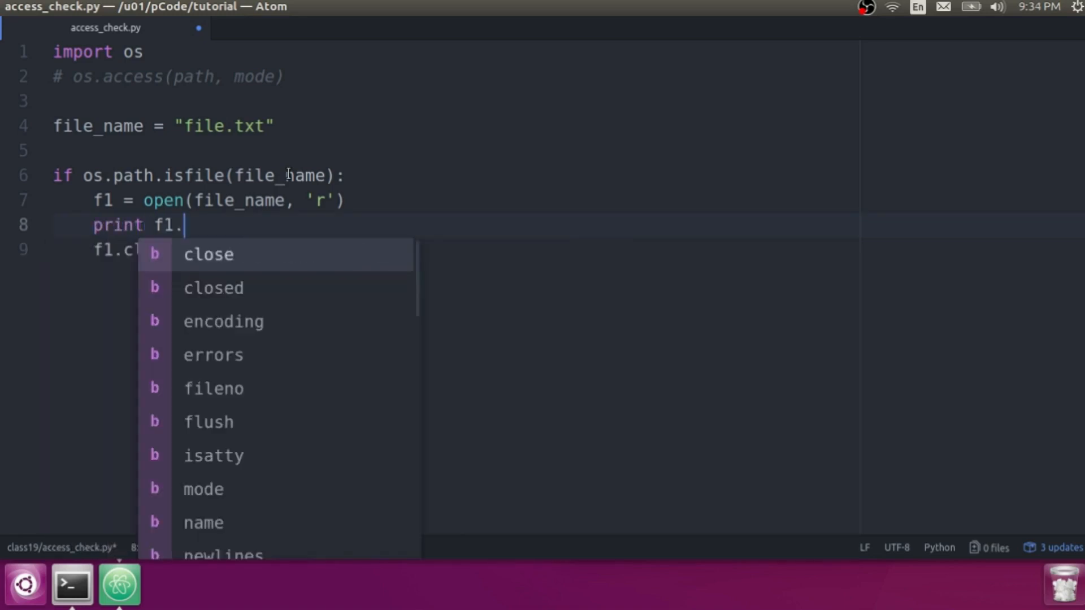
type("readline(")
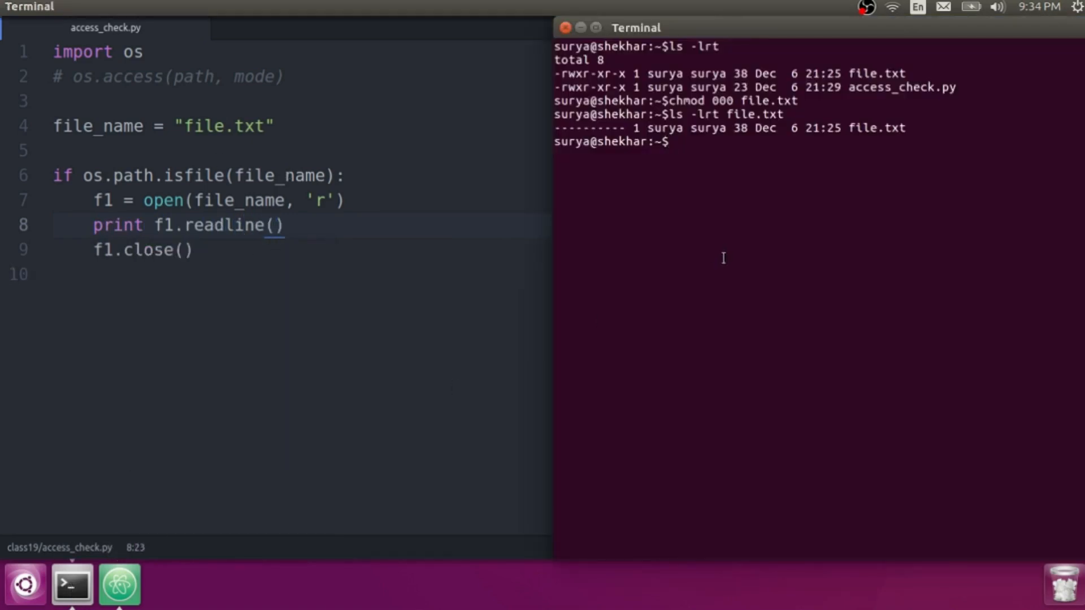
Step: Run python access_check.py to get the Permission denied IOError, then select the 'r' mode in Atom
type("python access_check.py")
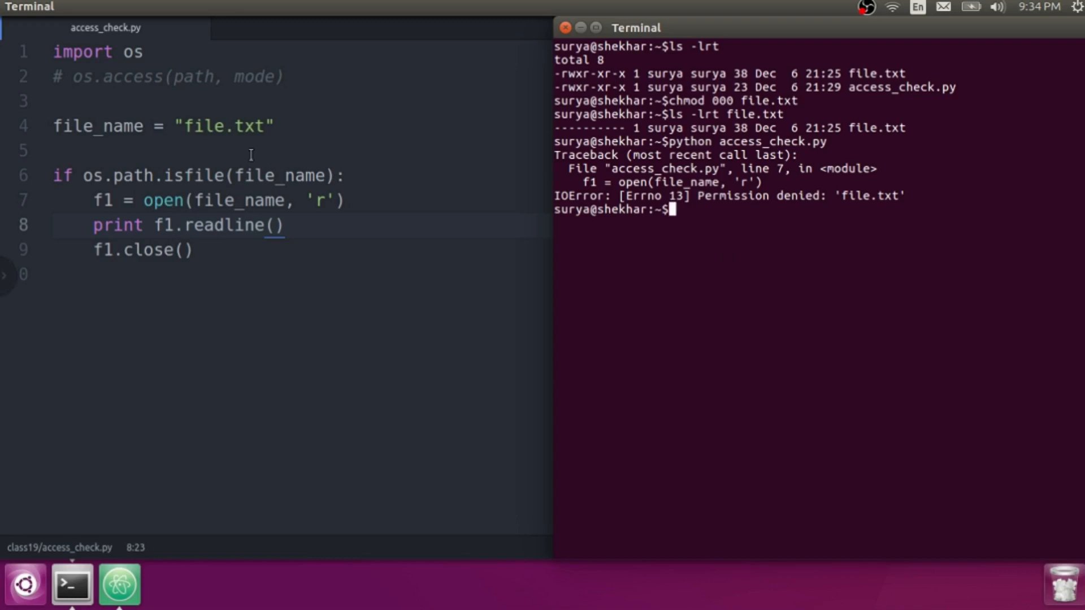
double_click(277, 176)
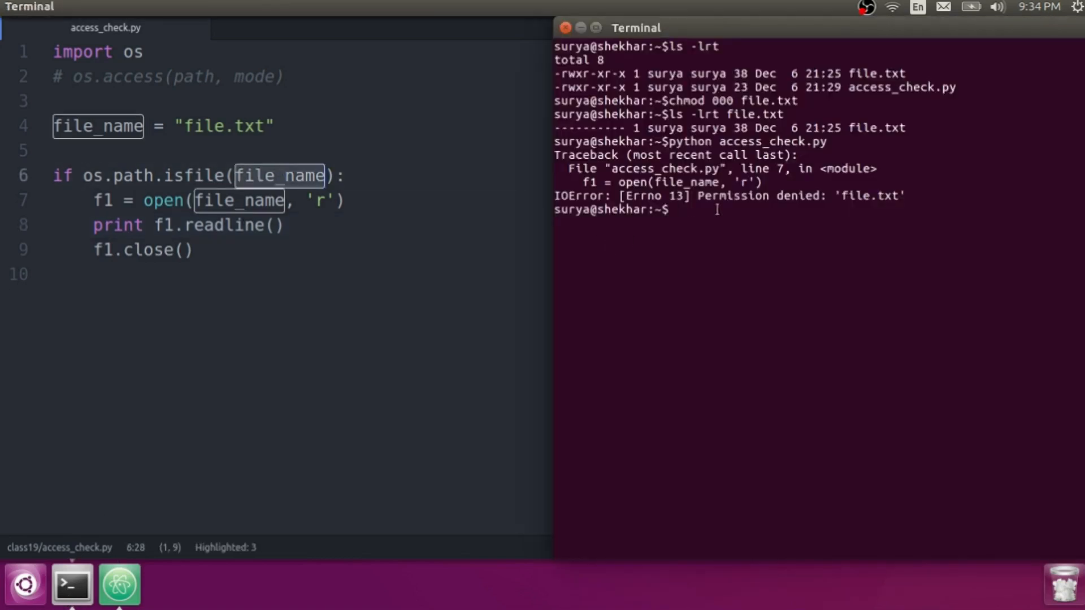
double_click(761, 195)
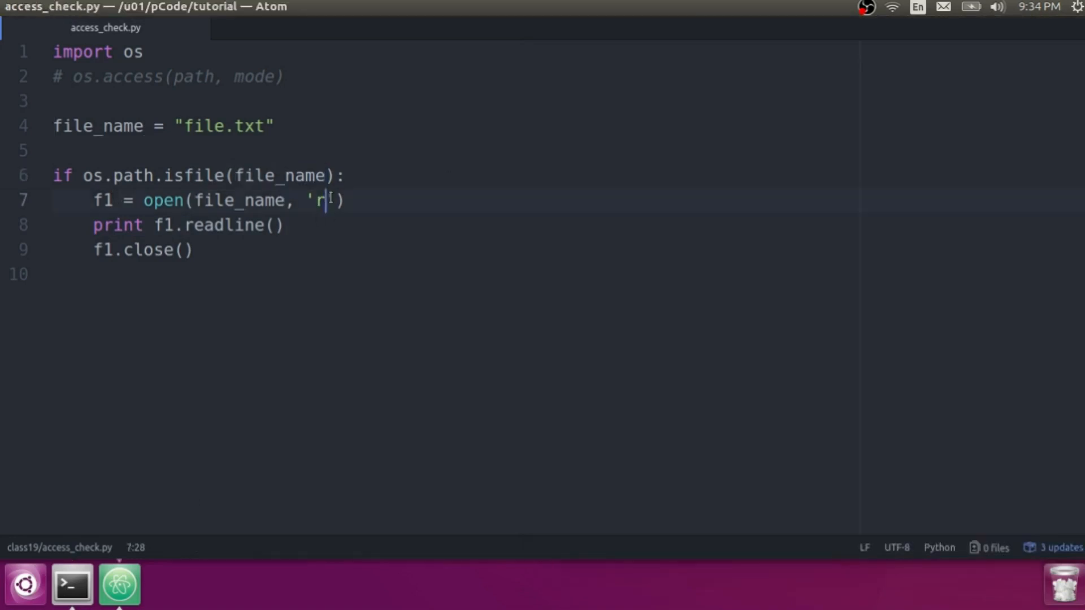
Step: Change the open mode to 'w' and replace the readline print with f1.write('something')
type("w")
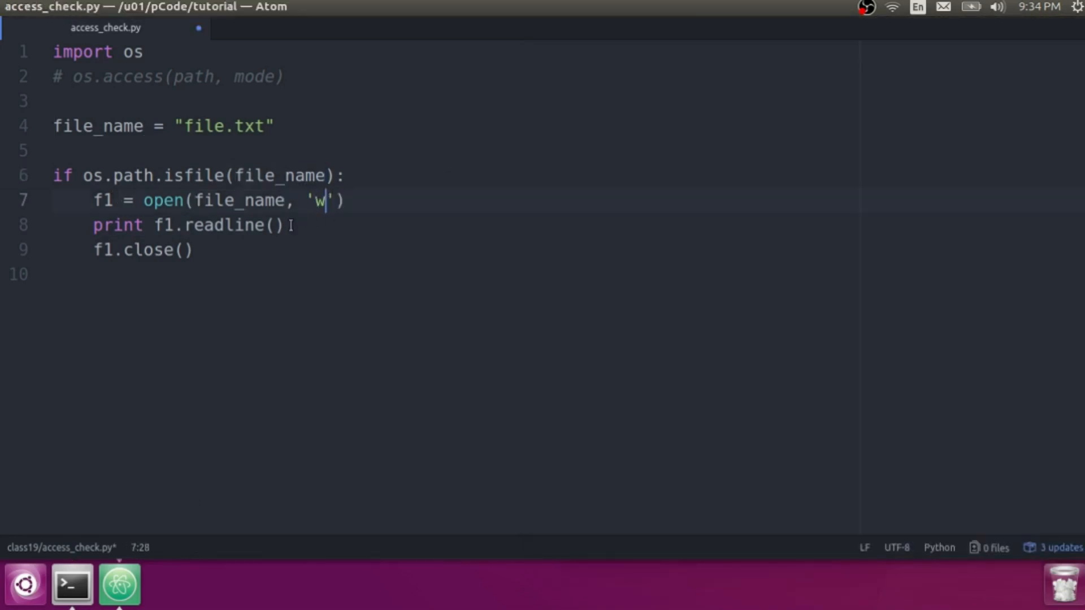
type("f1.write('someth")
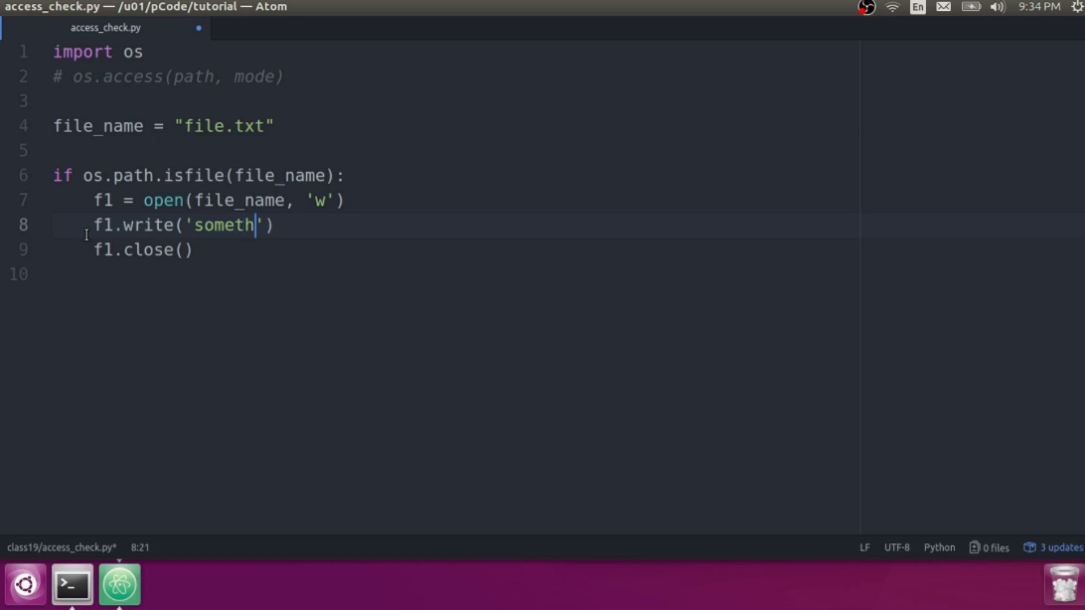
left_click(71, 584)
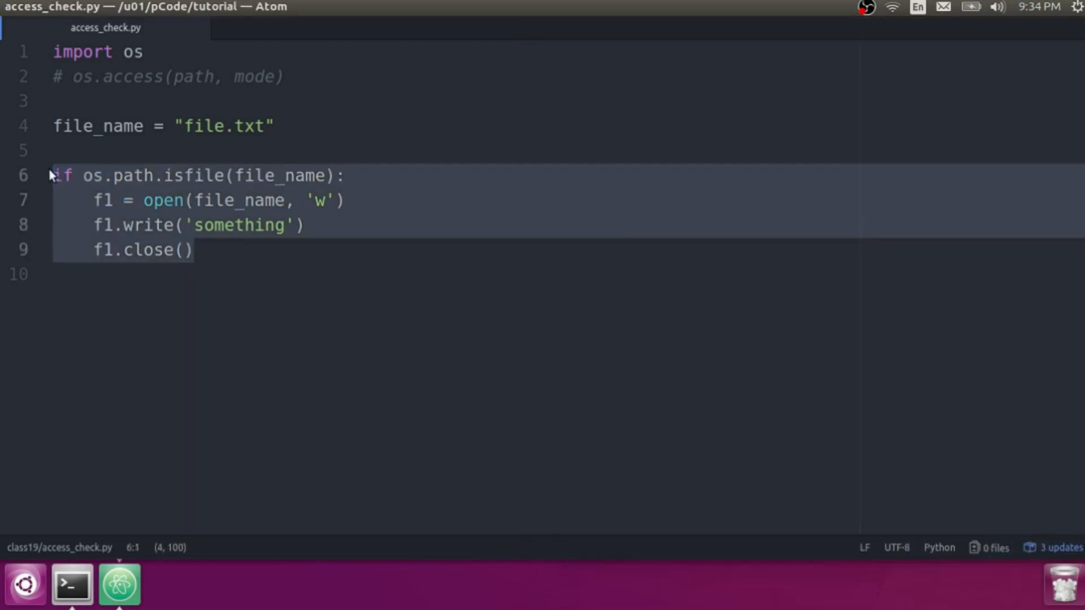
Step: Replace the if-block with print "Check file exists :", os.access(file_name, os.F_OK) and run it
key("Delete")
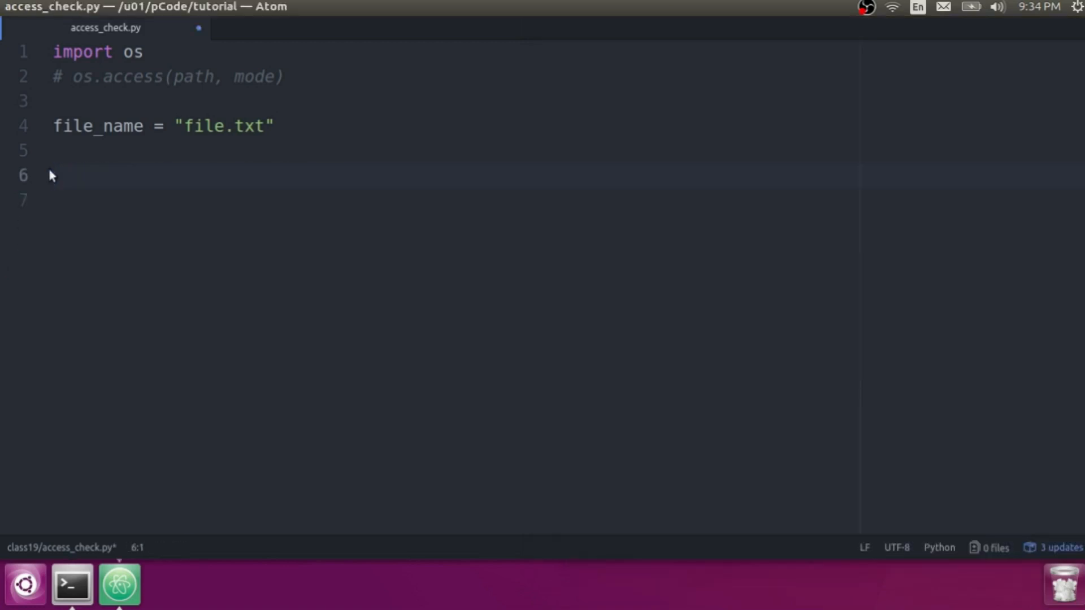
type("print")
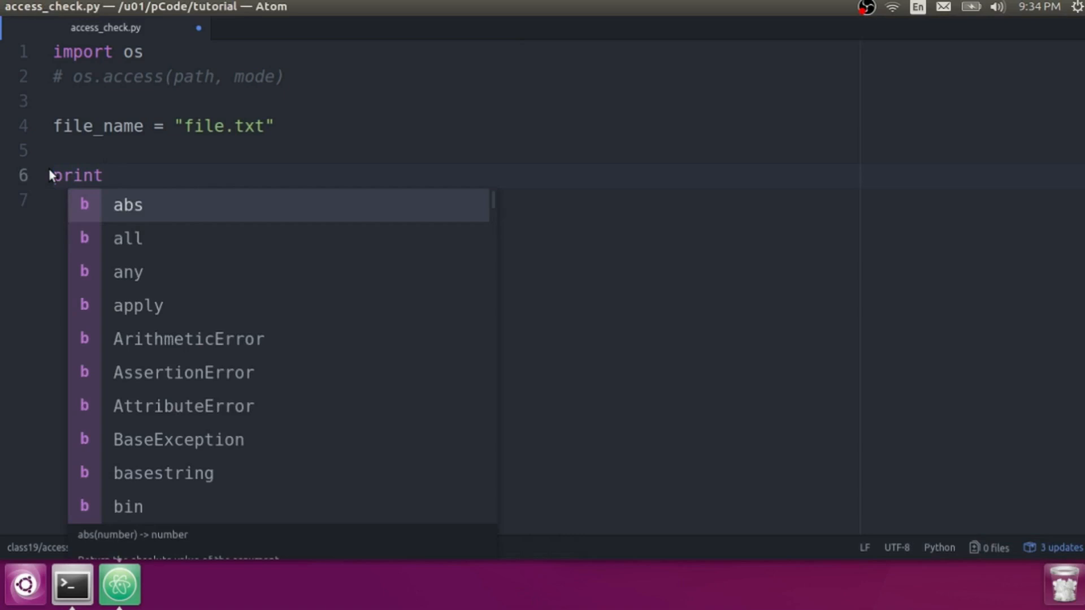
type("\"\"")
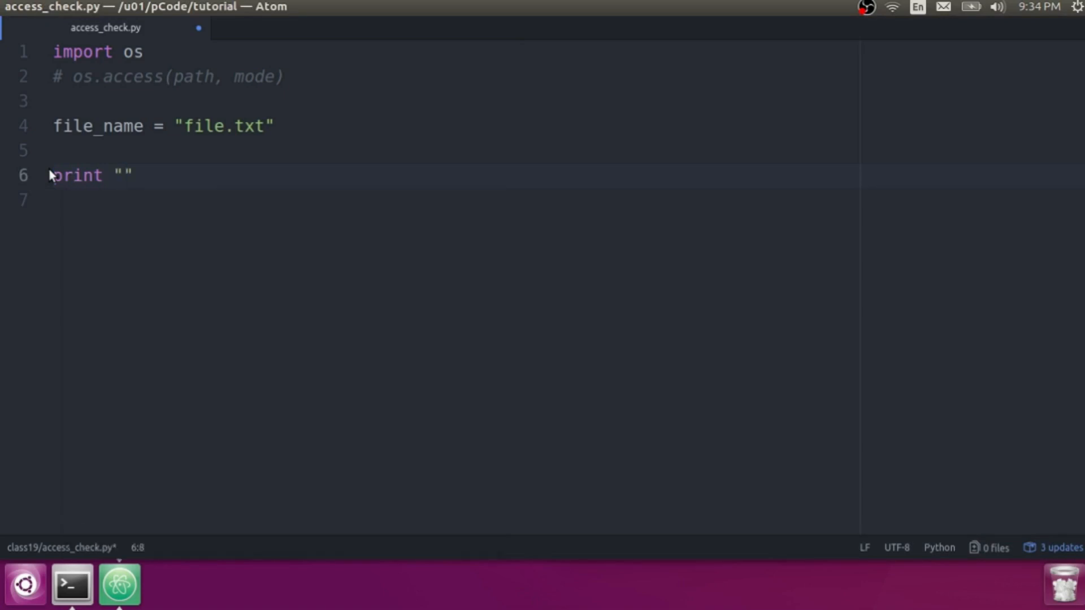
type("Check file exists")
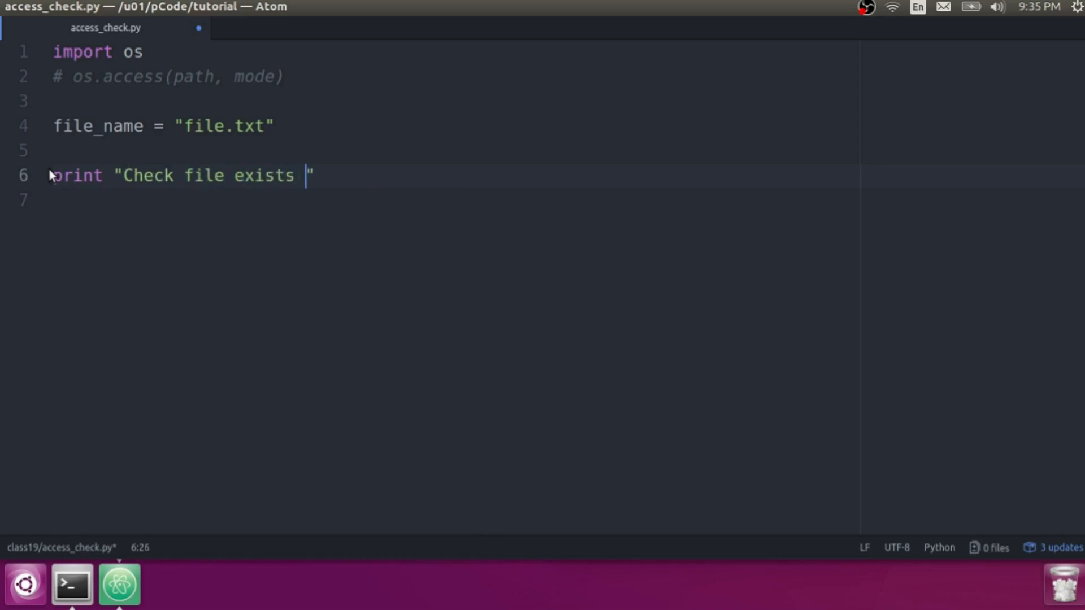
type(":\", os")
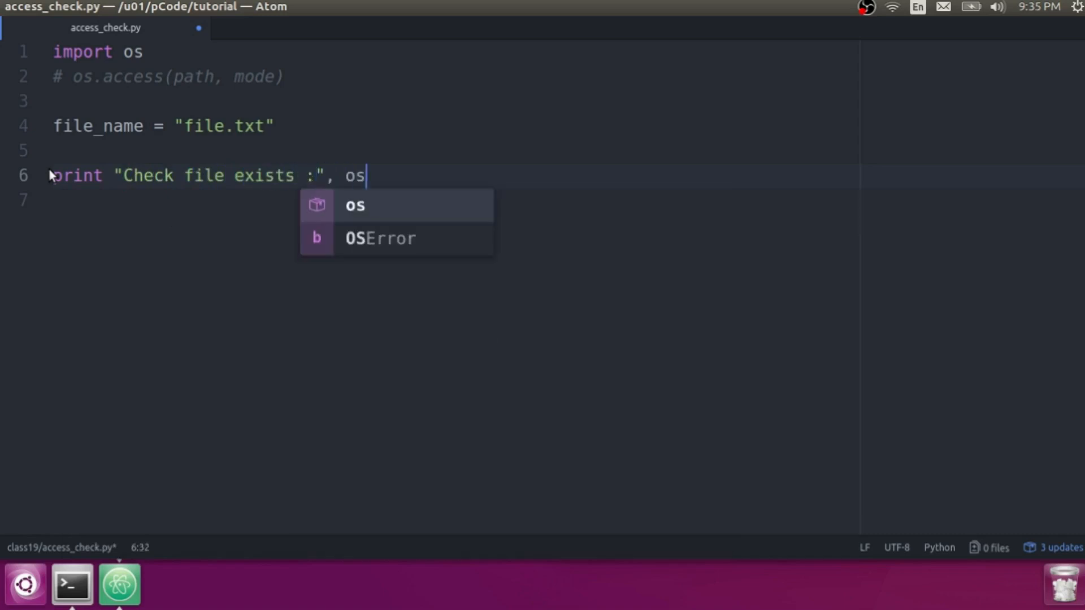
type(".access(file_name,")
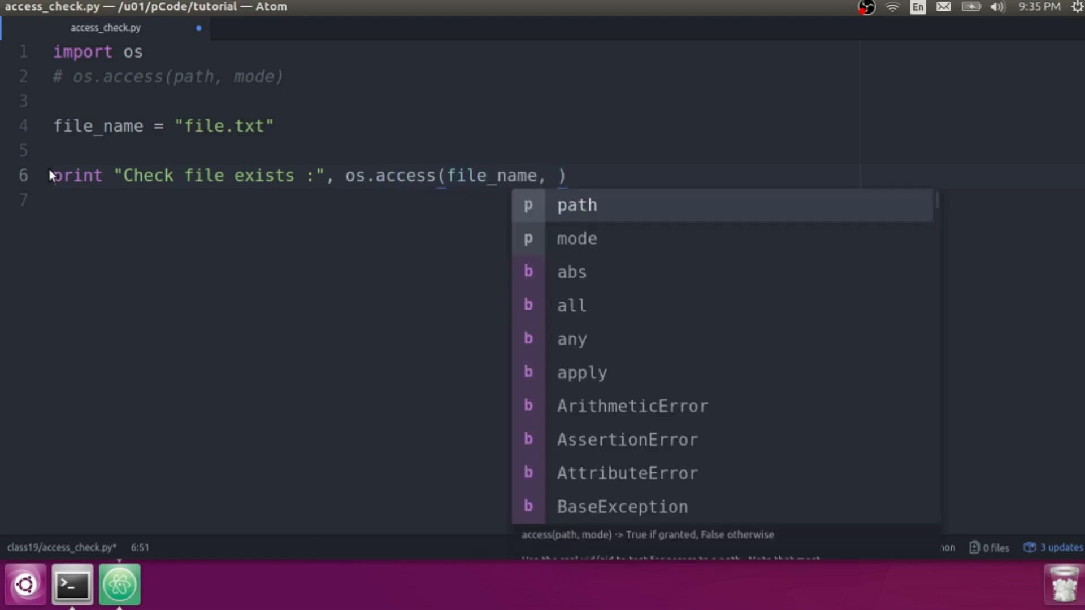
type("os.")
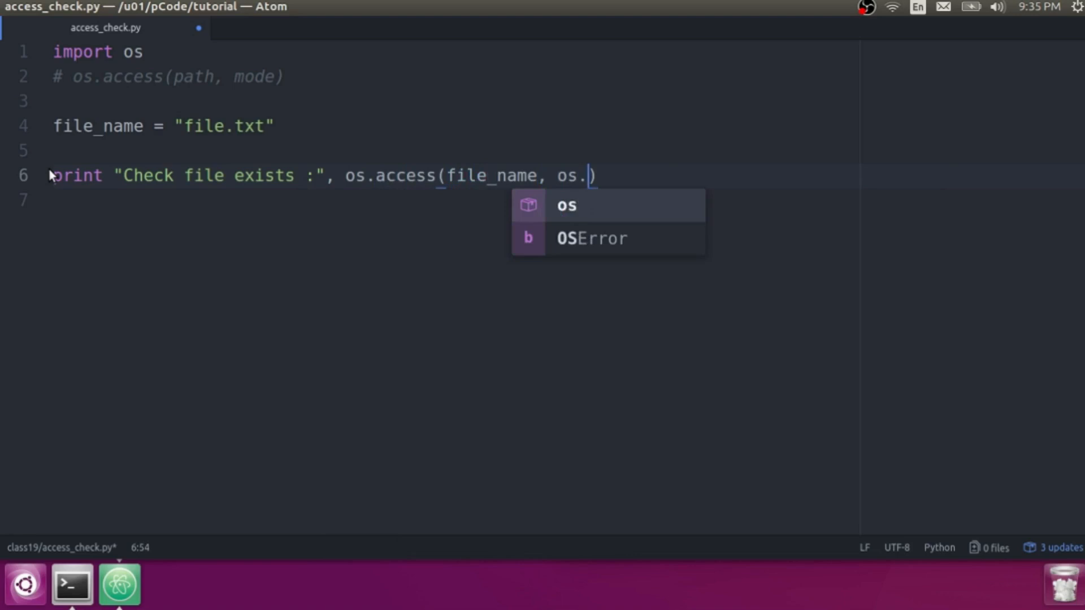
type("F_OK")
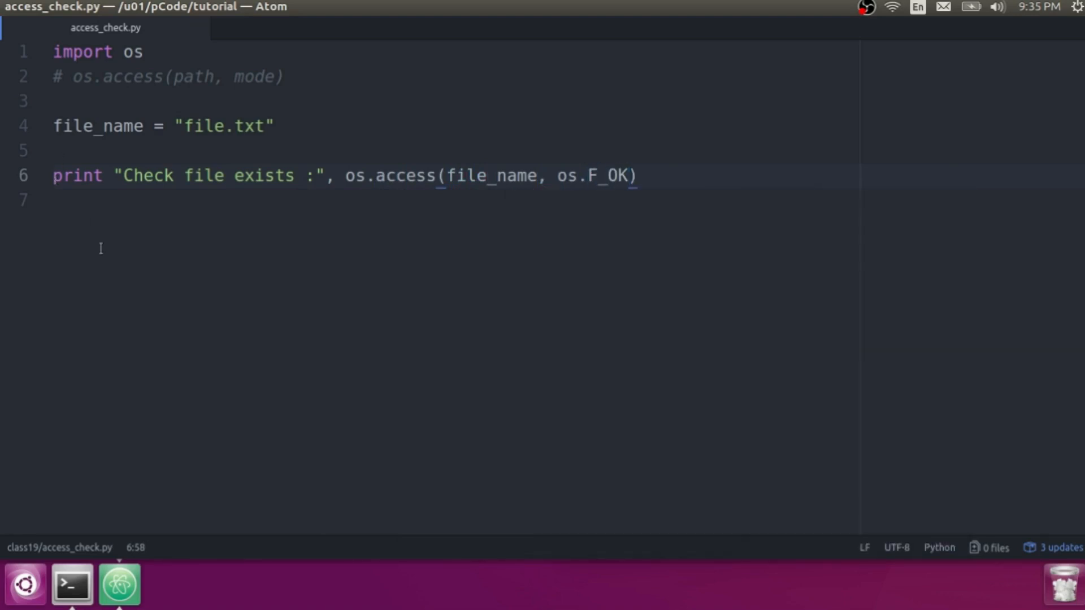
left_click(72, 584)
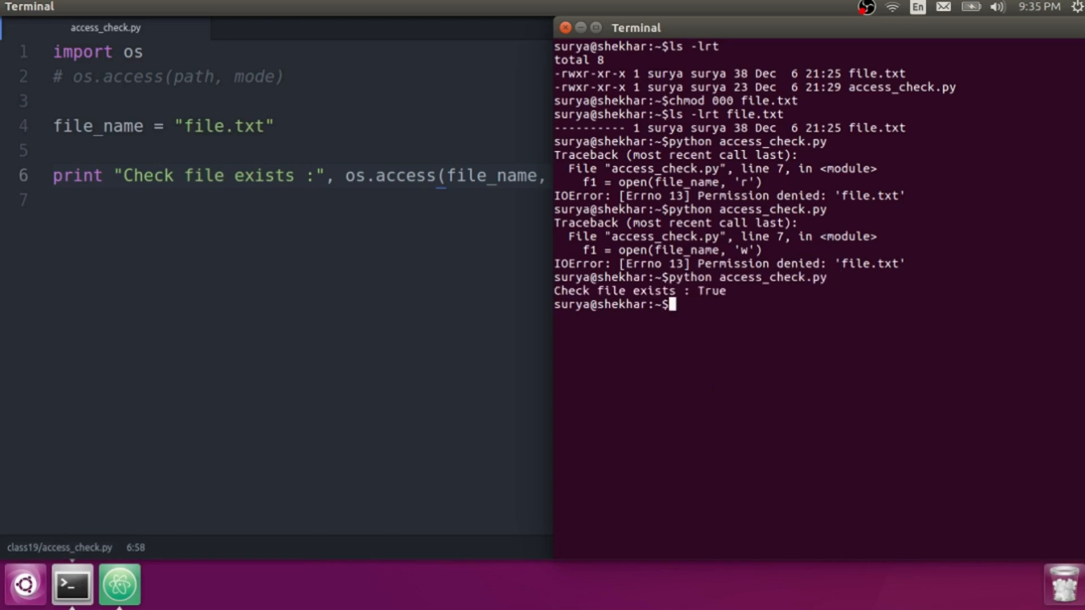
Step: Run ls -lrt file.txt to confirm it still has no permissions
type("ls -lrt file.txt")
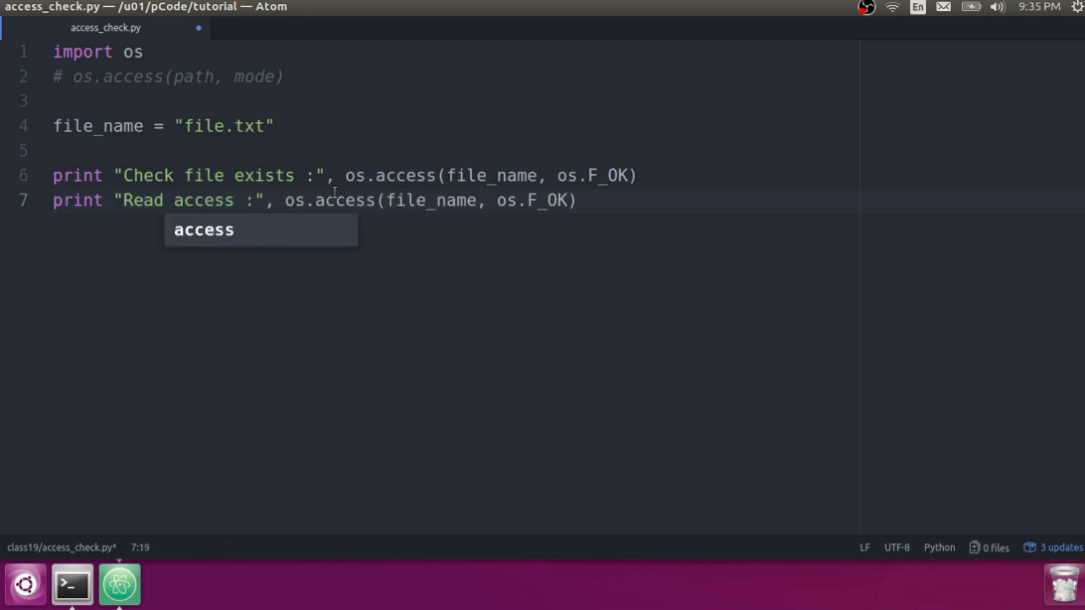
Step: Add print lines for Read (os.R_OK), write (os.W_OK) and Execute access of file.txt
left_click(517, 200)
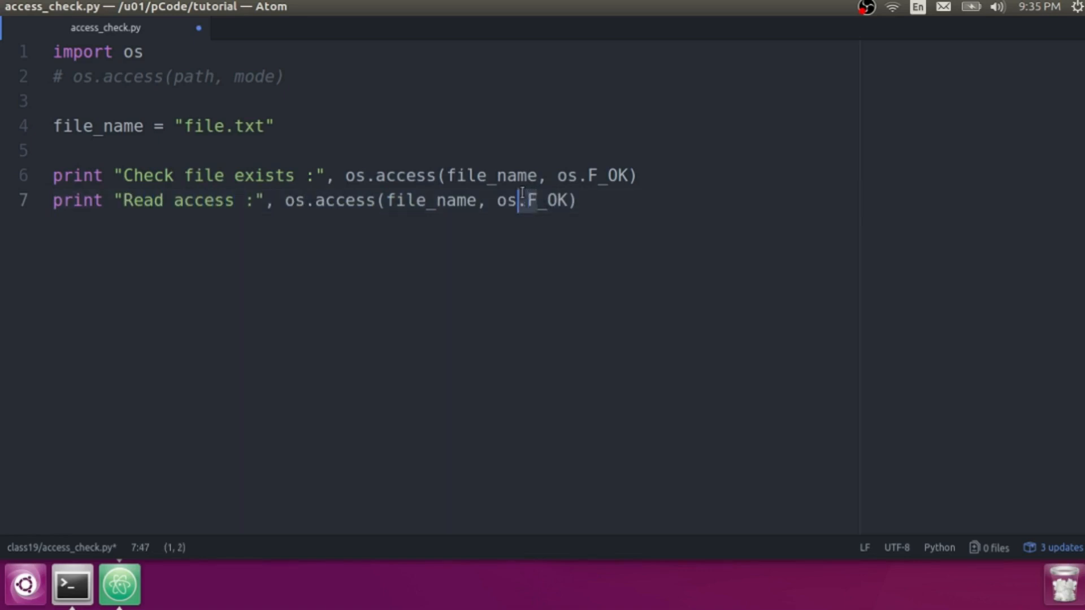
type("R")
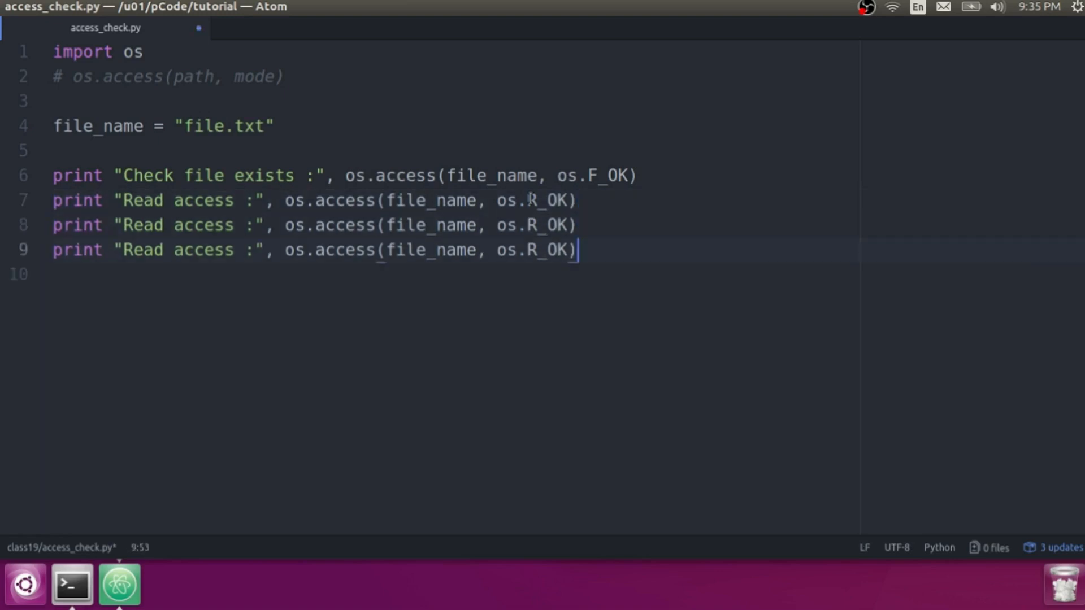
double_click(144, 224)
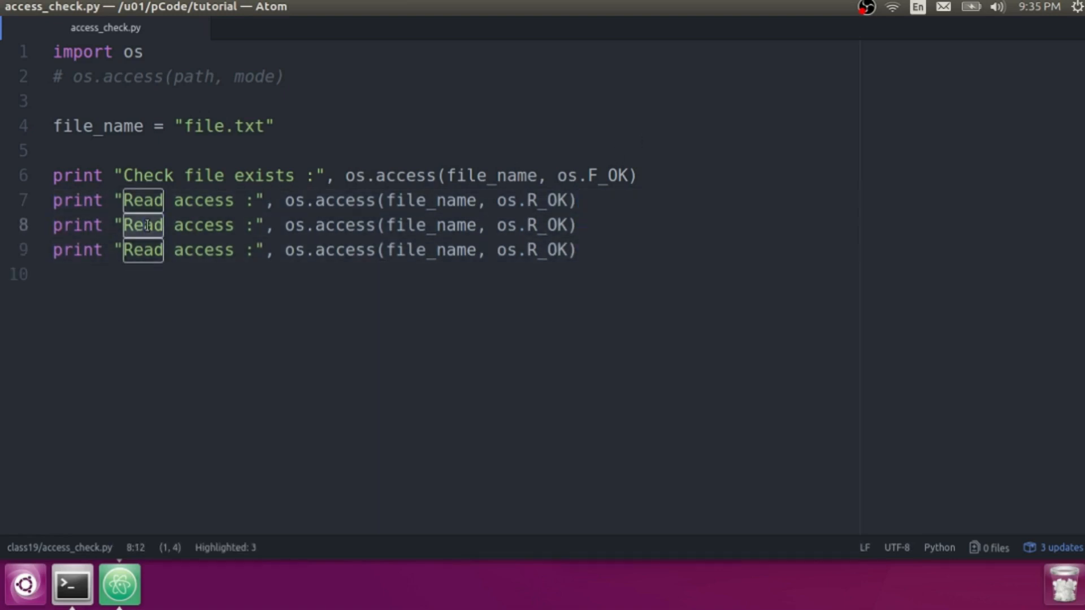
type("write")
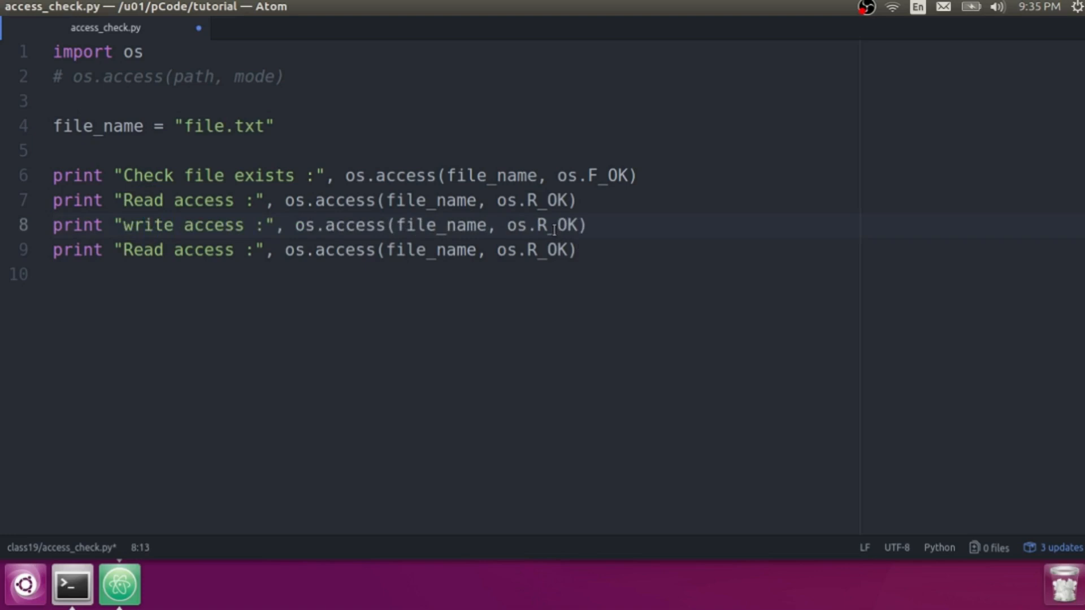
type("W")
left_click(314, 250)
type("Ex")
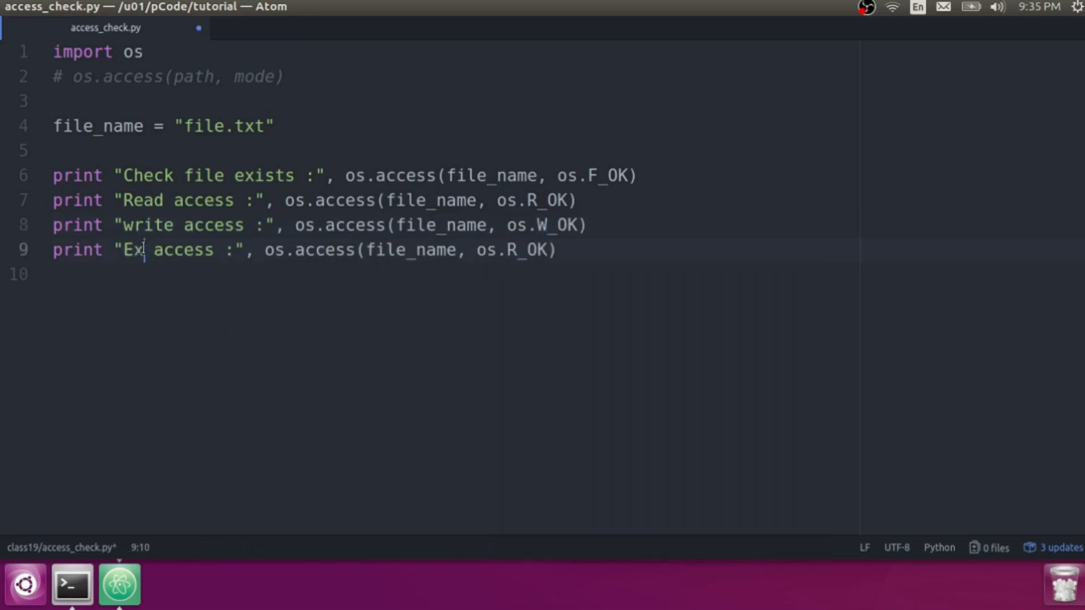
type("ecute")
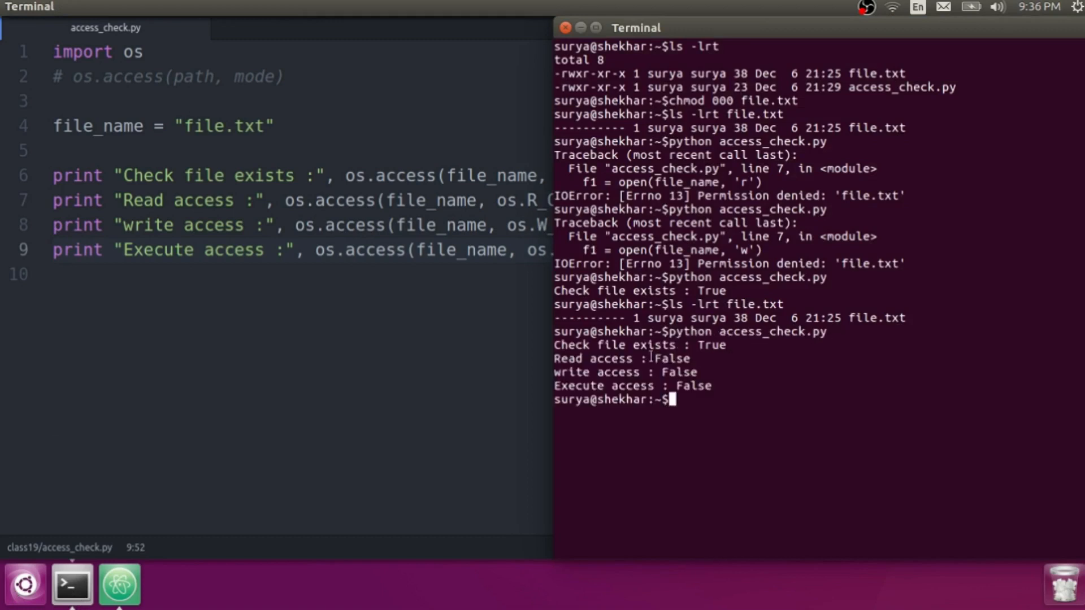
mouse_move(567, 320)
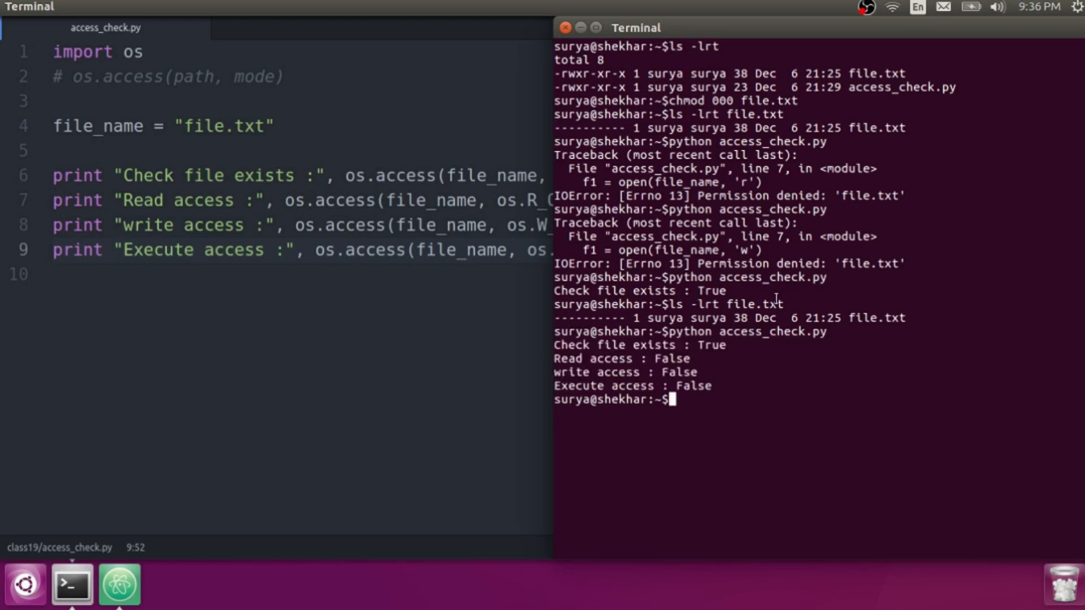
Step: Run chmod 400 file.txt to make it owner-readable only, then list it to confirm
type("chmod")
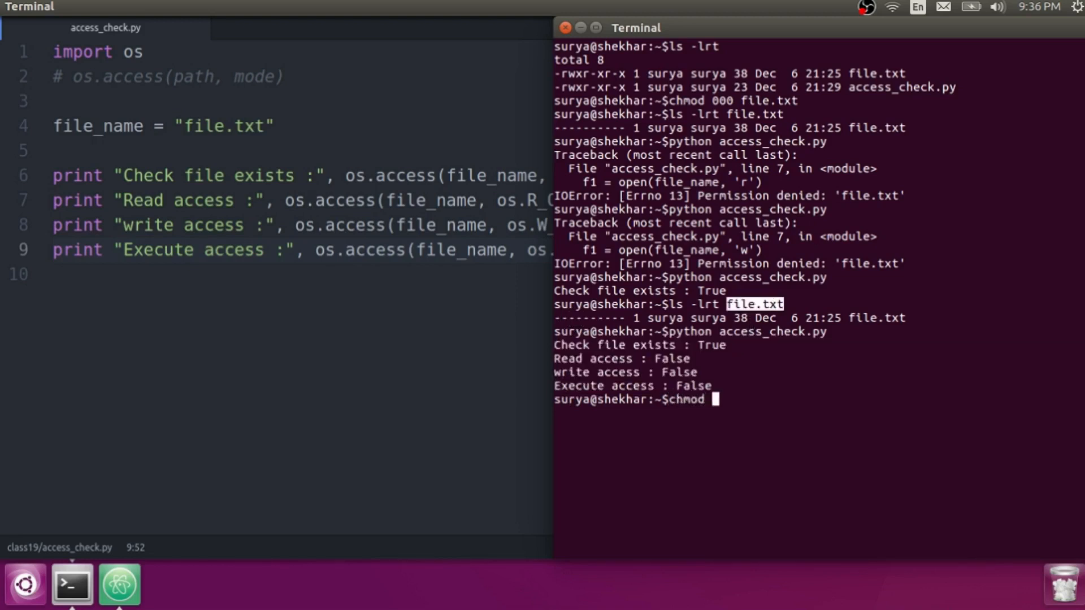
type("400 file.txt")
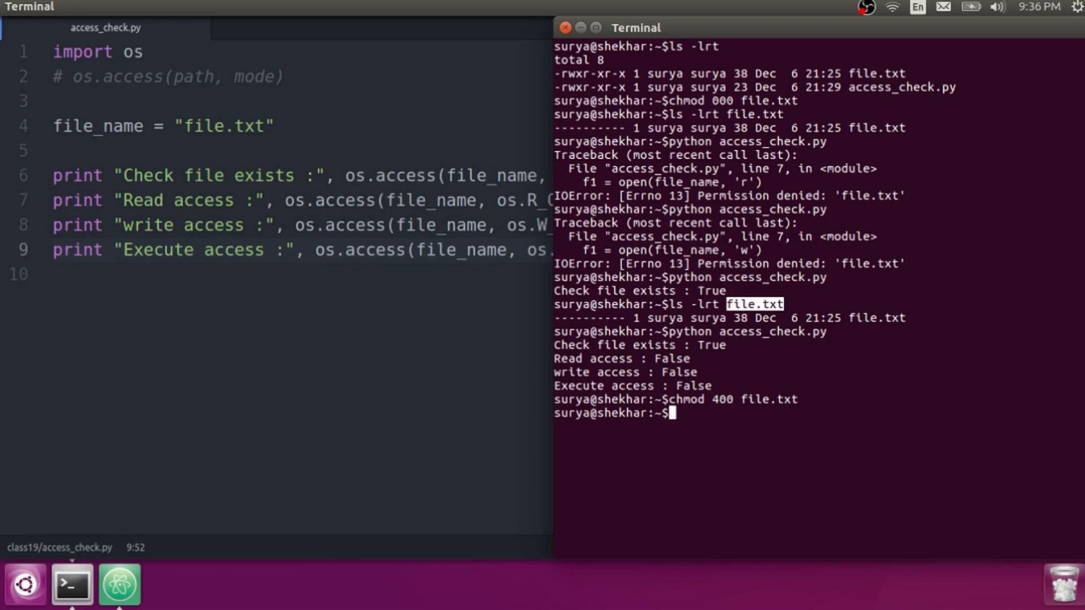
type("ls -lrt file.txt")
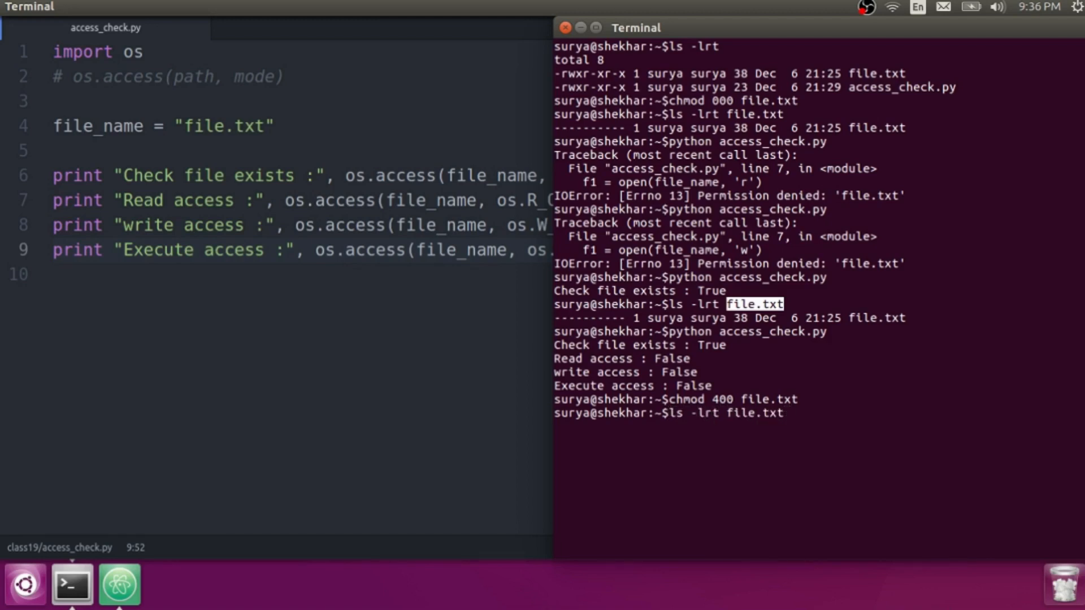
key("Return")
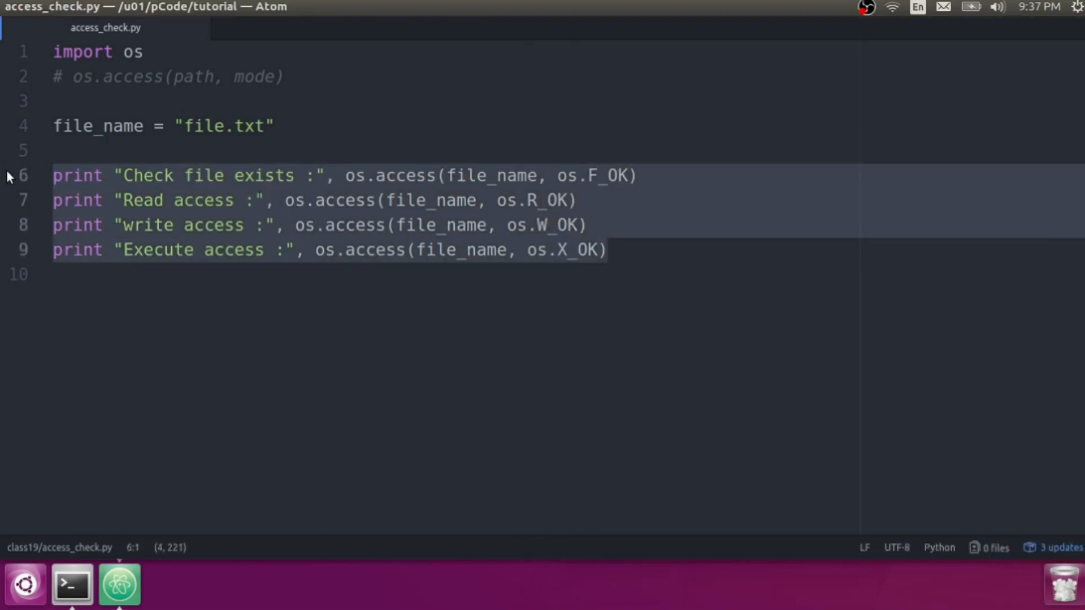
Step: Run chmod 400 on file.txt, run python access_check.py and list file.txt with ls -lrt
left_click(71, 584)
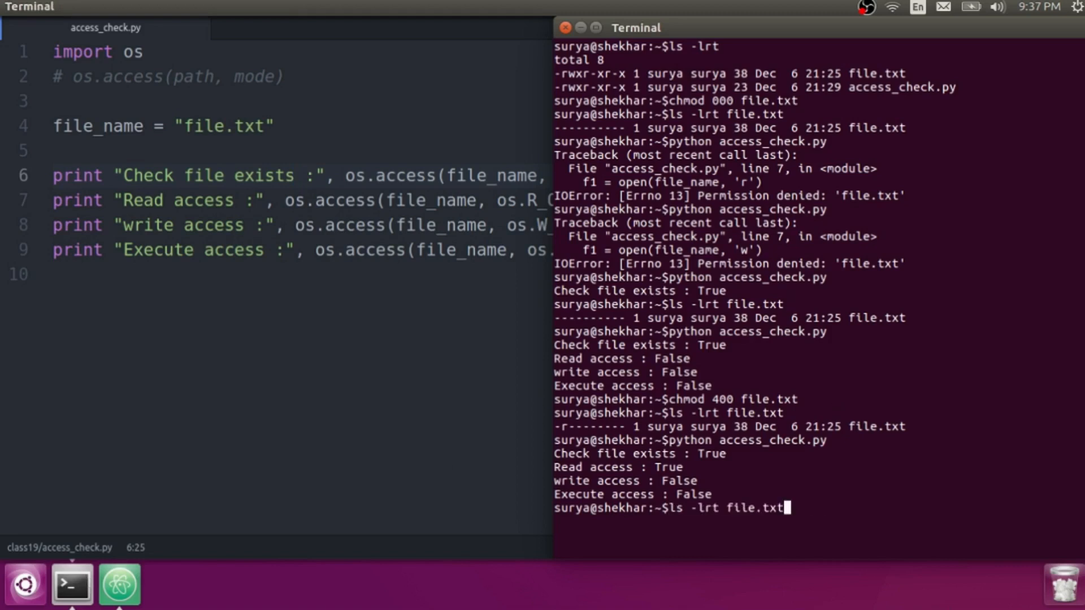
type("chmod 400 file.txt")
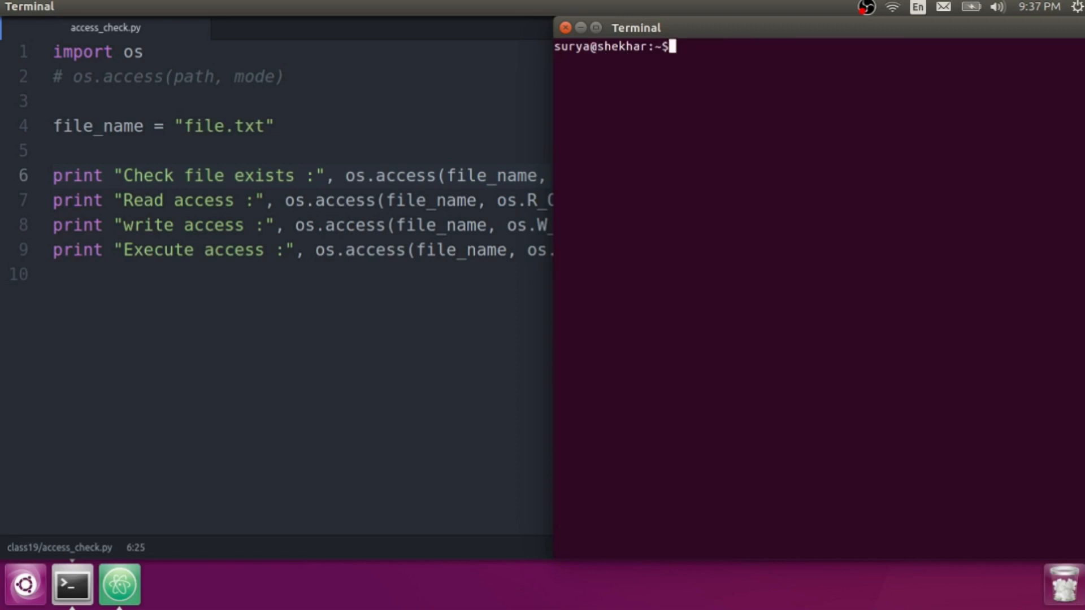
type("python access_check.py")
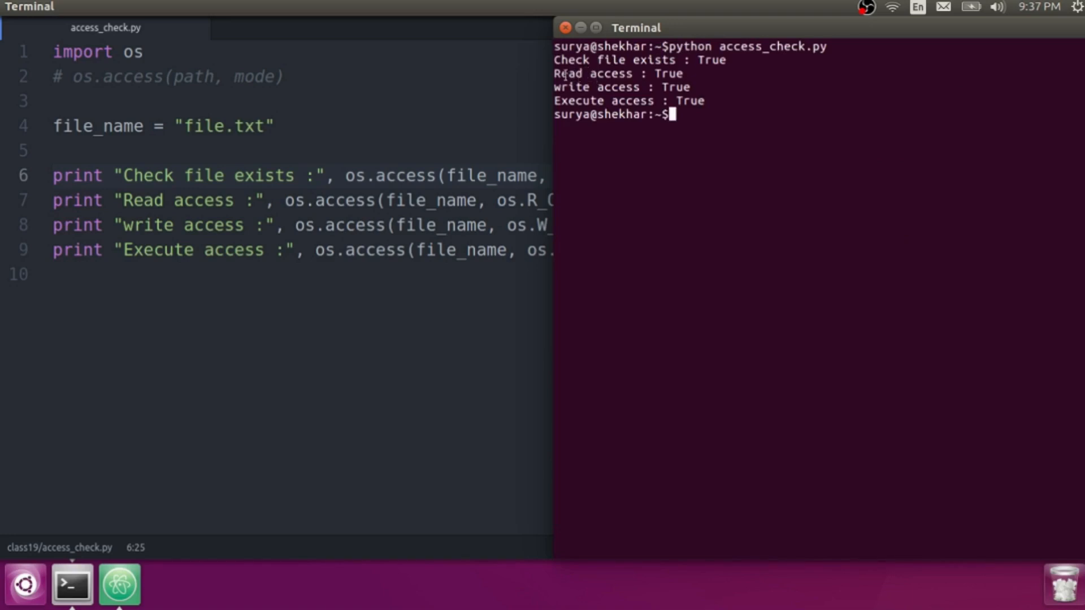
type("l")
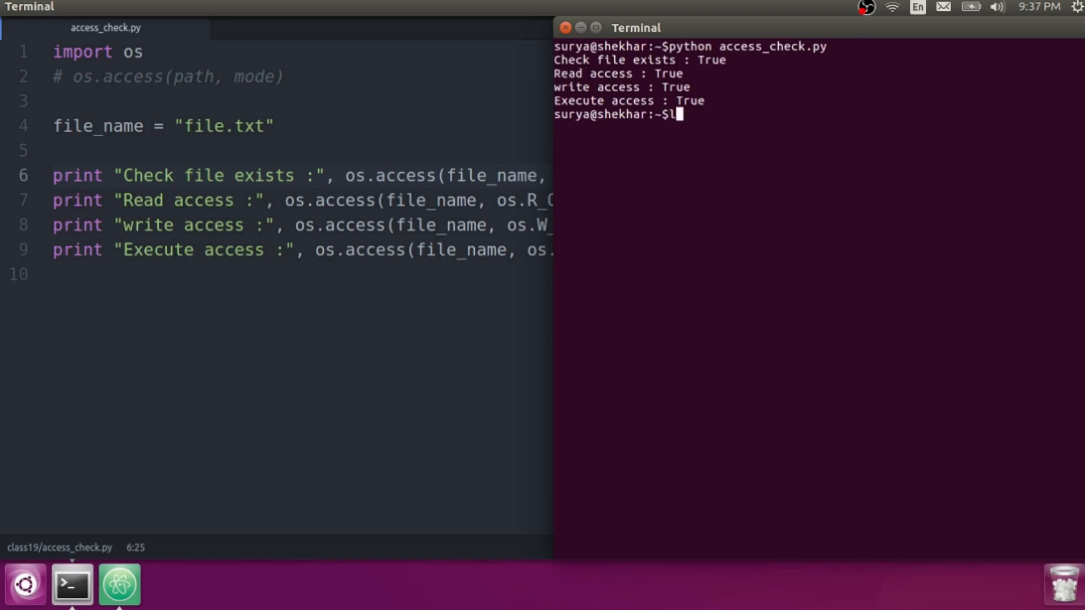
type("s -lrt file.txt")
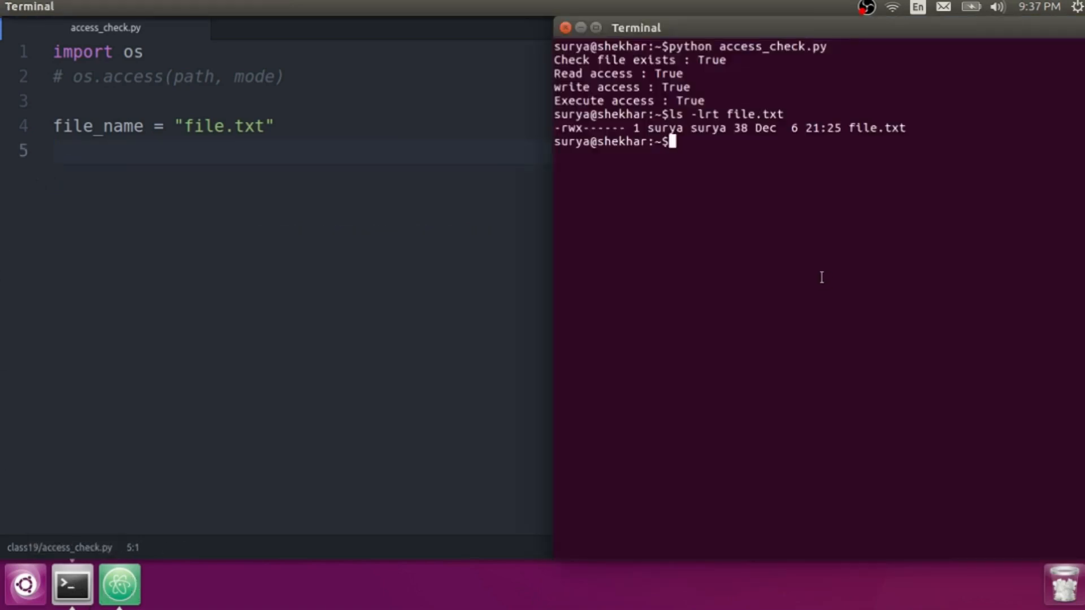
type("chmod 40")
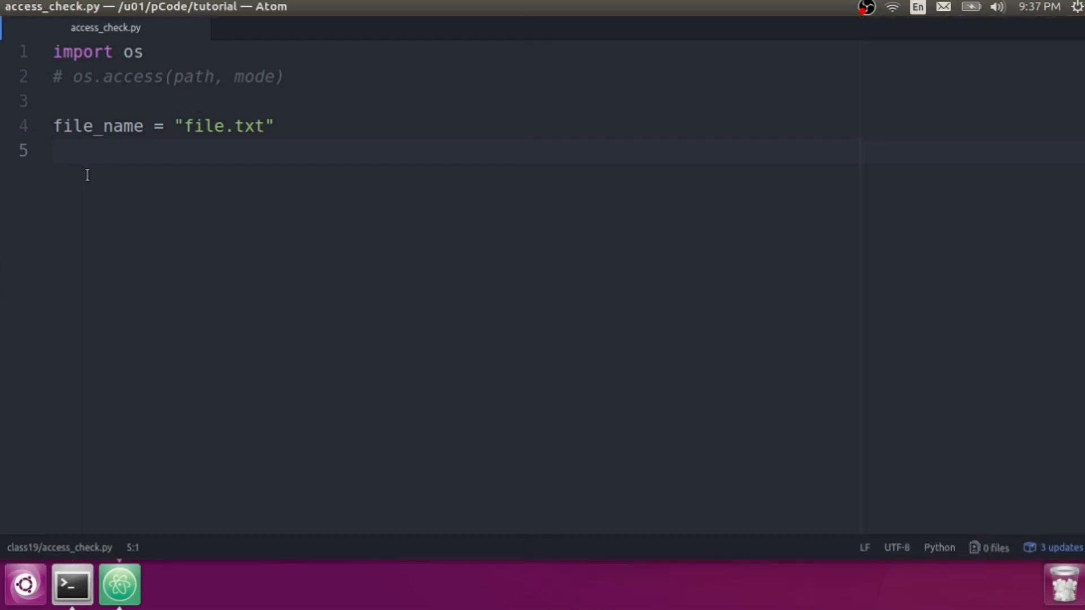
Step: Write the condition if os.access(file_name, os.R_OK) in access_check.py
type("if os.")
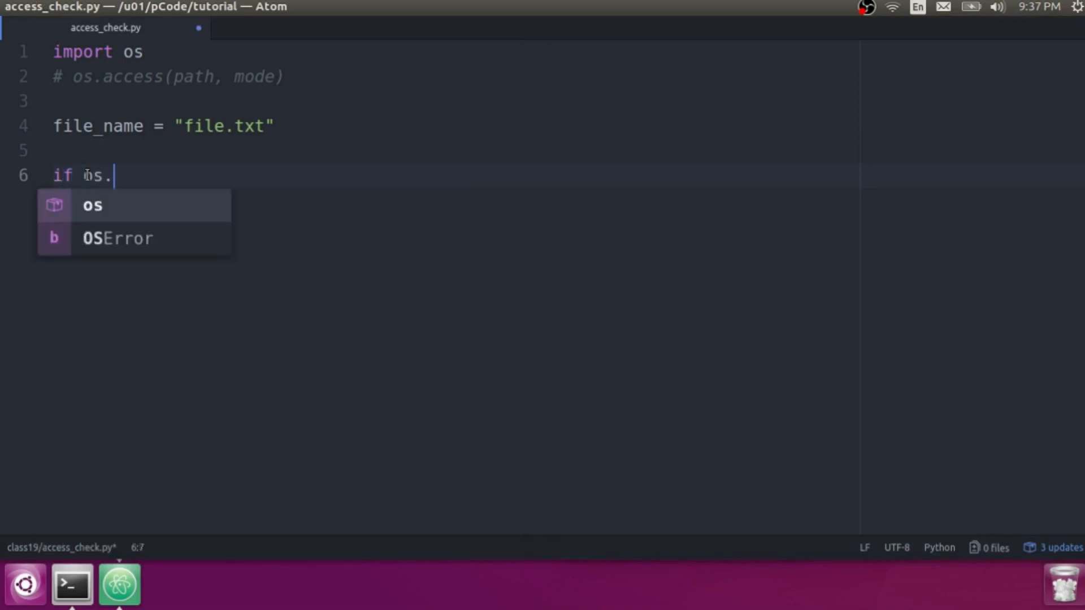
type("access(")
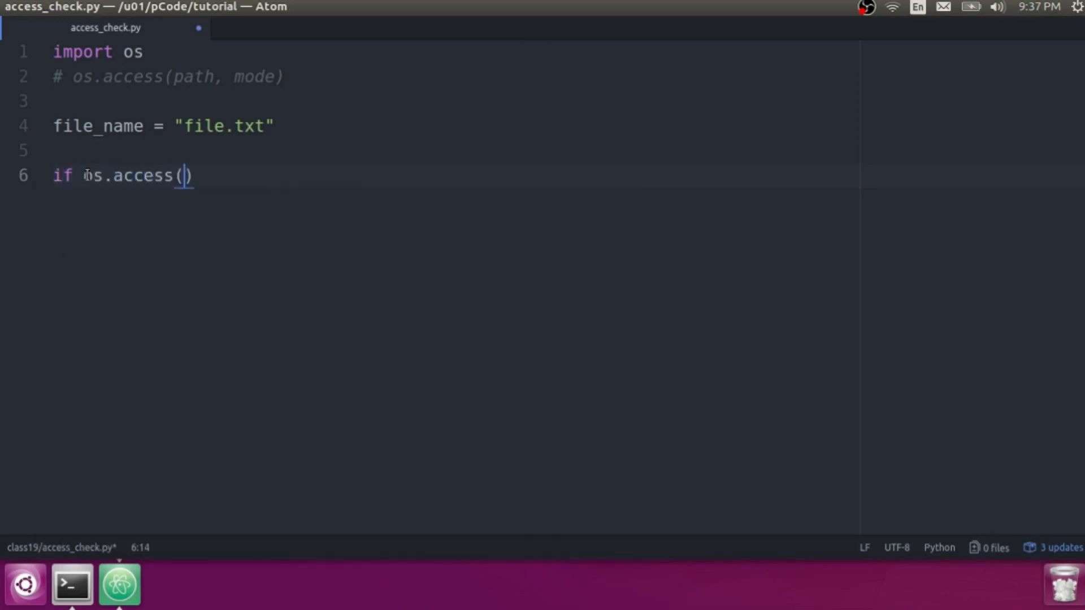
type("file_name,")
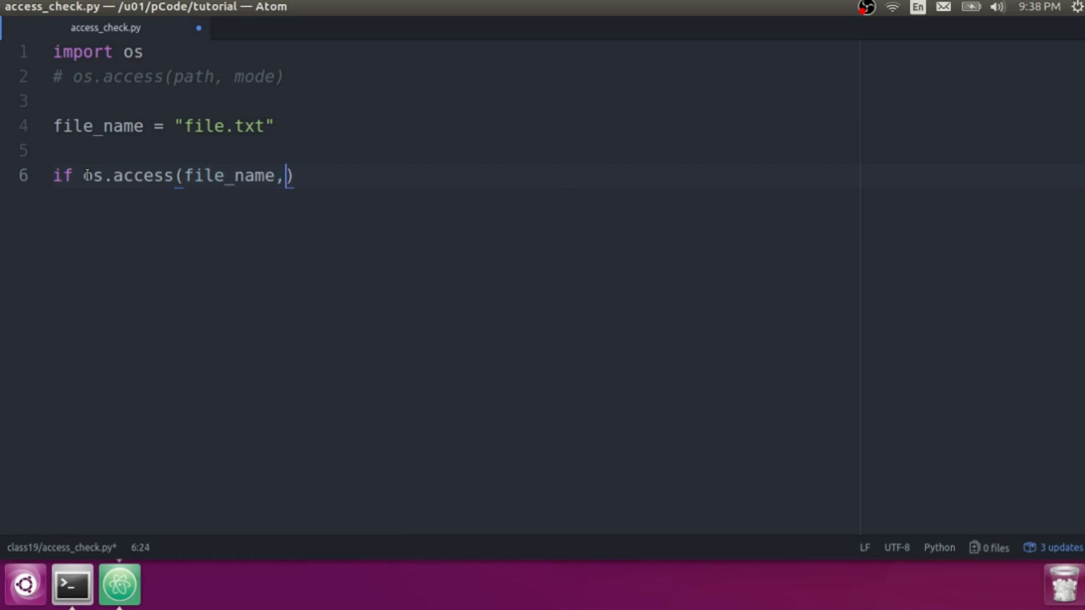
type("'r'")
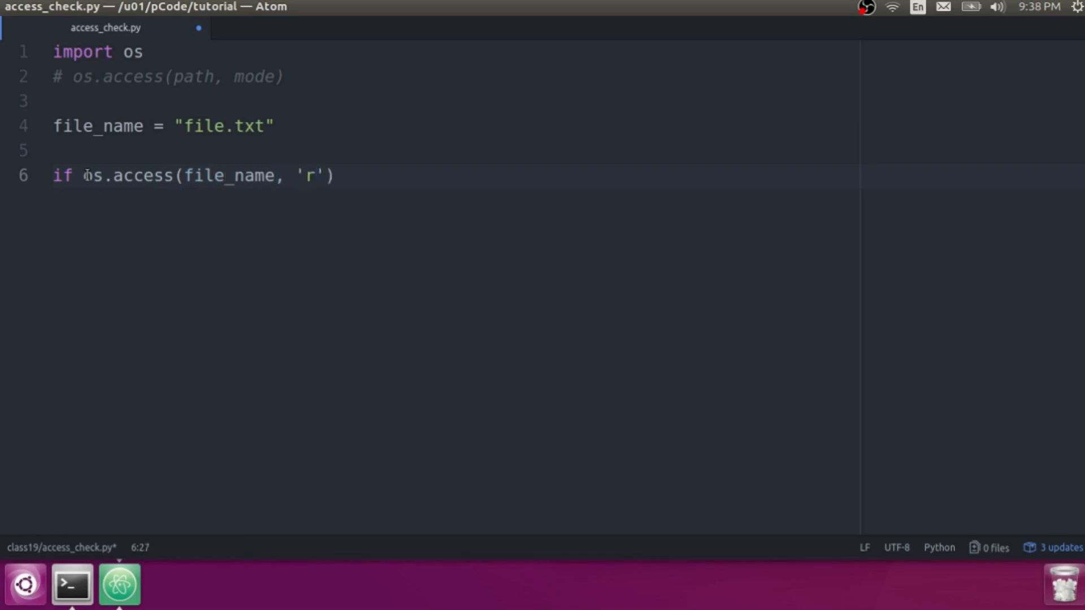
key("Backspace")
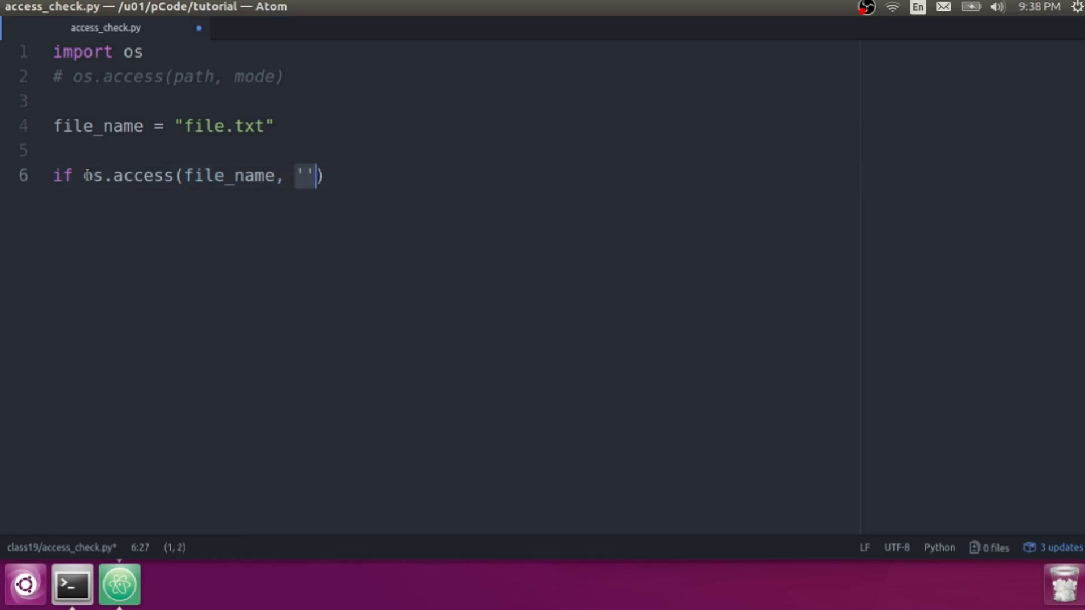
type("os.R_OK")
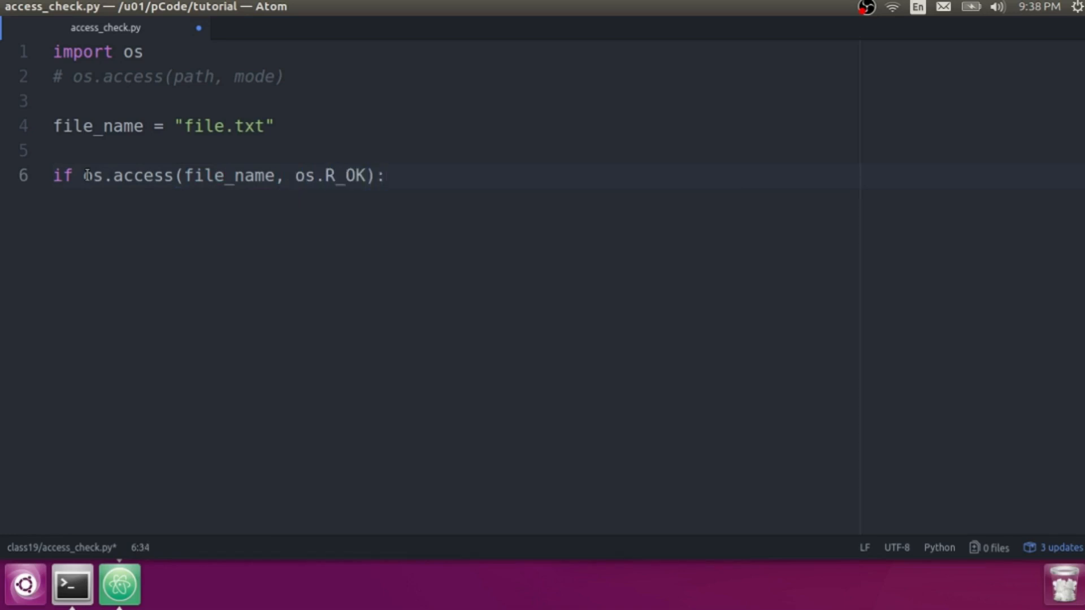
Step: Inside the if, open file_name in 'r' mode as f1, print f1.read() and close it
type("f1")
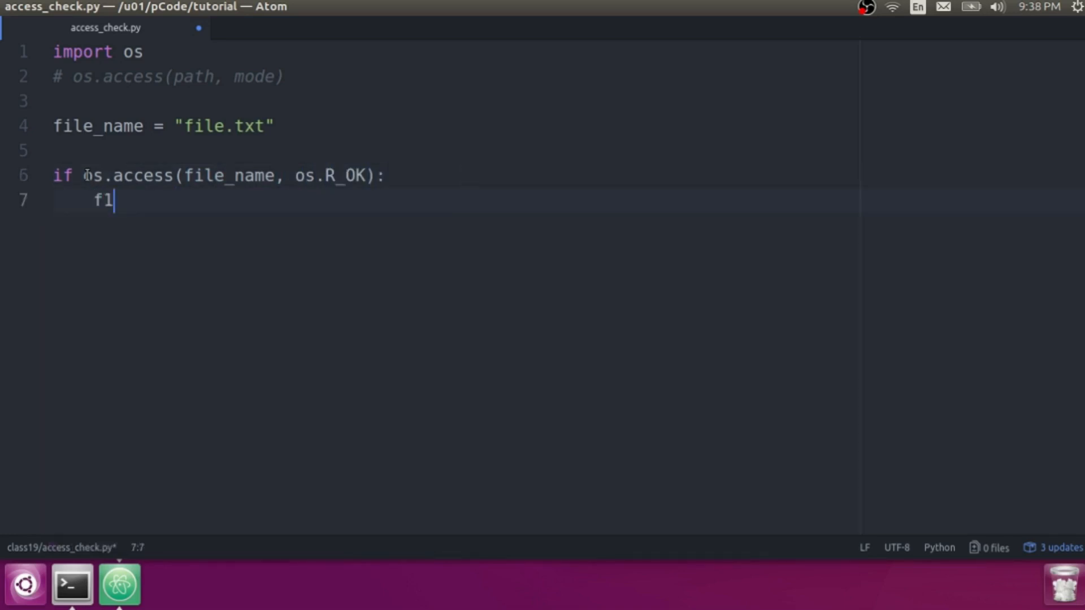
type("=")
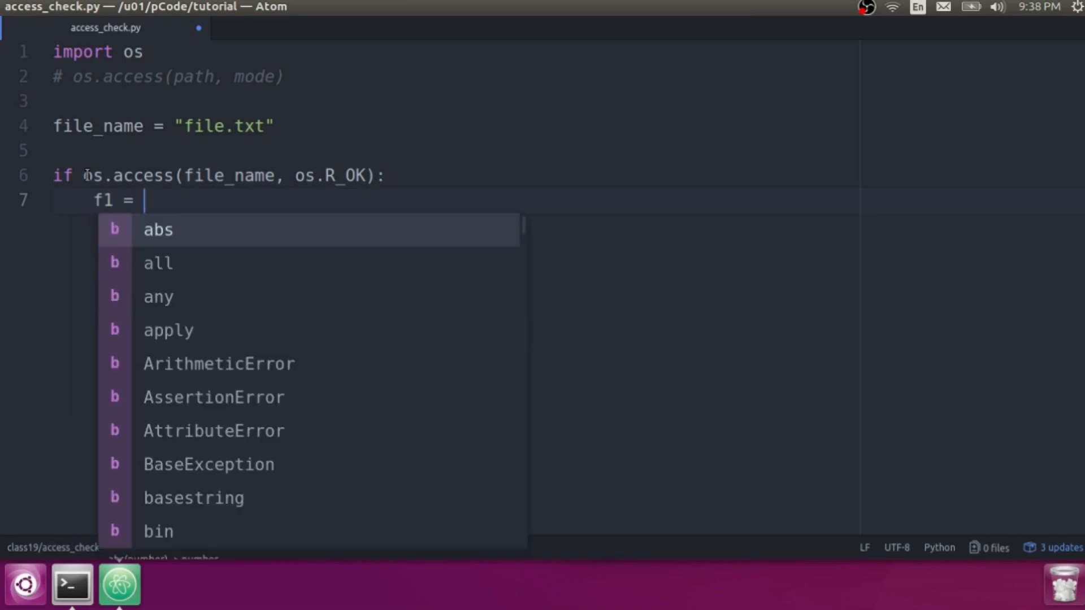
type("open(")
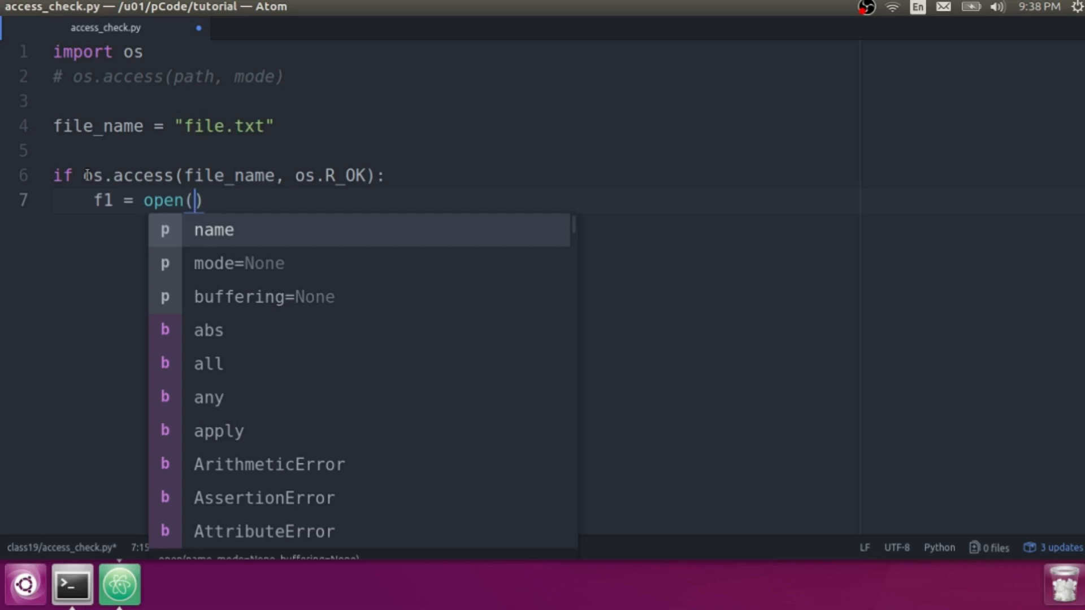
type("file_name,")
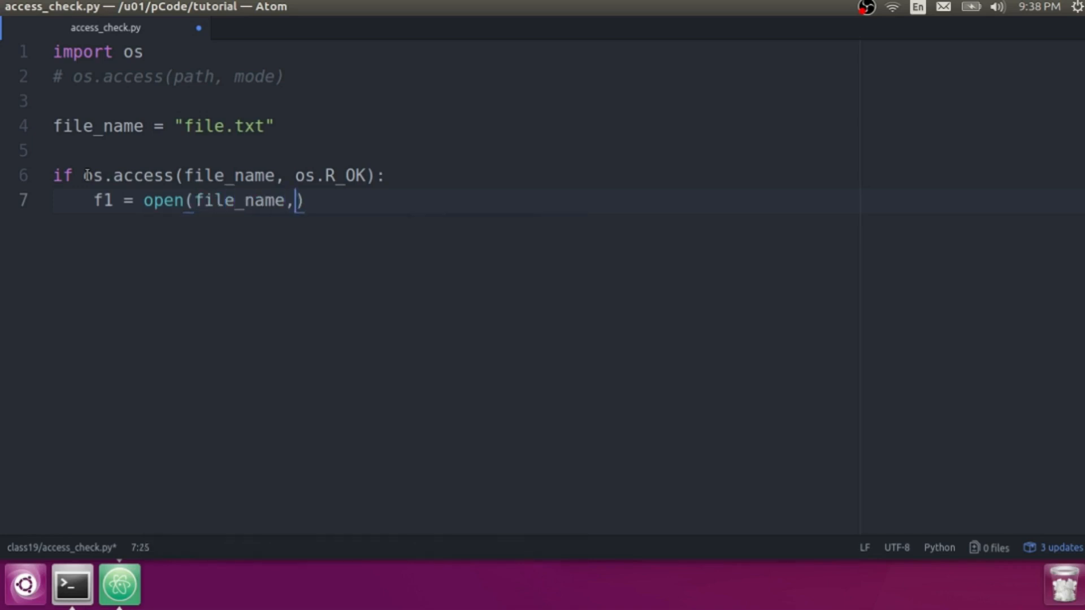
type("'r'")
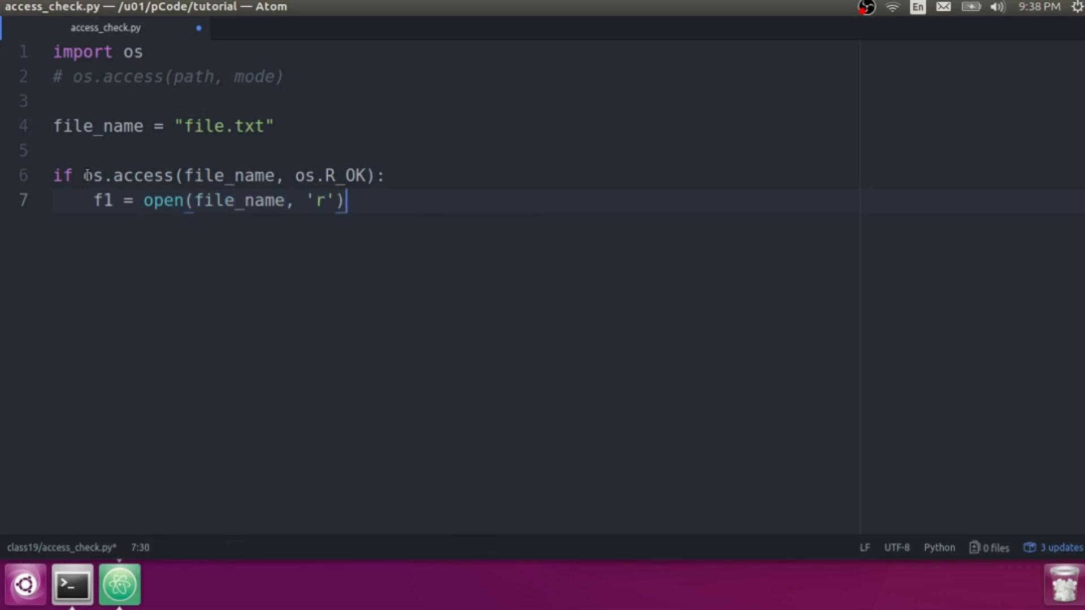
type("f1.")
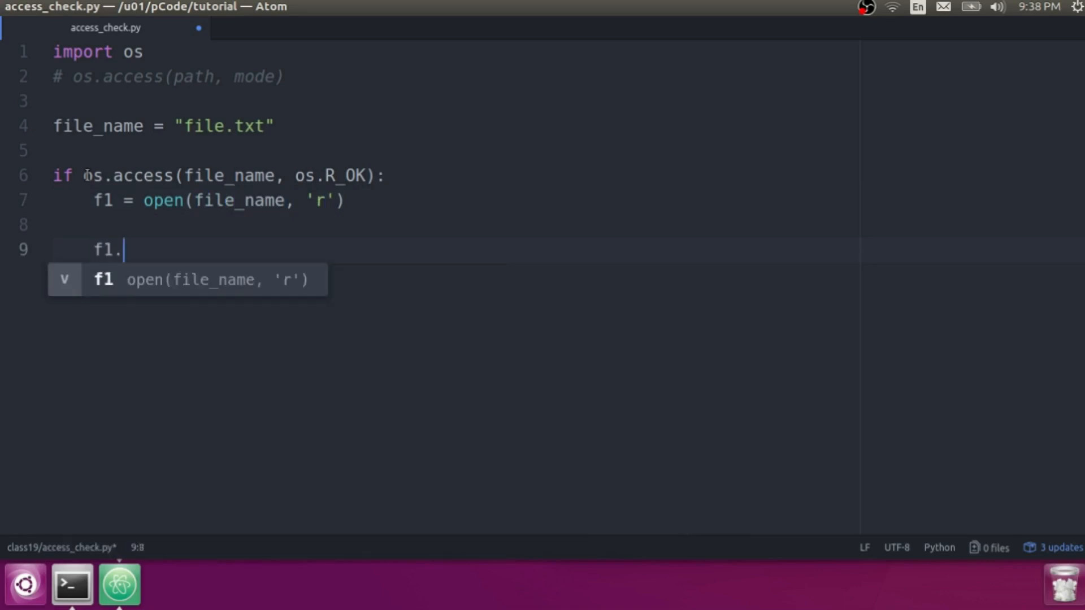
type("close(")
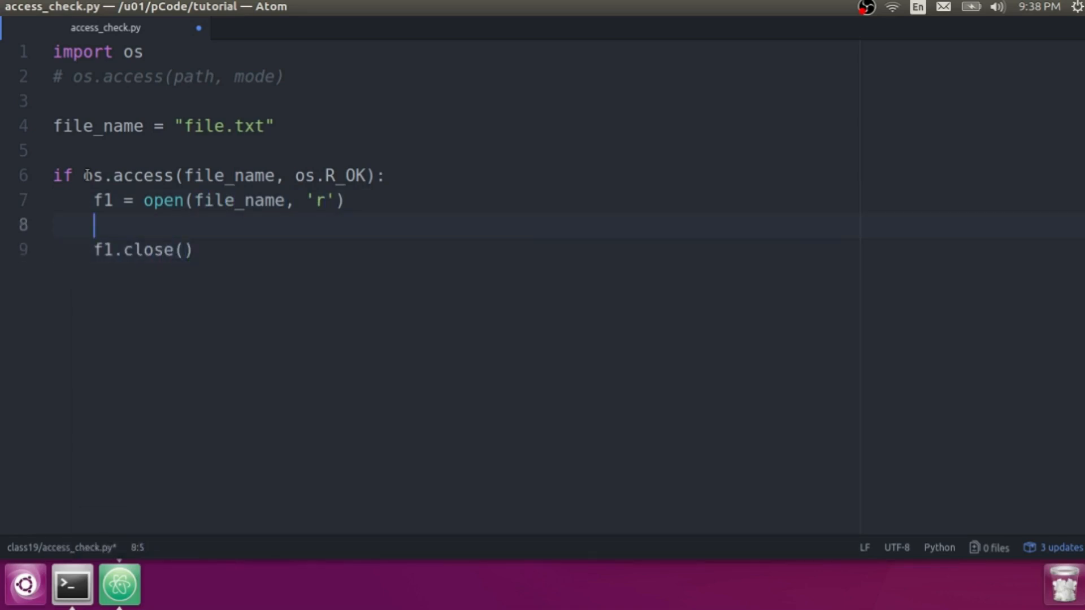
type("p")
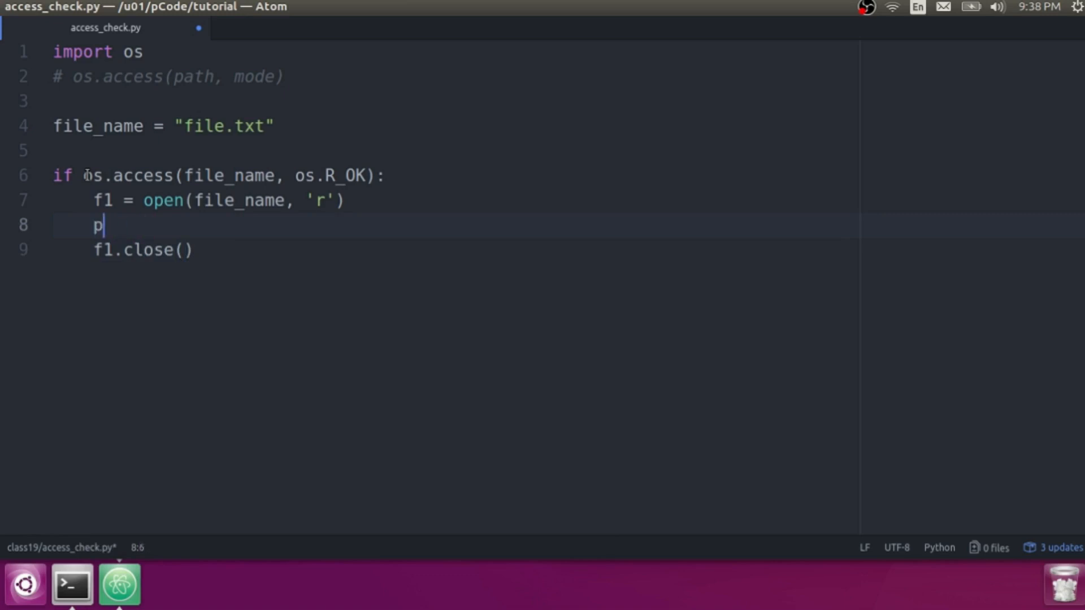
type("rint f1")
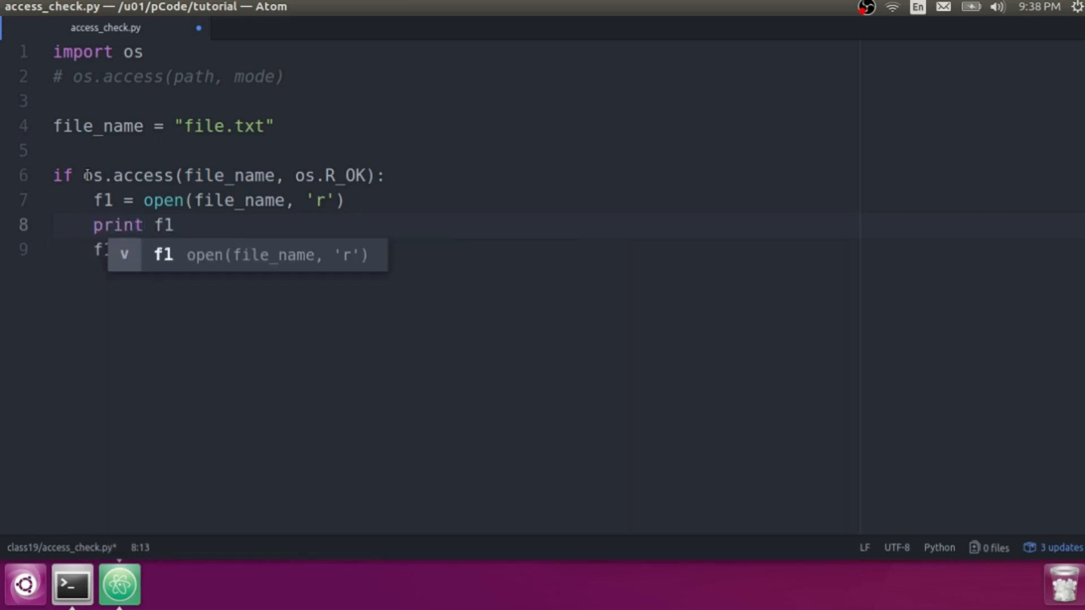
type(".read(")
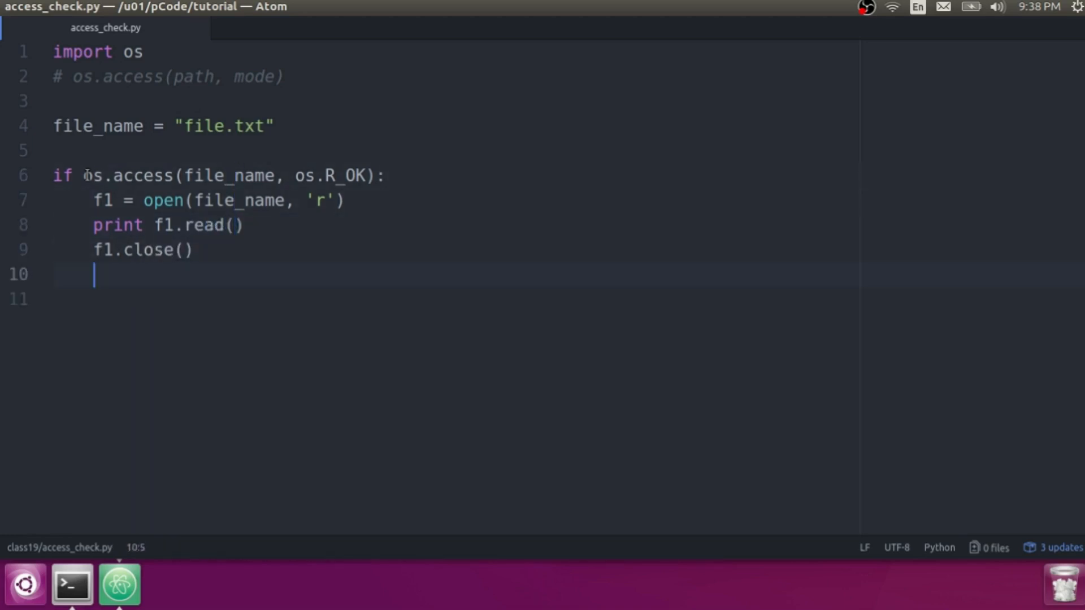
Step: Add an else branch printing "You don't have read permission"
type("else")
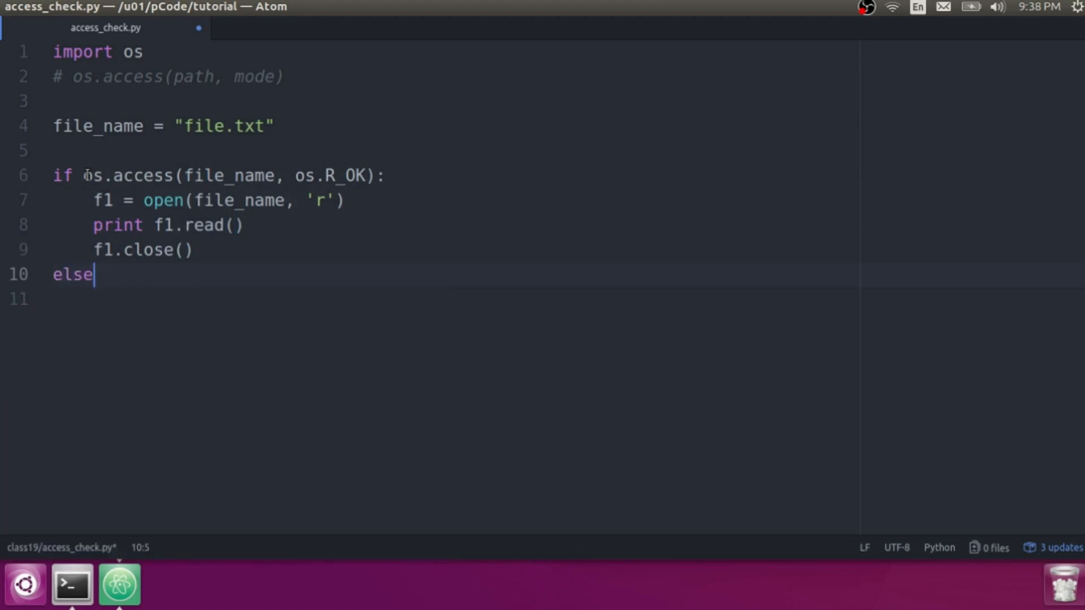
type(":")
left_click(456, 298)
type("print \"Yo")
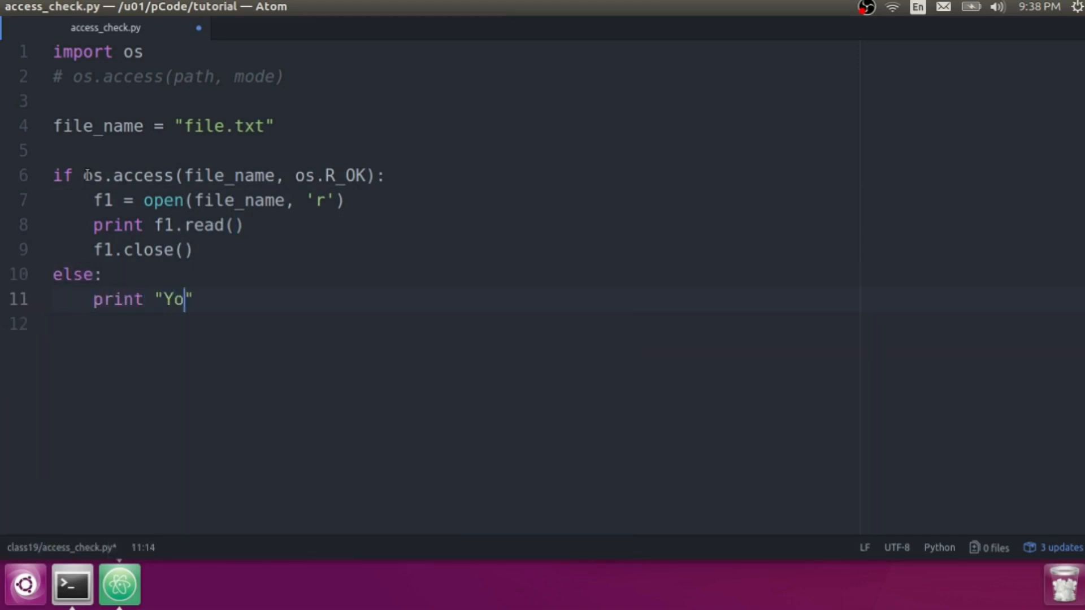
type("u don't ha")
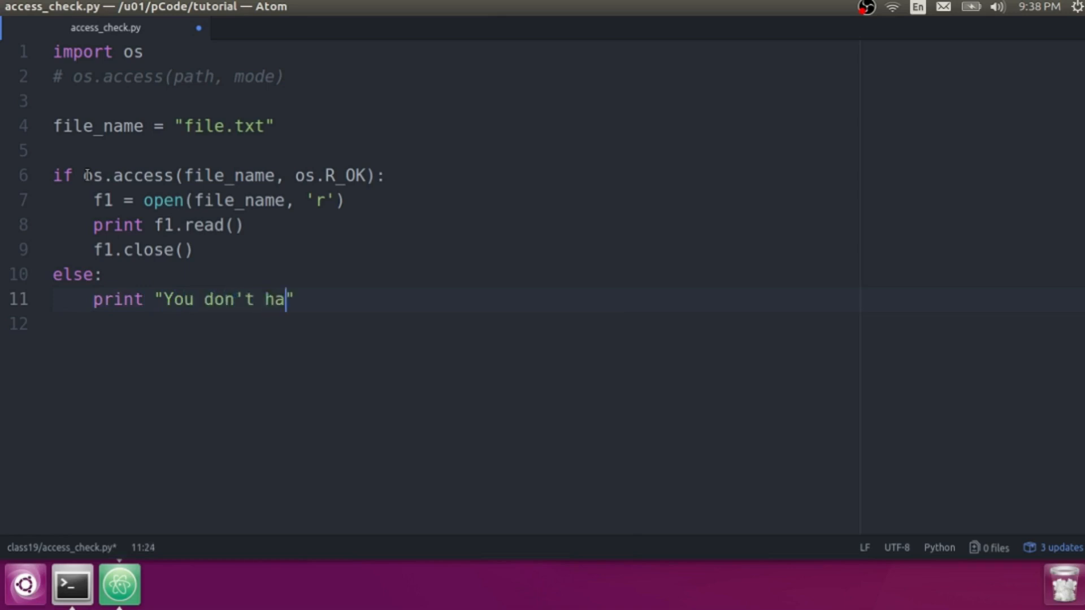
type("ve read perm")
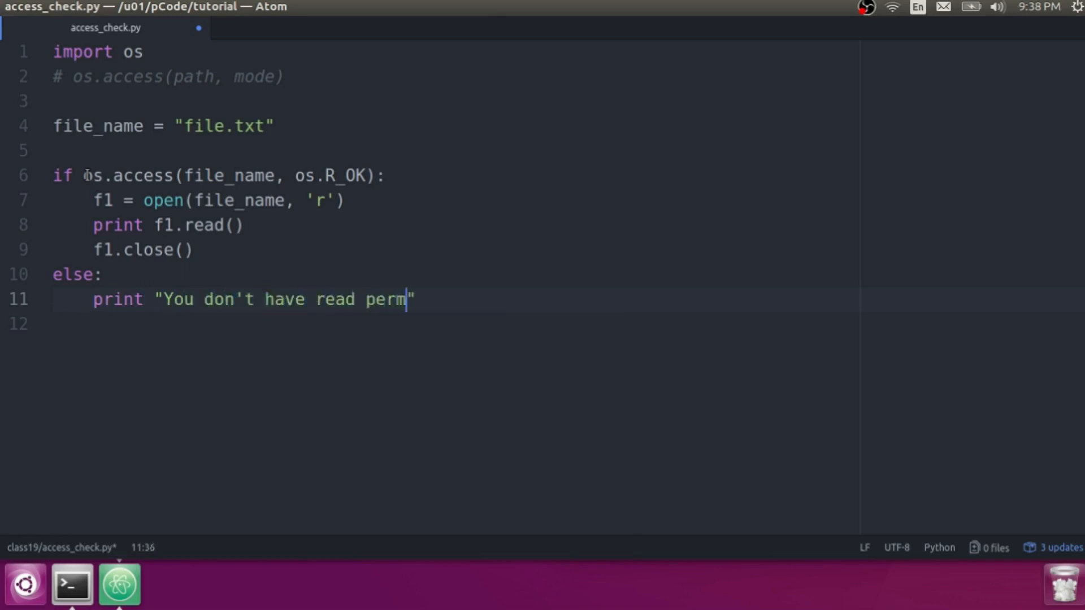
type("ission")
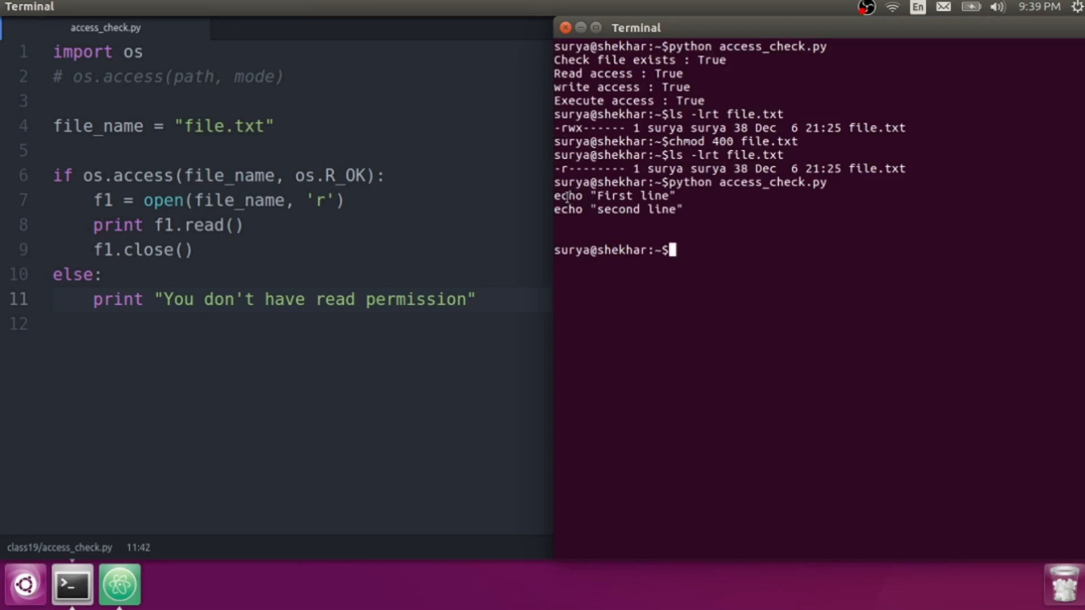
Step: Change file.txt permissions with chmod and rerun python access_check.py to see the no-read-permission message
double_click(753, 155)
type("cat file.txt")
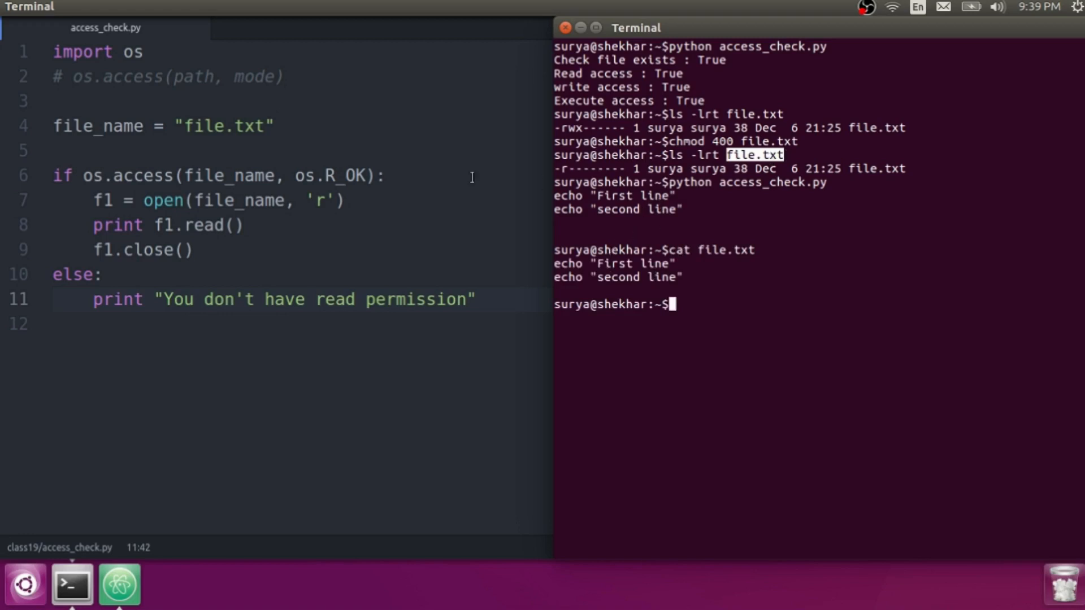
mouse_move(861, 128)
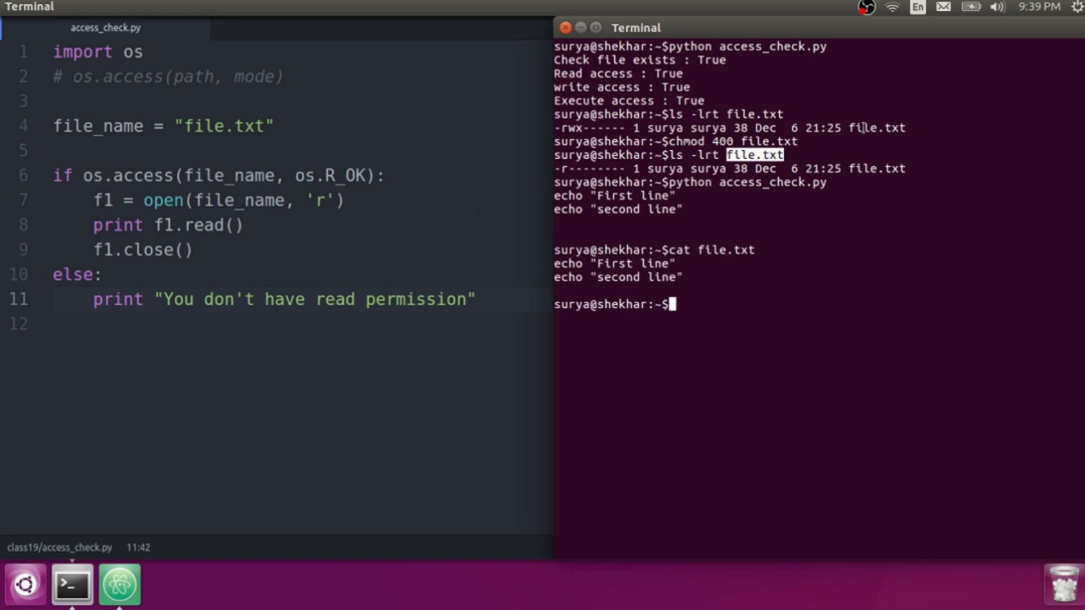
type("chmod 000 file.txt")
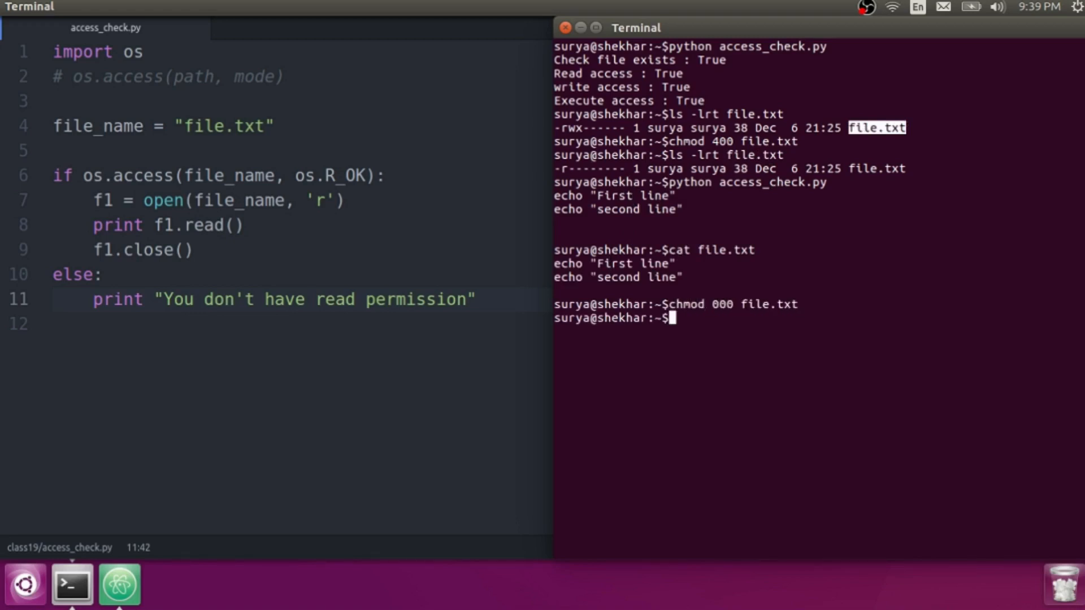
type("python access_check.py")
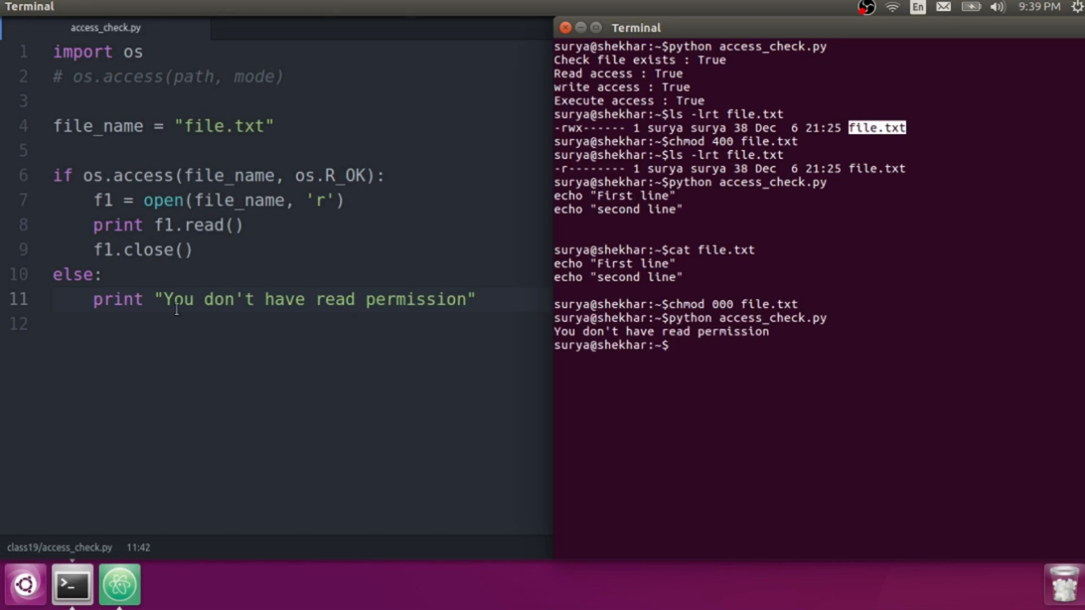
mouse_move(864, 158)
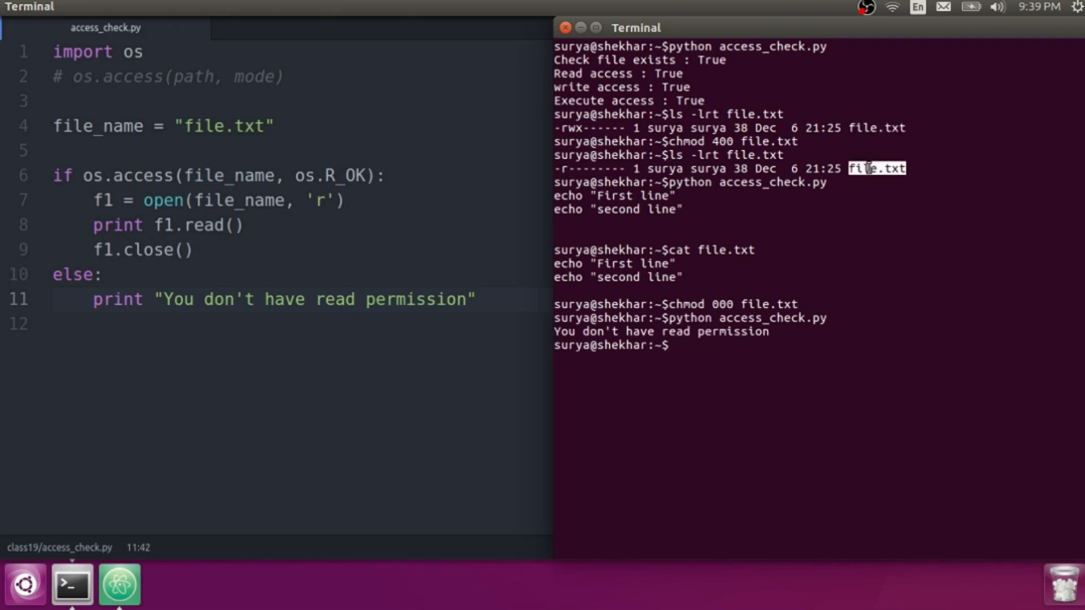
type("chmod 40")
left_click(301, 175)
type("W")
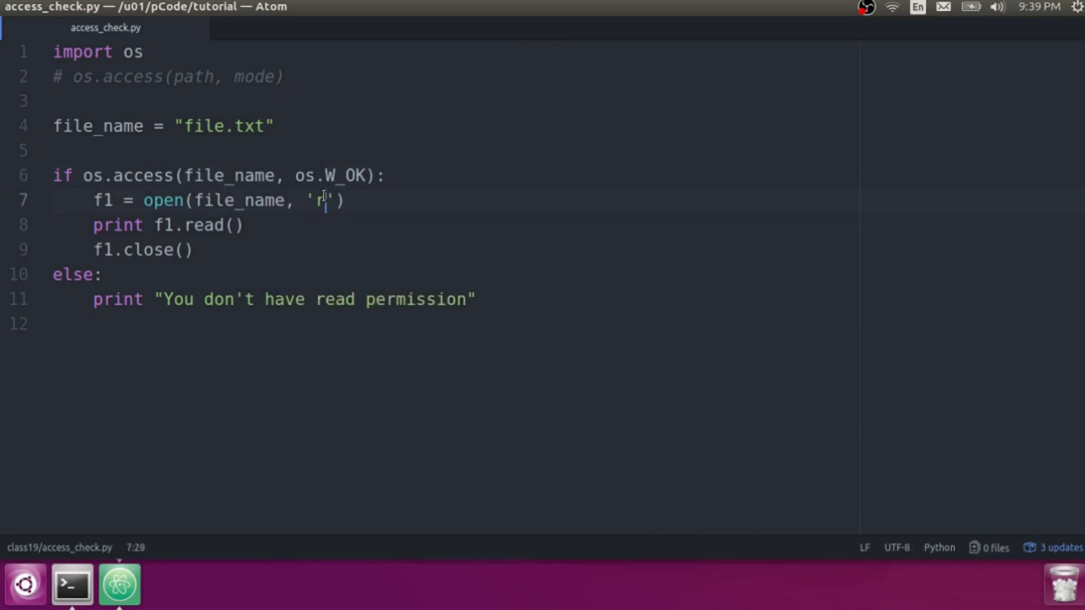
Step: Open file.txt in 'w' mode and replace the read with f1.write('something')
type("w")
left_click(455, 225)
type("f1")
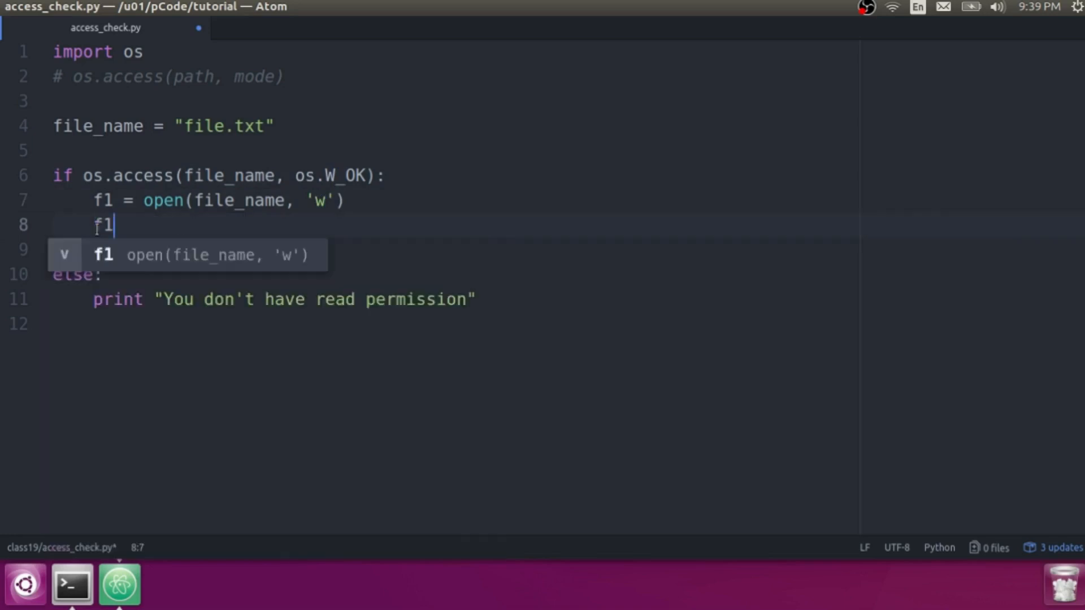
type(".write")
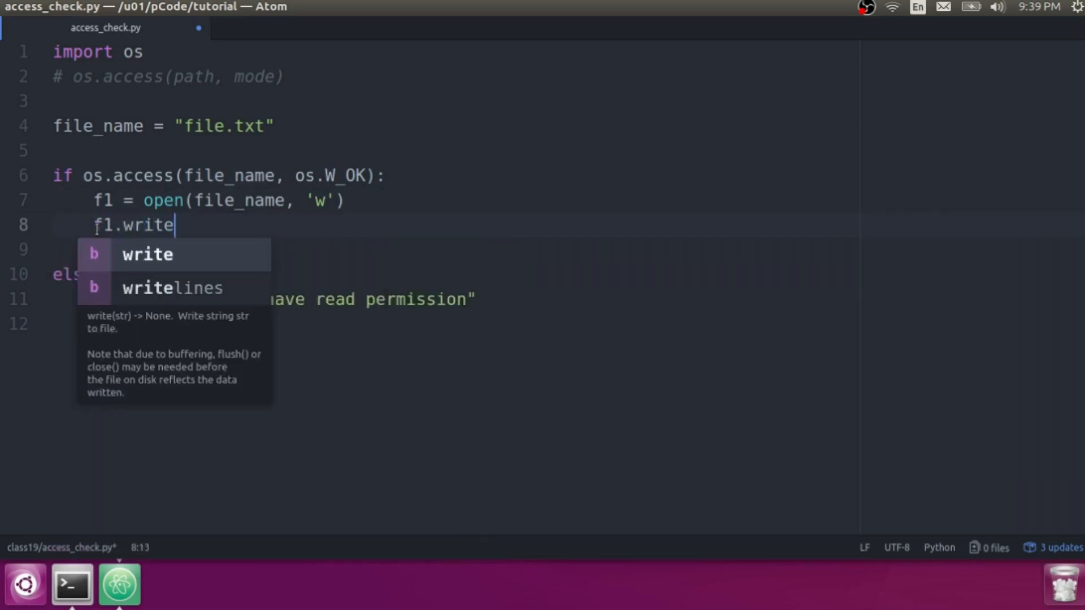
type("('some')")
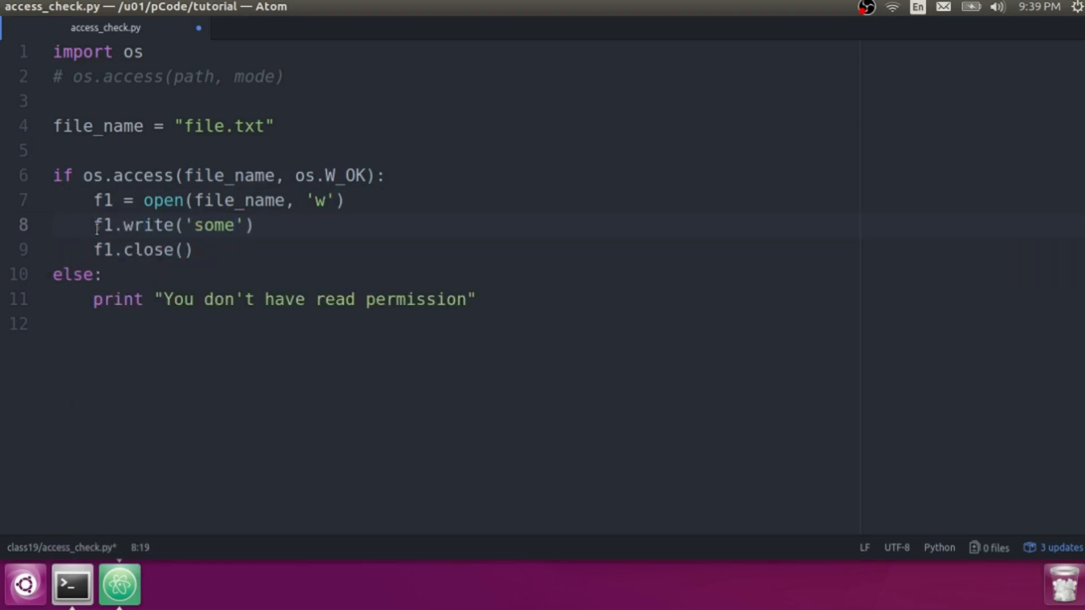
type("thing")
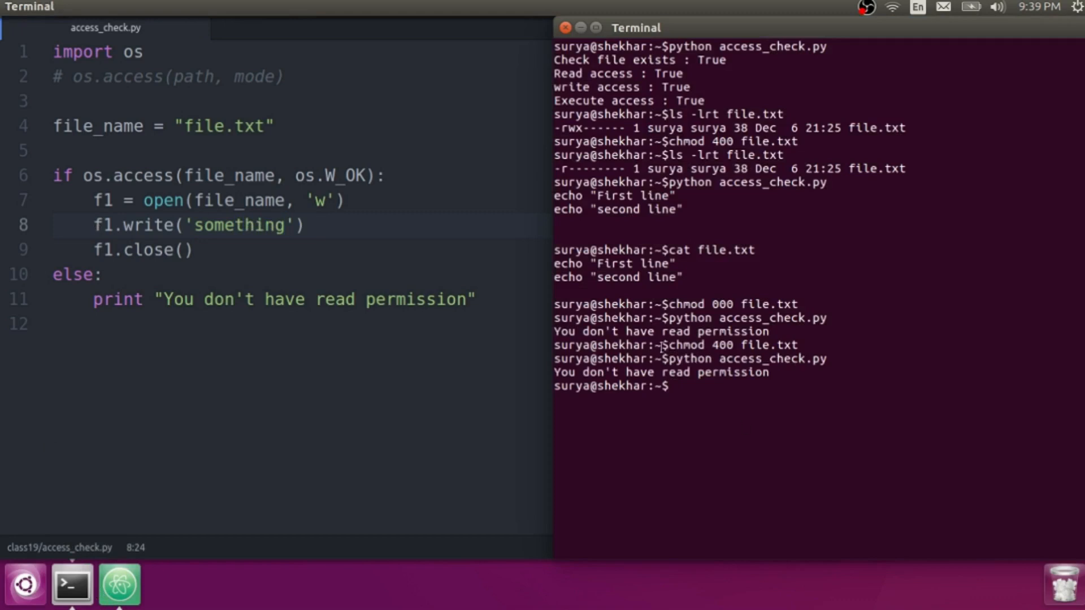
Step: List file.txt with ls -lrt, then chmod 600 file.txt to give the owner read-write access
double_click(768, 345)
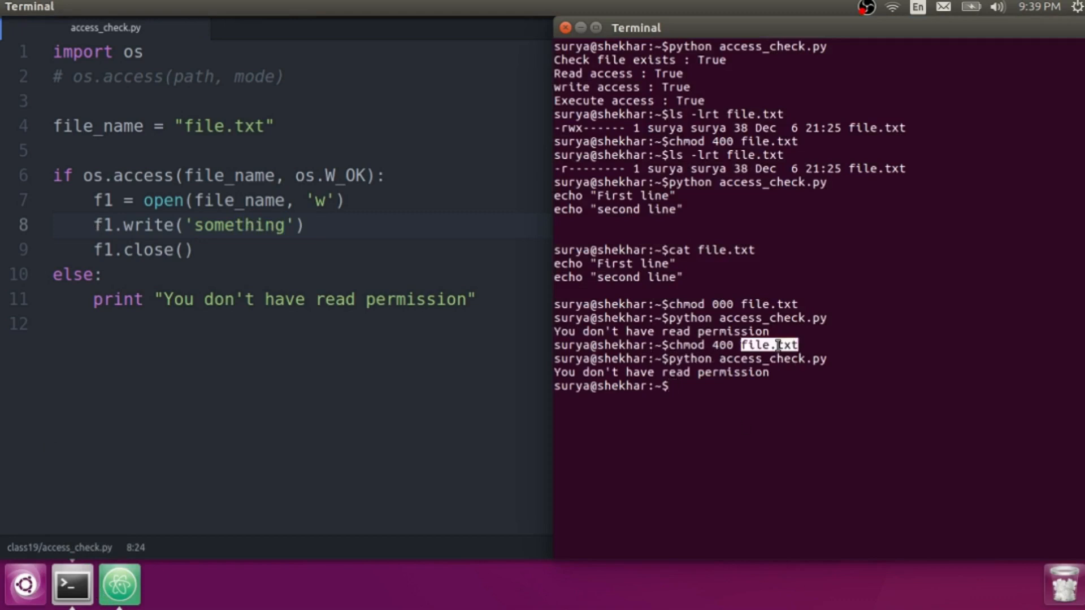
type("ls -lrt file.txt")
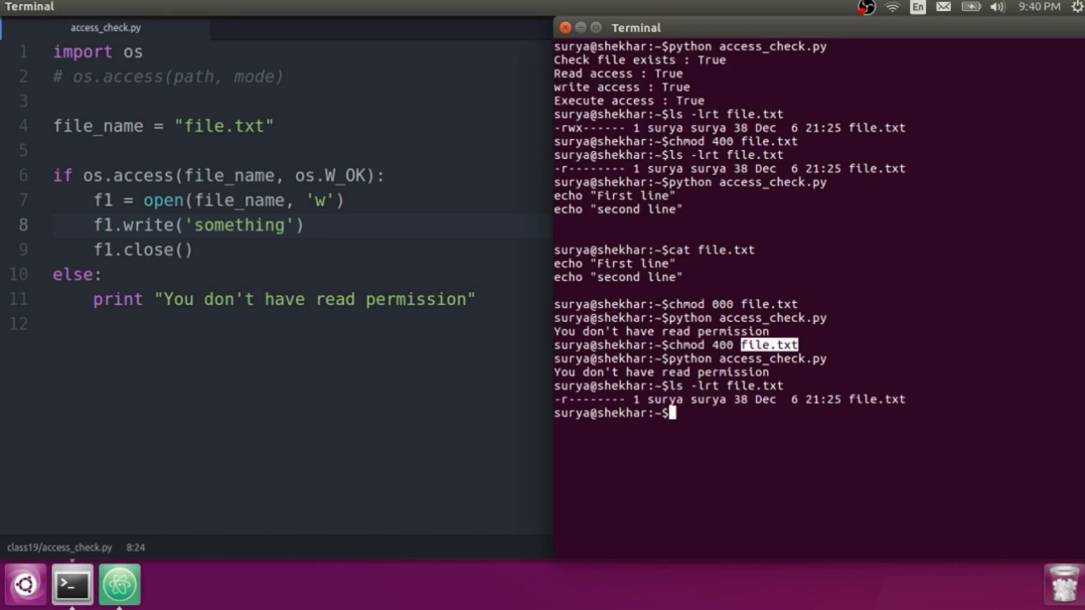
type("chm")
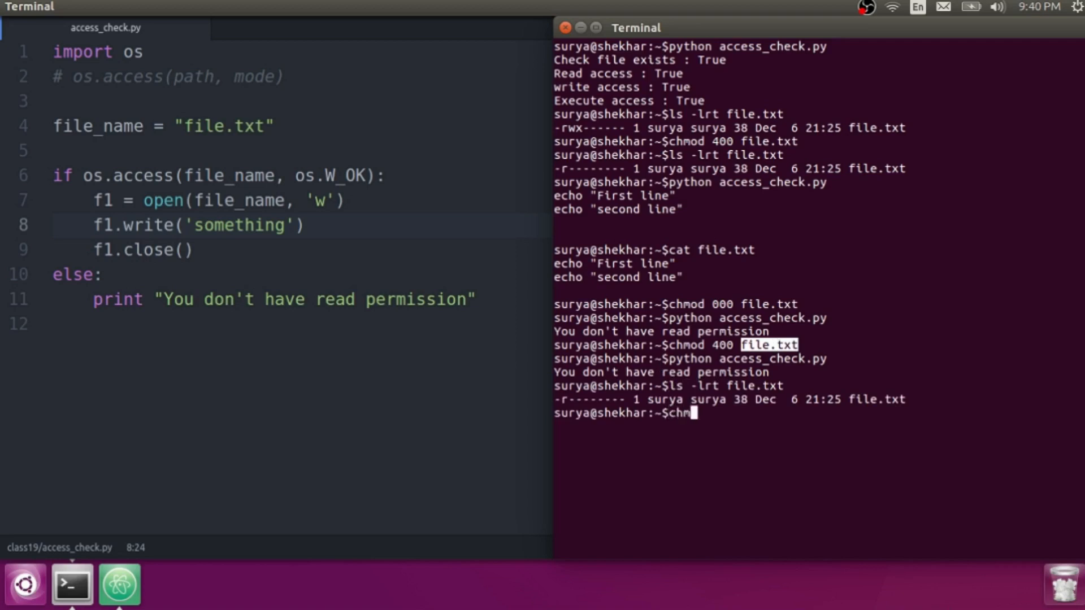
type("od 600 file.txt")
type("ls -lrt")
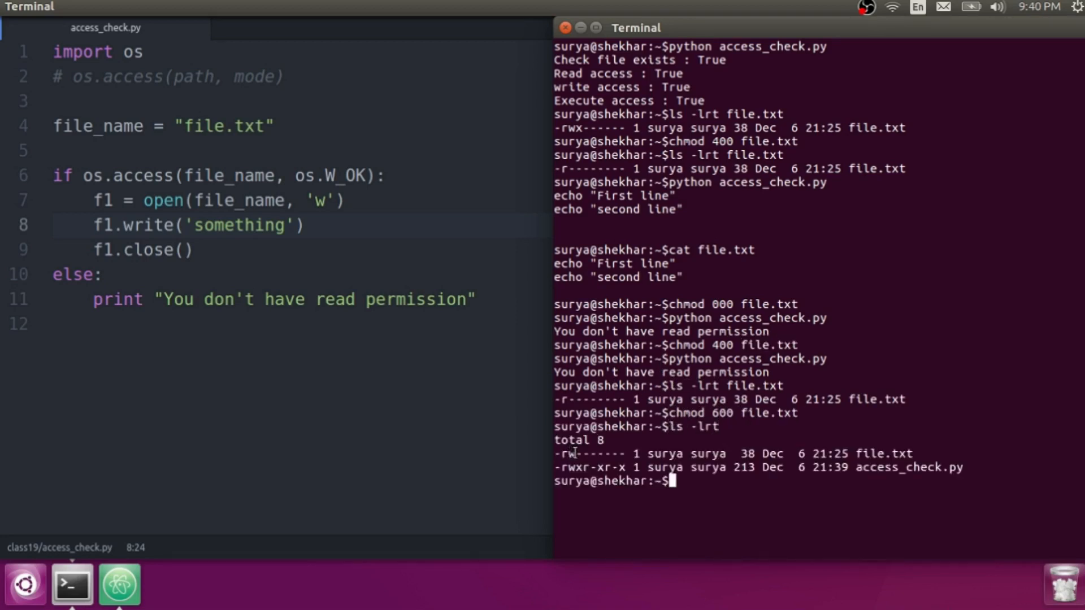
type("chmod 600 file.txt")
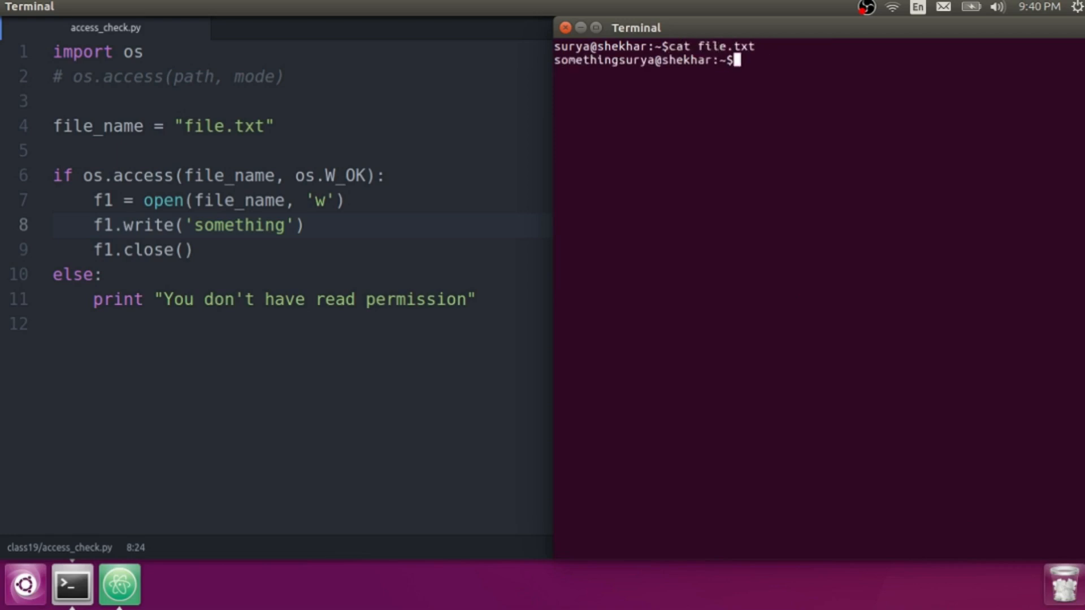
mouse_move(380, 248)
type("python access_check.py")
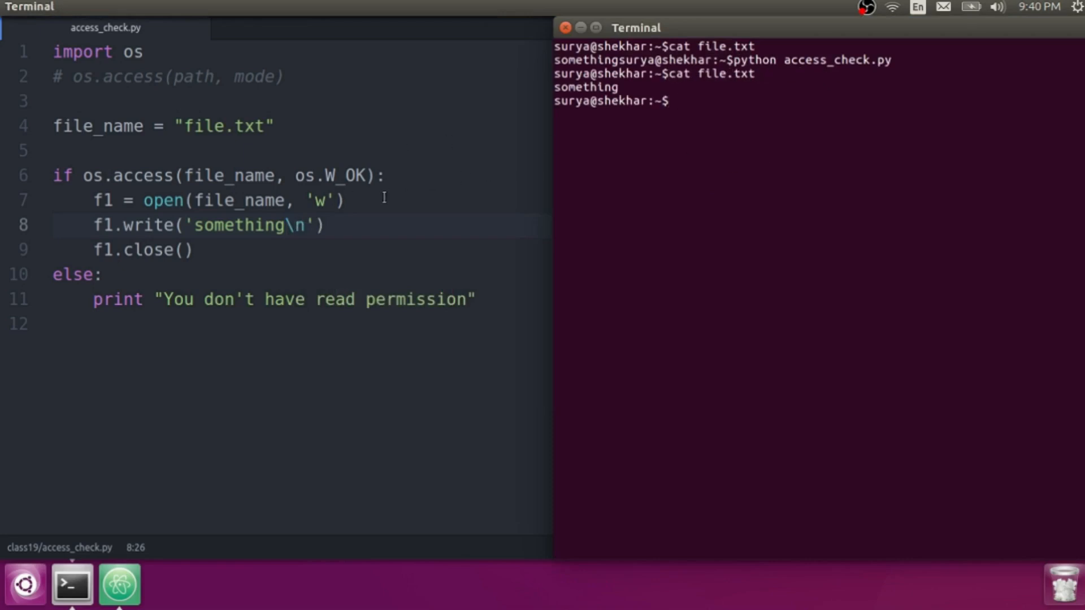
mouse_move(193, 186)
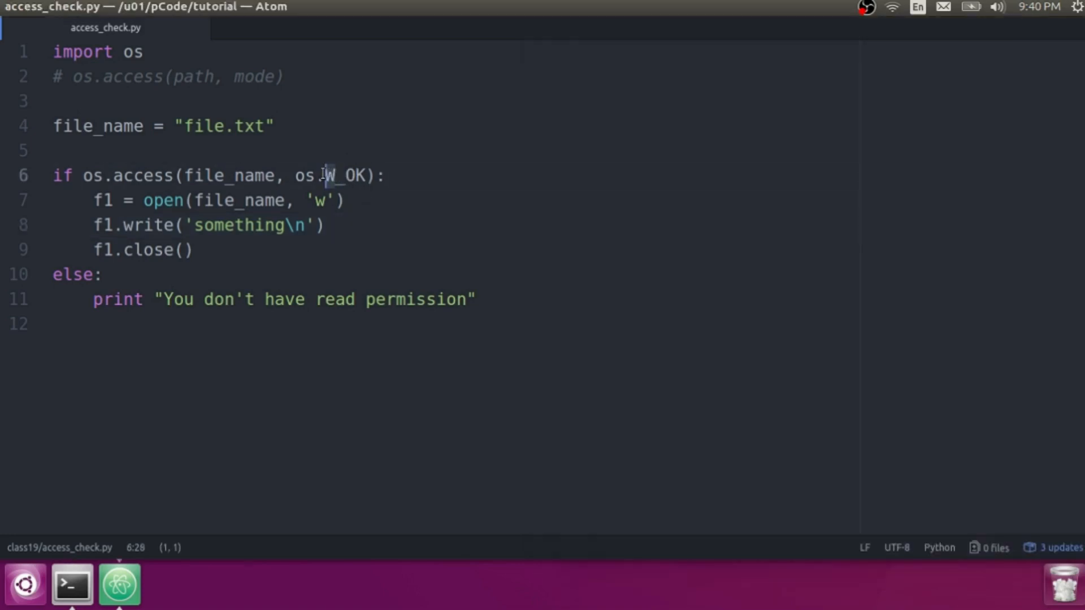
Step: Replace os.W_OK with os.X_OK on line 6 of access_check.py
key("Backspace")
type("X")
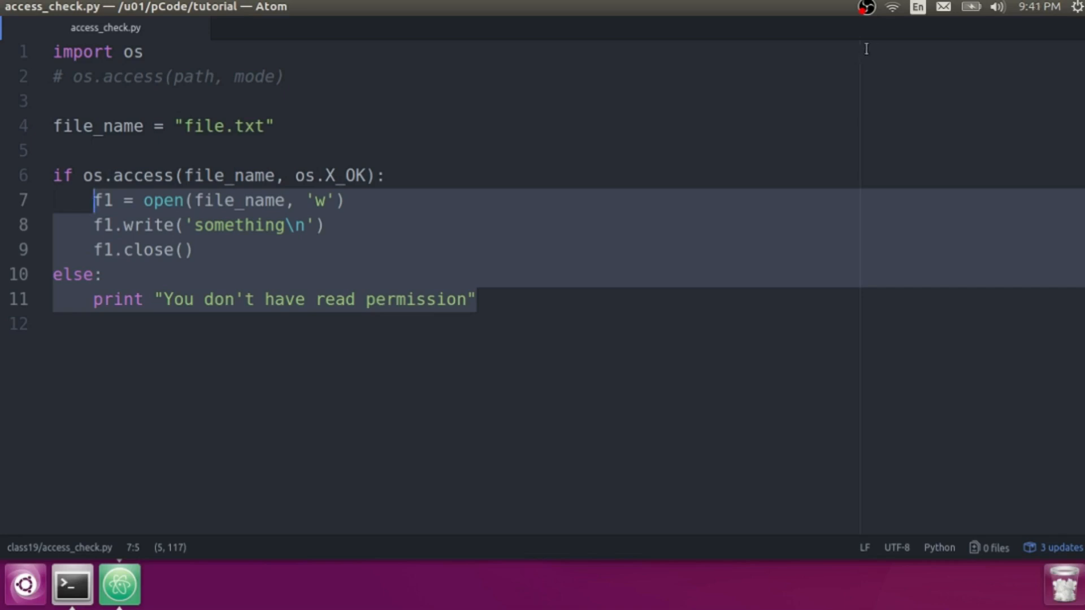
left_click(867, 7)
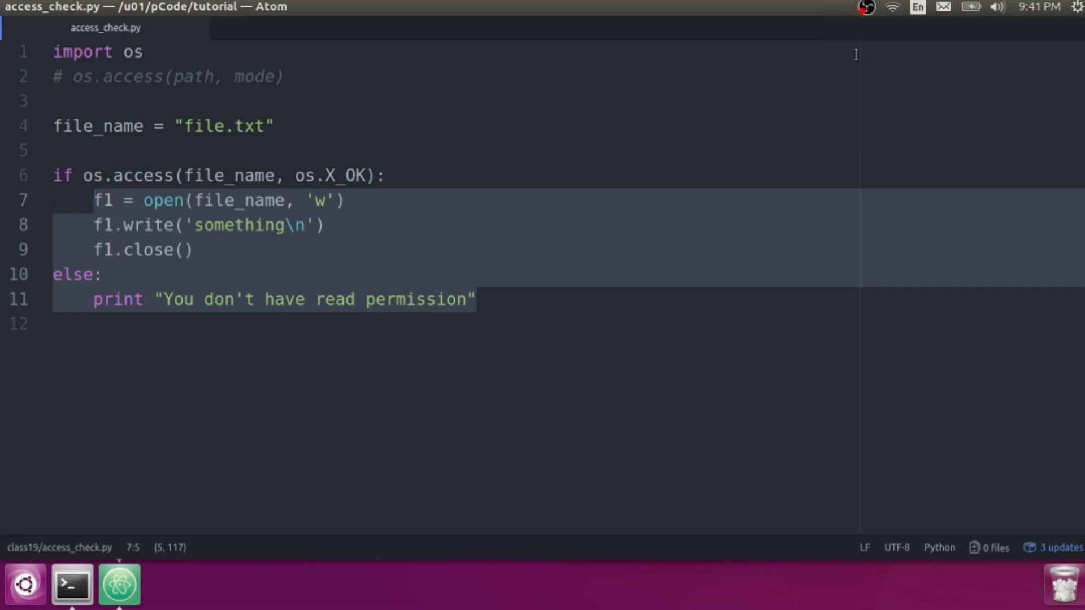
left_click(866, 6)
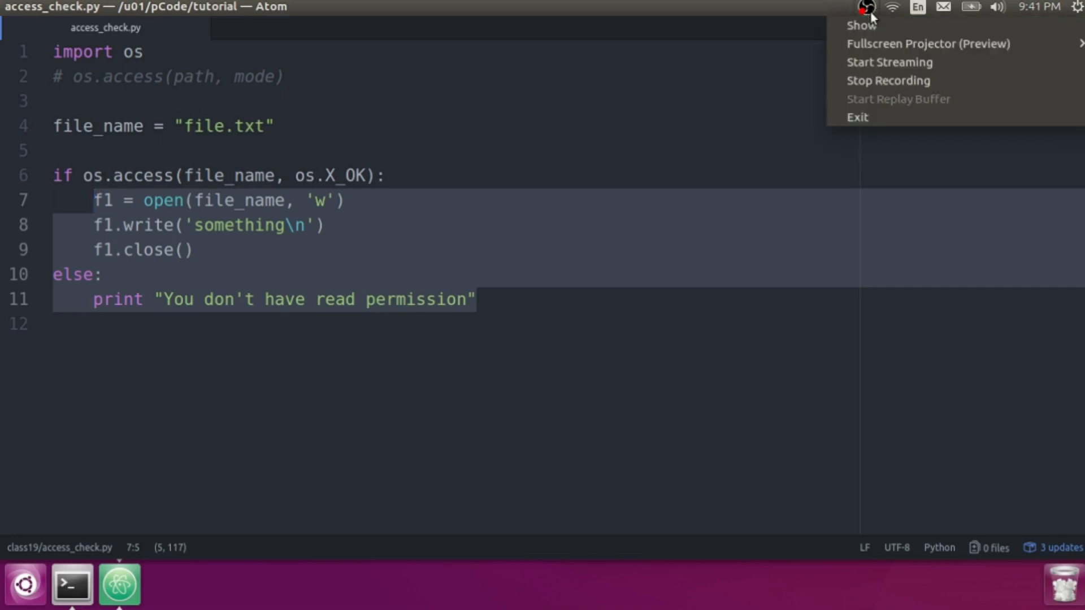
mouse_move(889, 81)
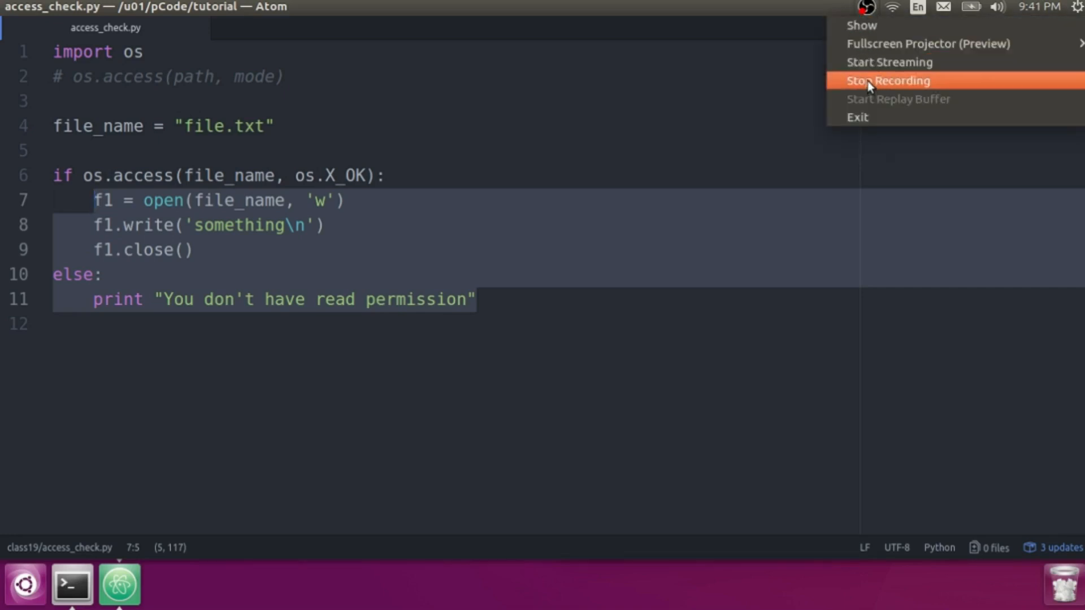
left_click(887, 80)
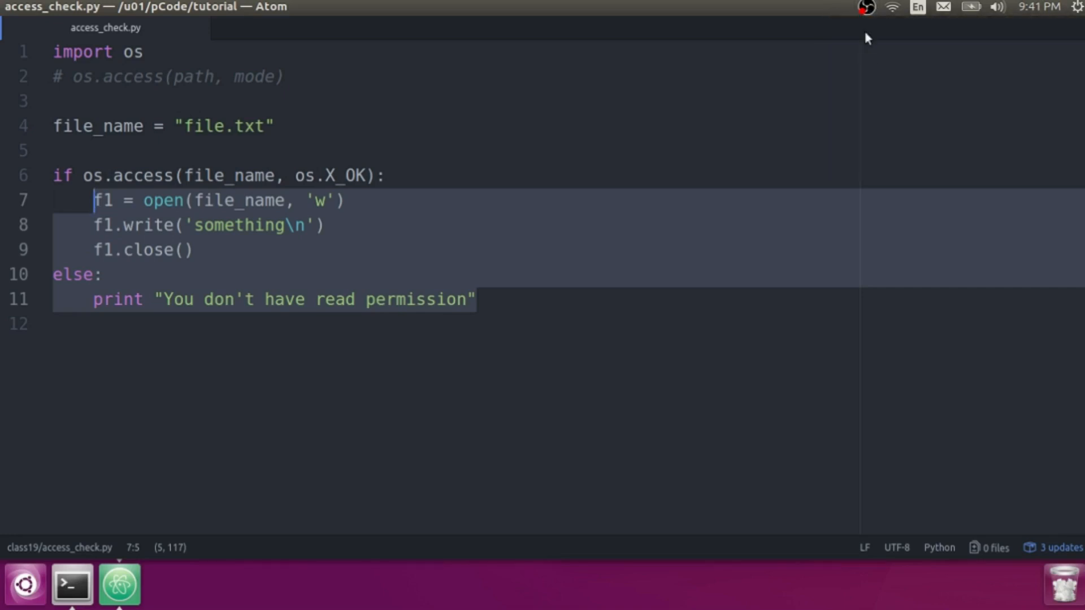